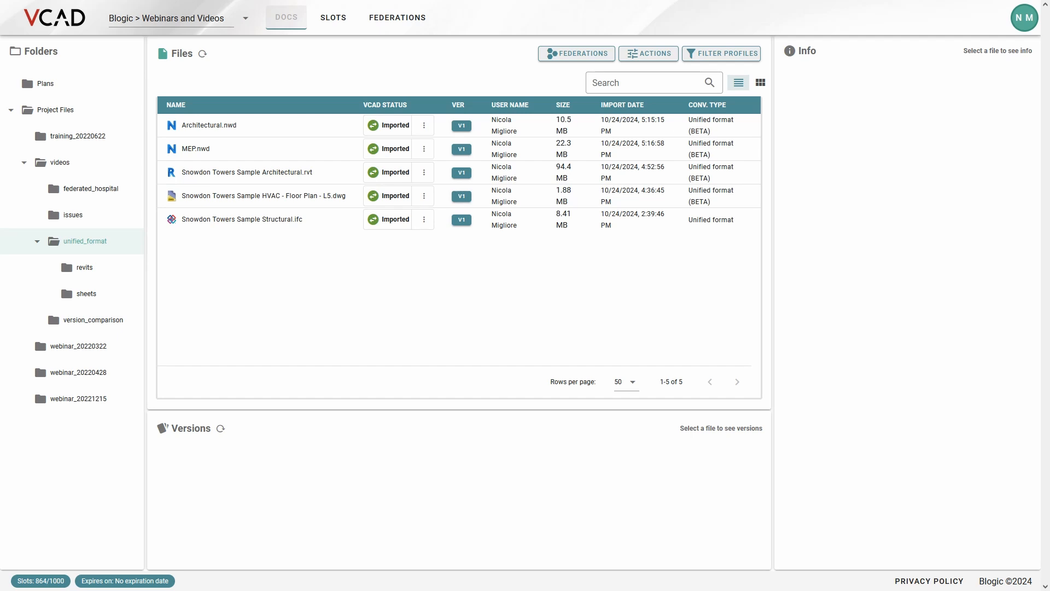
pyautogui.moveTo(462, 290)
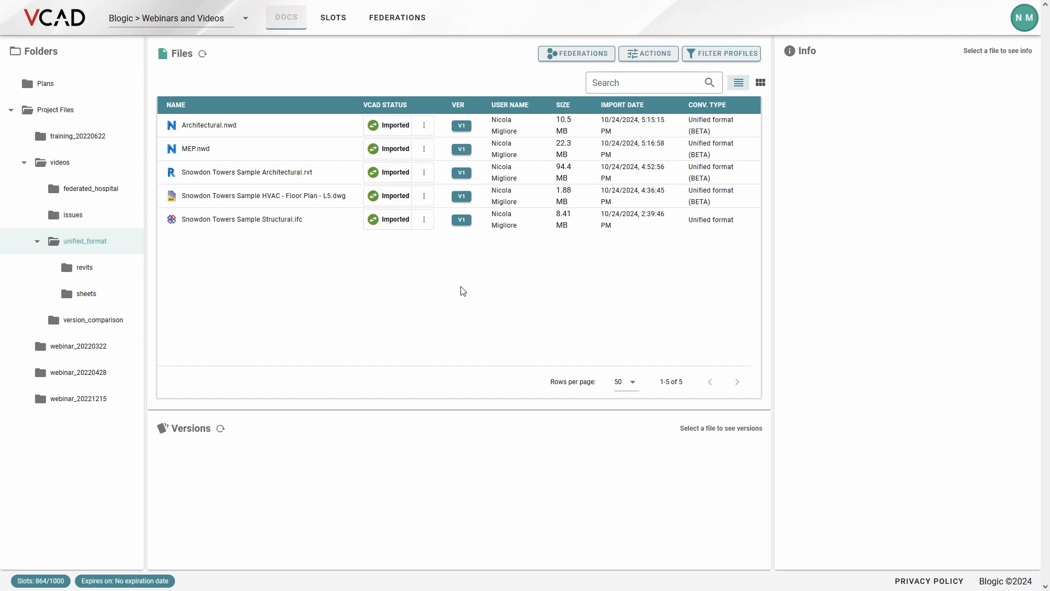
pyautogui.moveTo(424, 309)
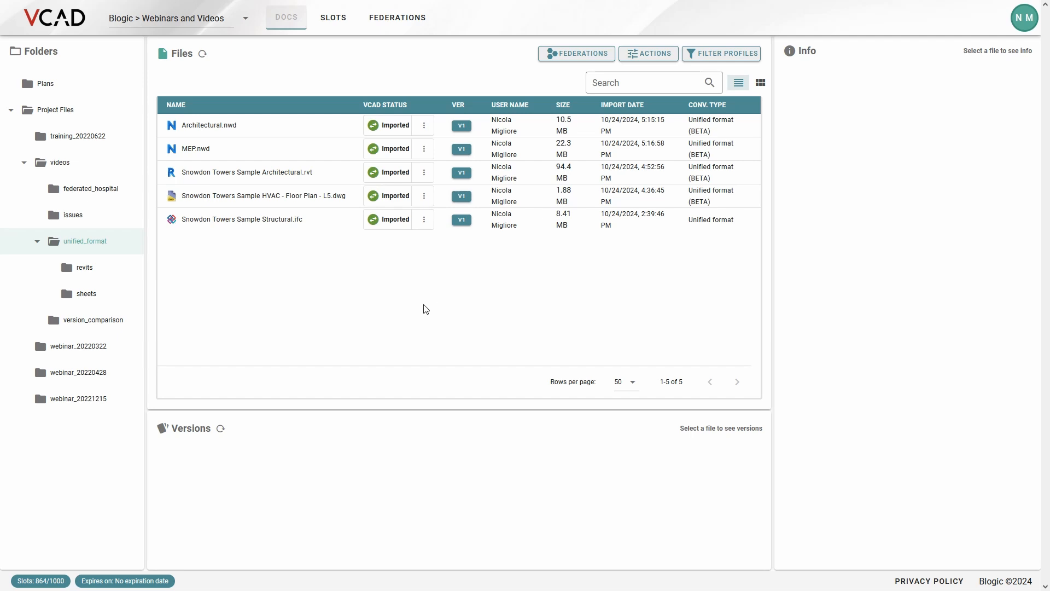
pyautogui.moveTo(304, 264)
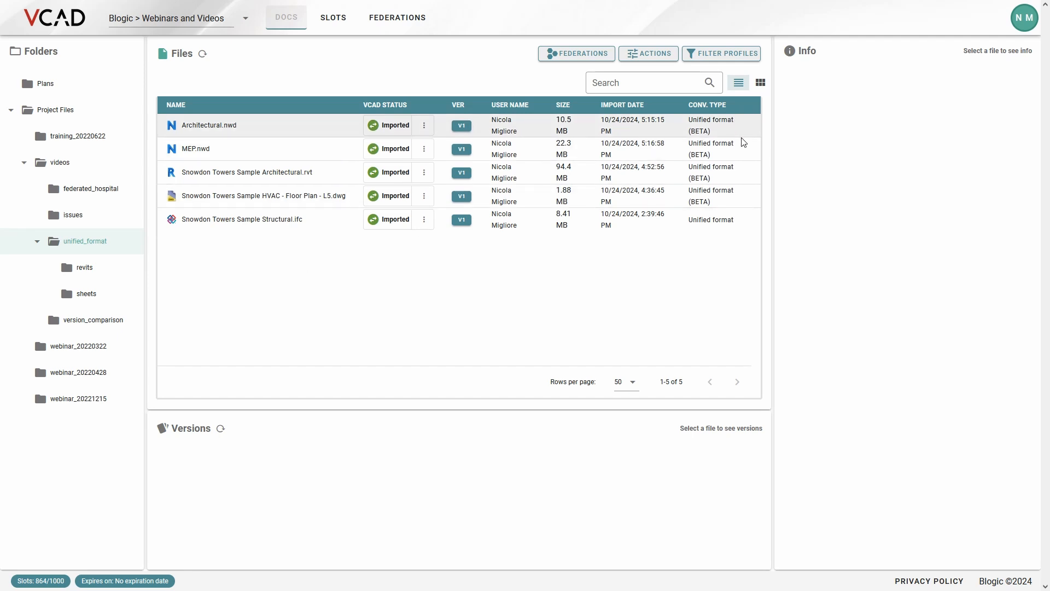
pyautogui.moveTo(467, 326)
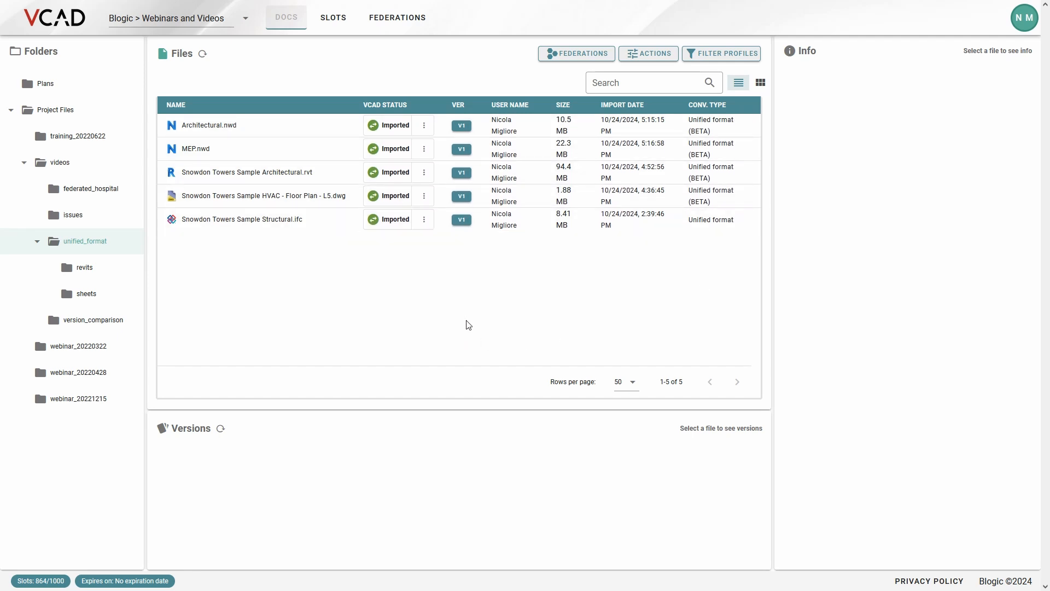
pyautogui.moveTo(427, 203)
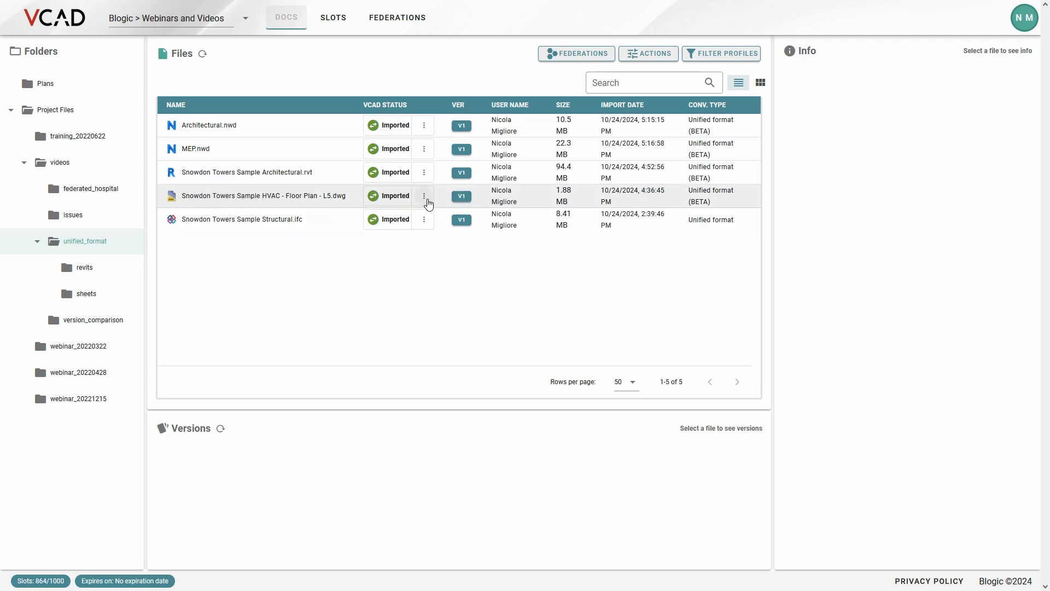
# Review the available report templates for the HVAC Floor Plan DWG file, then close them.
pyautogui.click(424, 196)
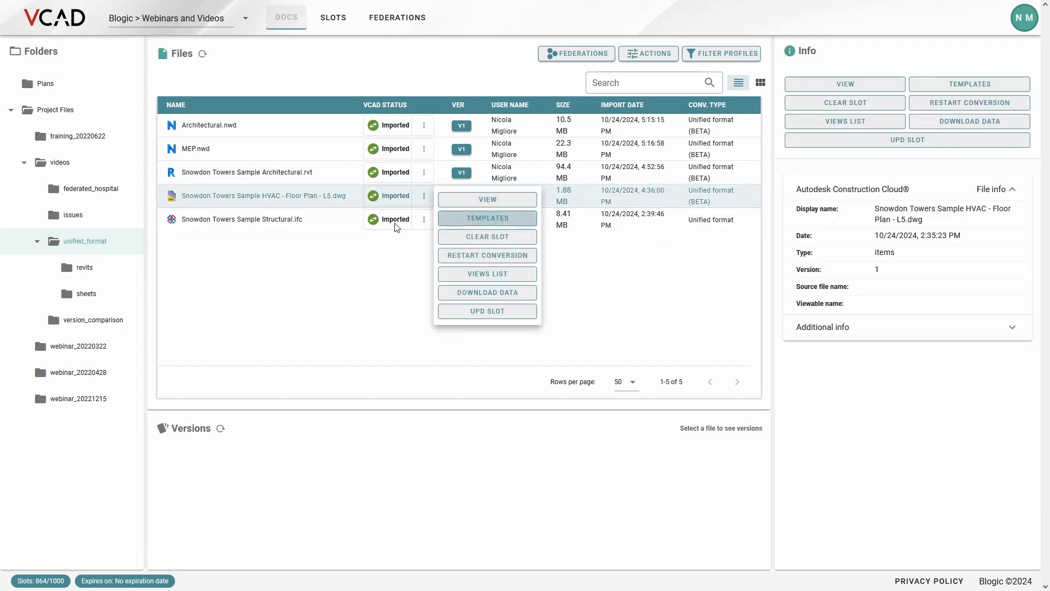
pyautogui.click(487, 218)
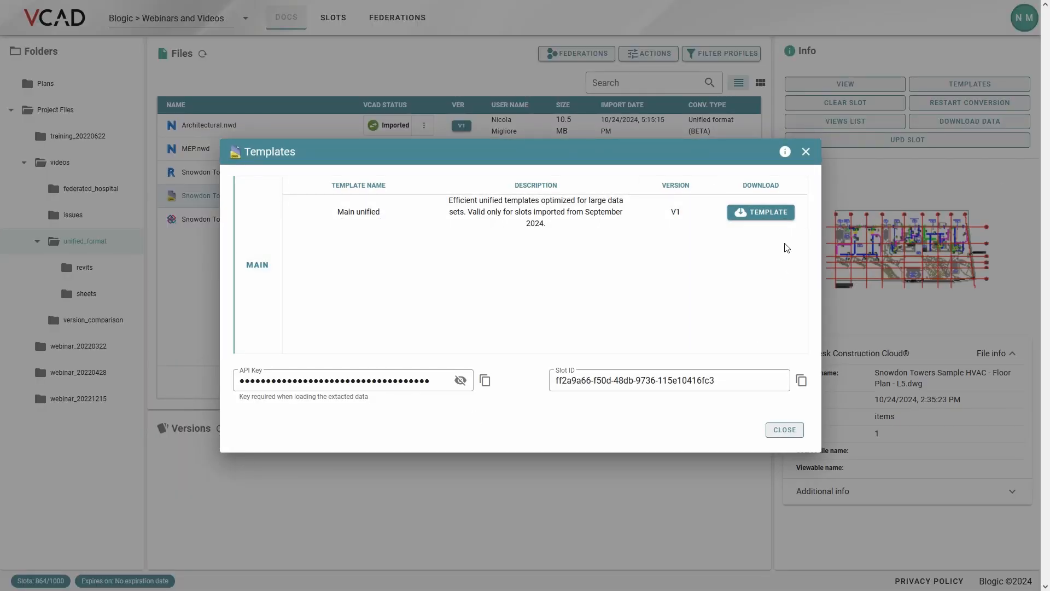
pyautogui.moveTo(567, 477)
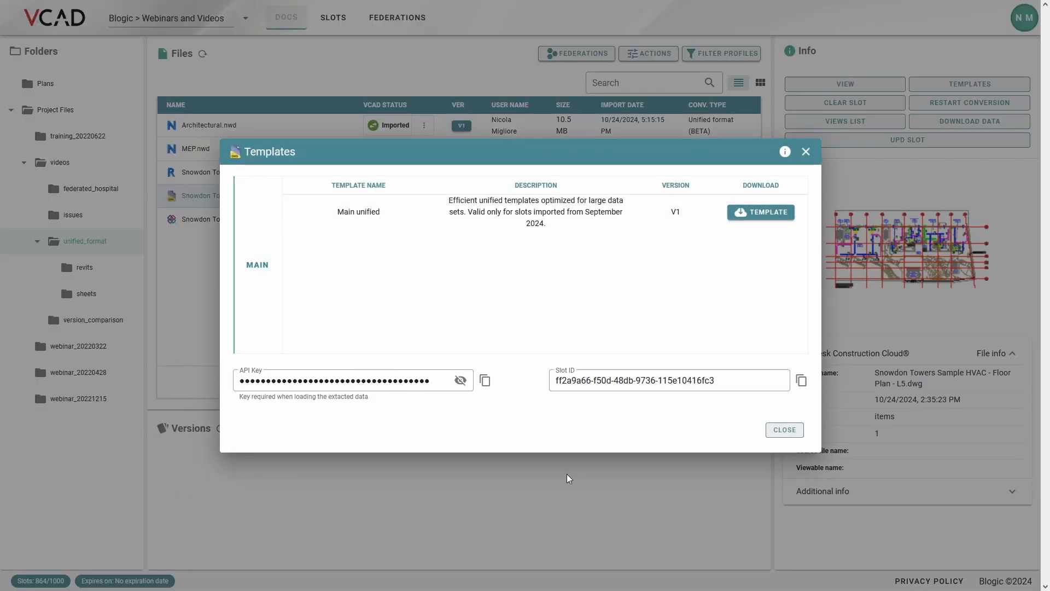
pyautogui.moveTo(805, 152)
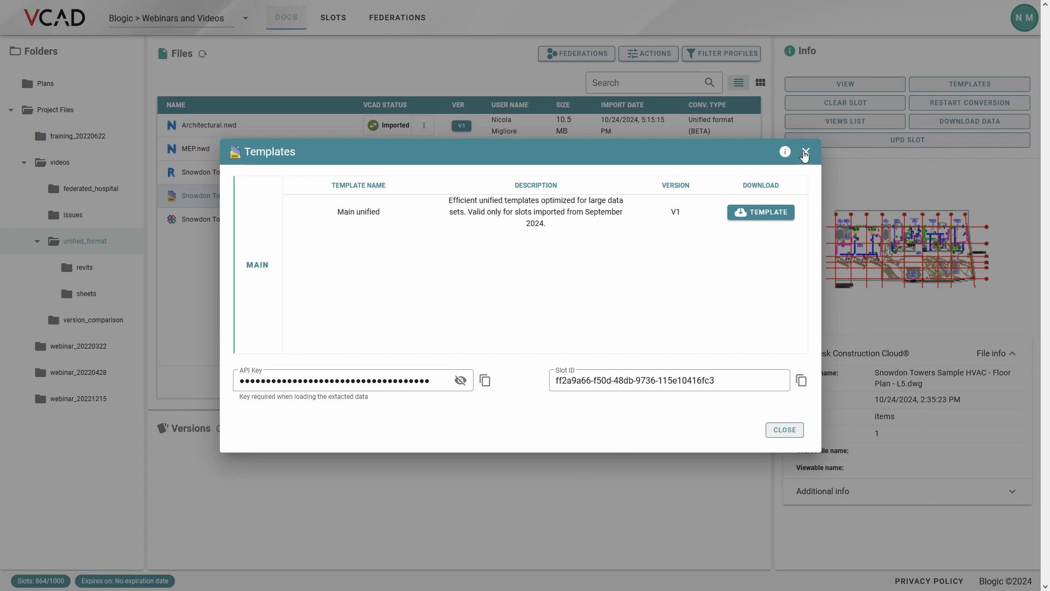
pyautogui.click(807, 152)
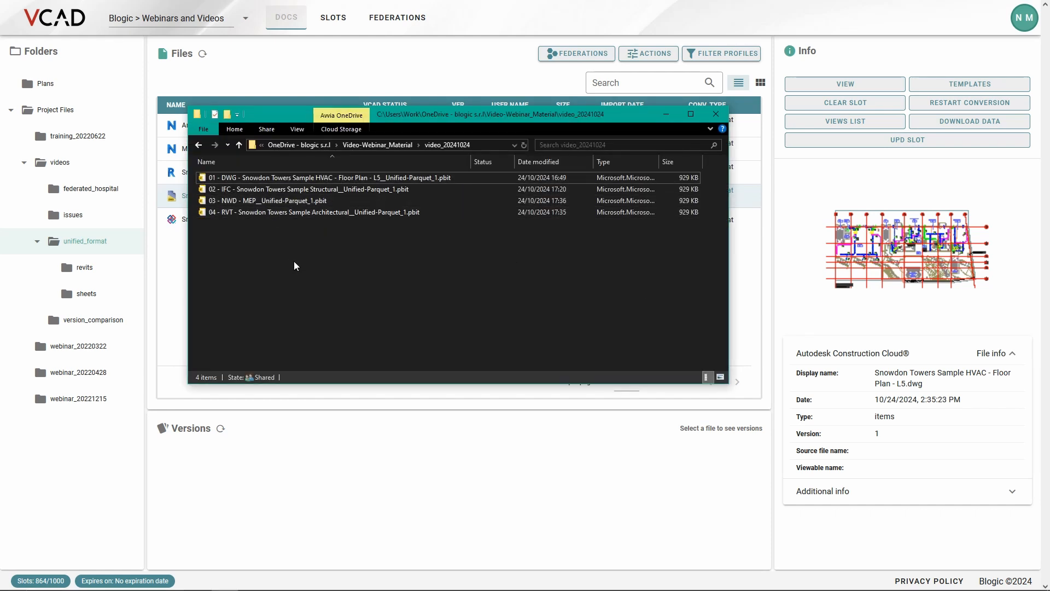
# Open the '01 - DWG - Snowdon Towers Sample HVAC - Floor Plan - L5' Unified-Parquet template.
pyautogui.click(328, 177)
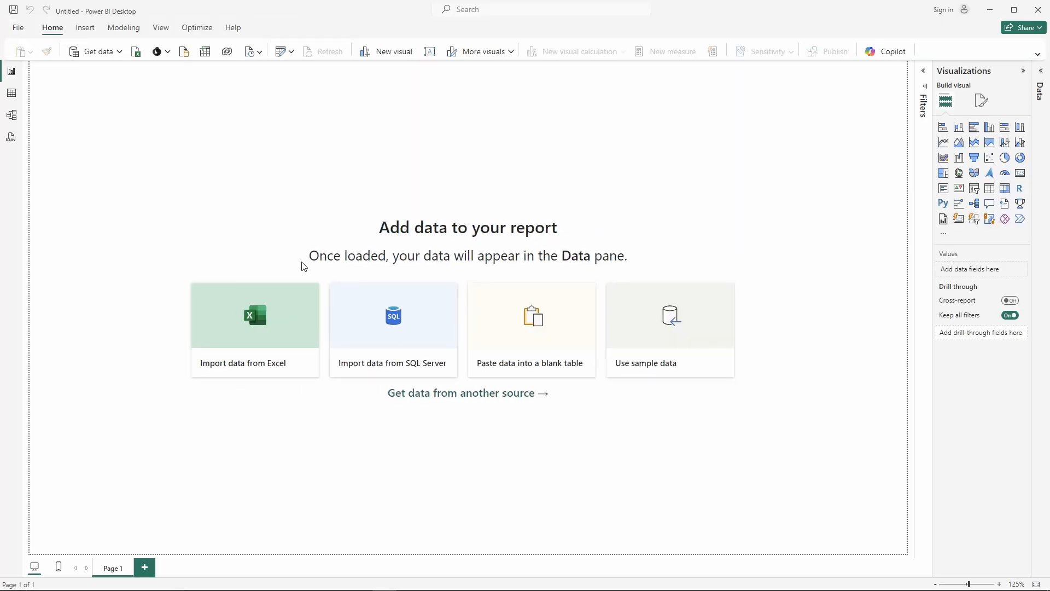
# Load the template data so Summary shows 1767 assets and 29.67K properties.
pyautogui.click(328, 50)
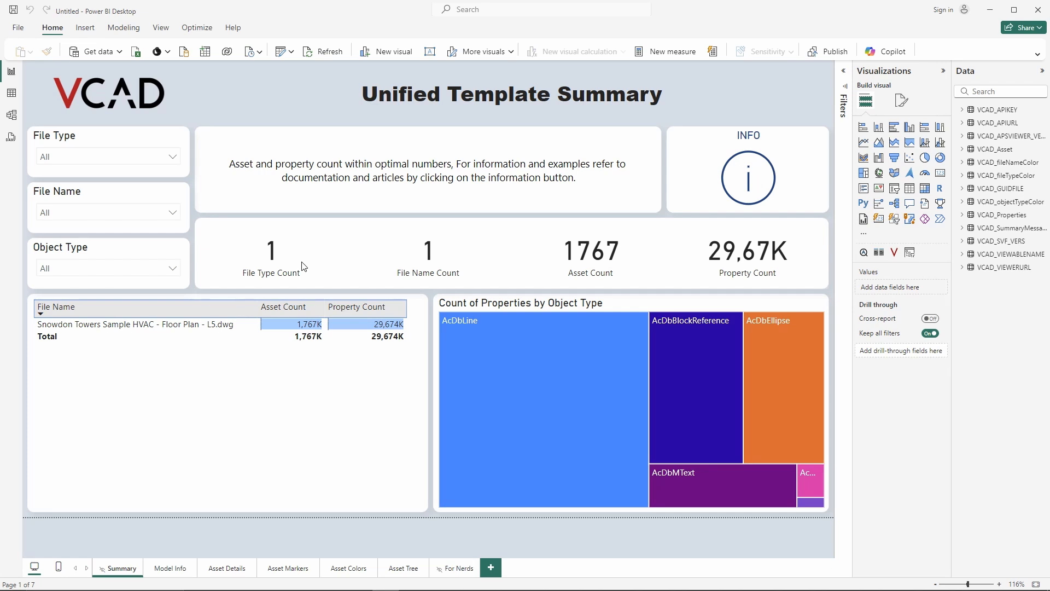
pyautogui.moveTo(39, 297)
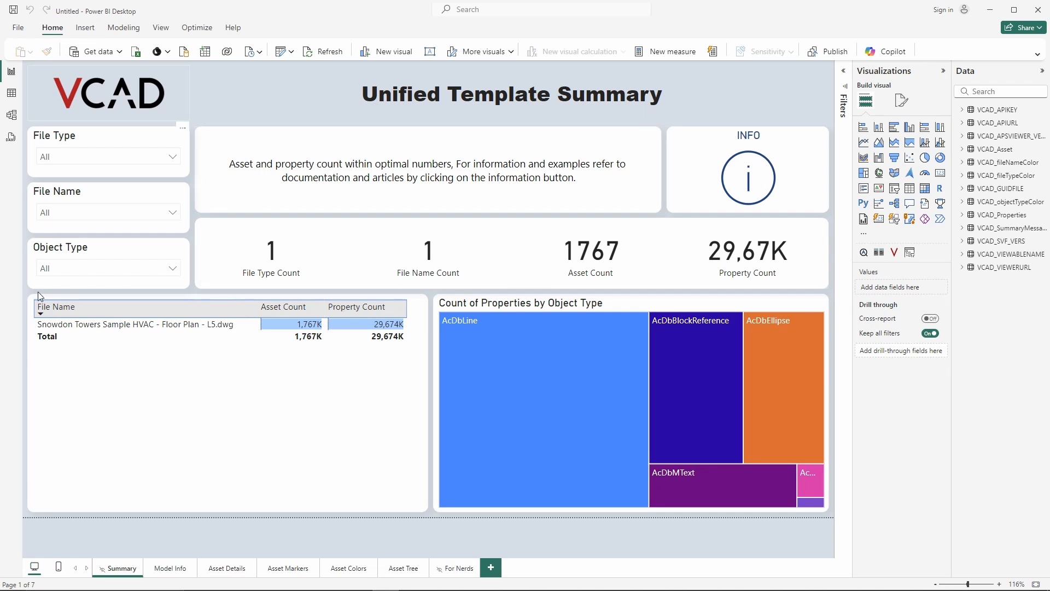
pyautogui.moveTo(769, 172)
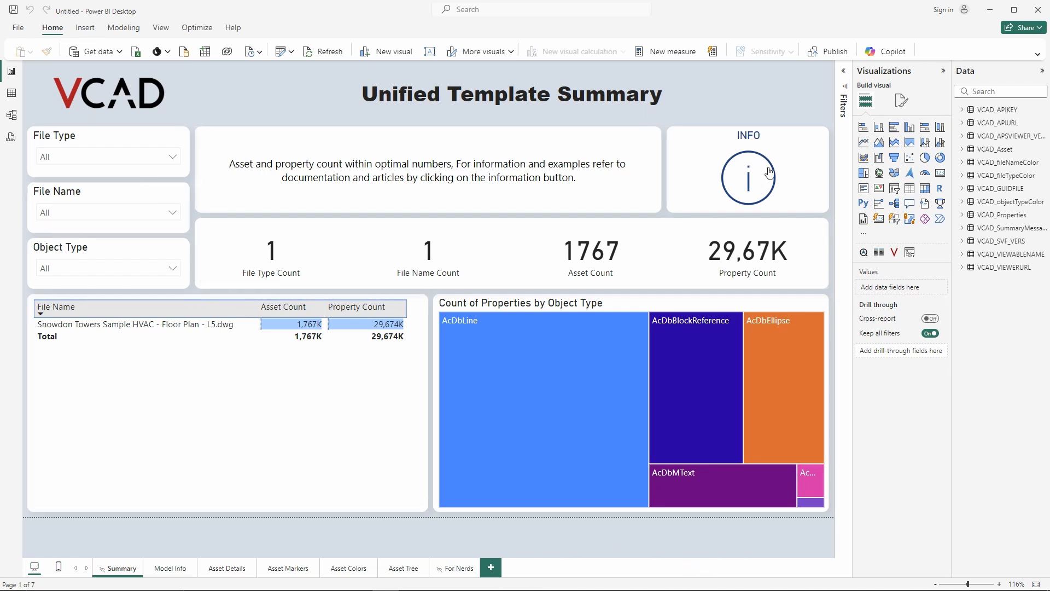
pyautogui.moveTo(421, 555)
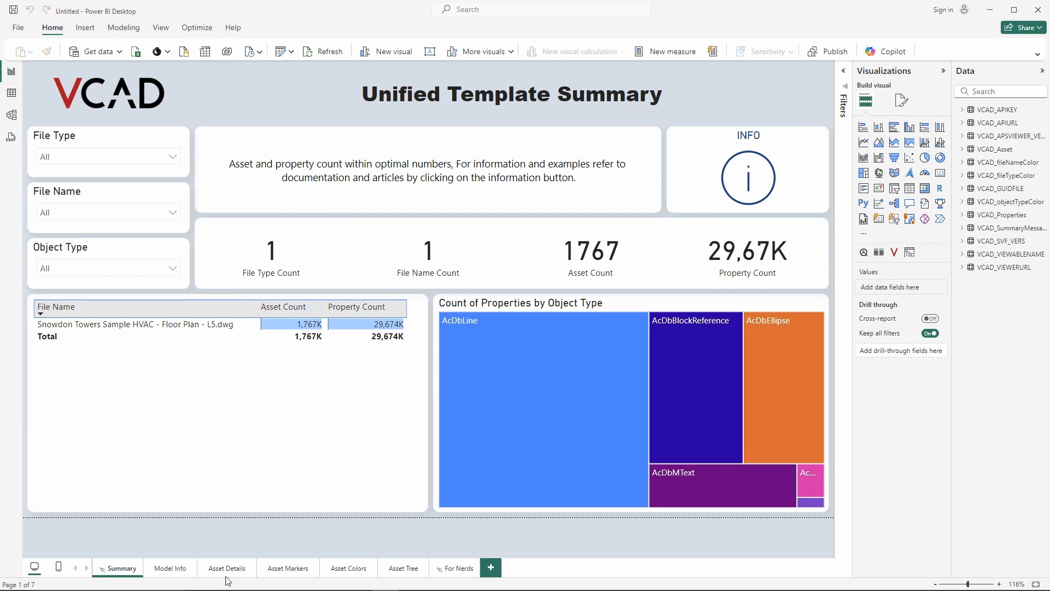
pyautogui.moveTo(347, 567)
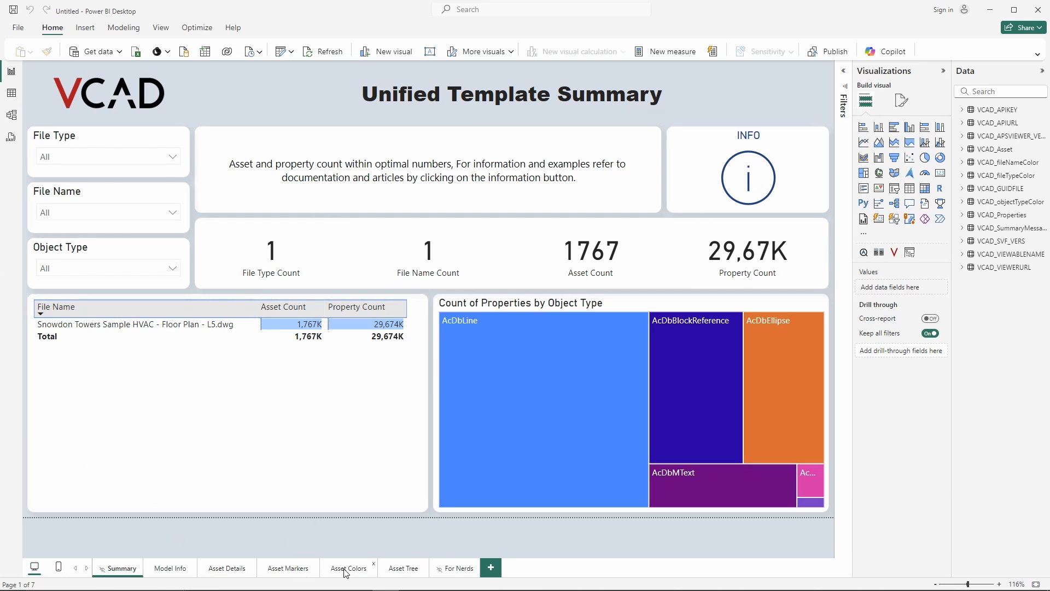
# Filter Asset Details to AcDbBlockReference objects (282 assets), selecting then clearing an asset.
pyautogui.click(226, 568)
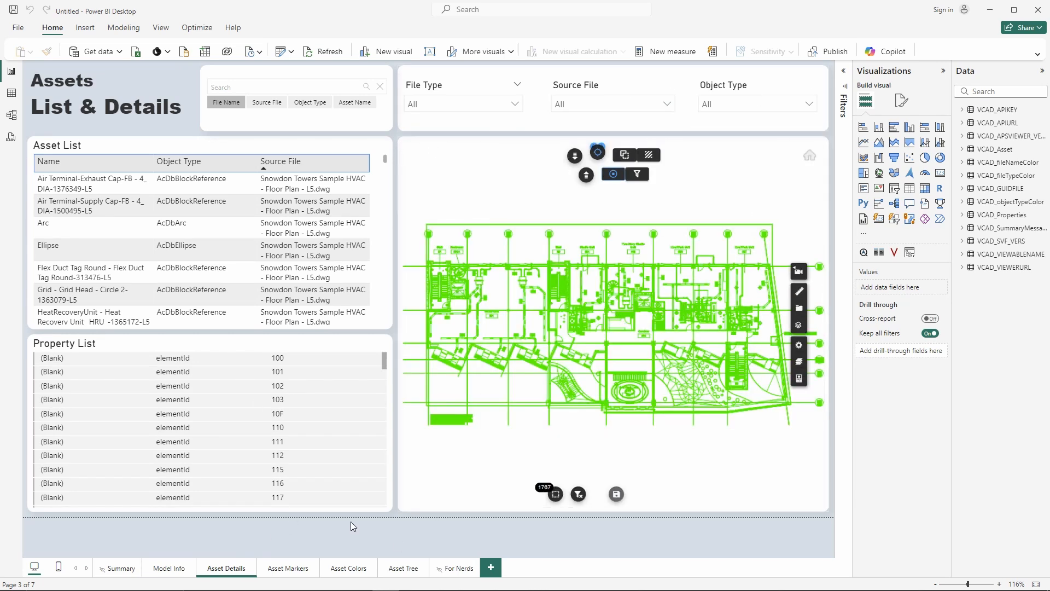
pyautogui.moveTo(647, 155)
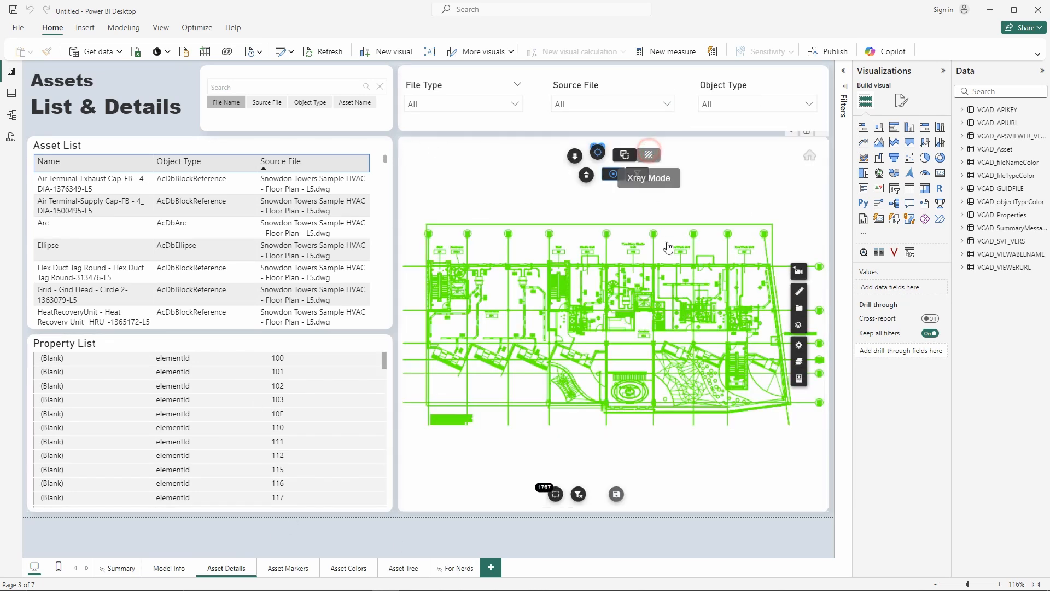
pyautogui.click(809, 104)
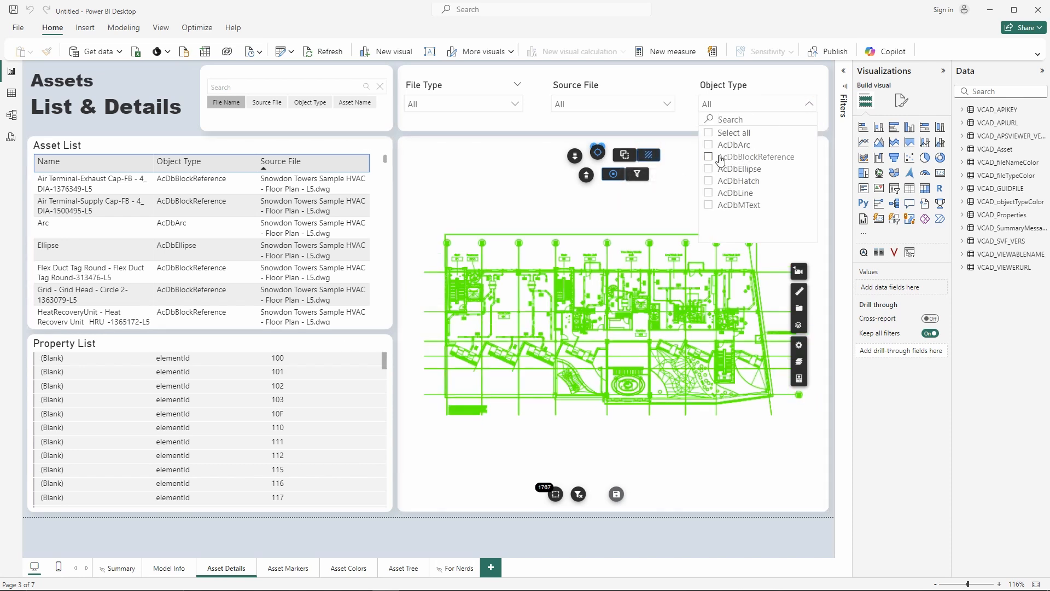
pyautogui.click(708, 157)
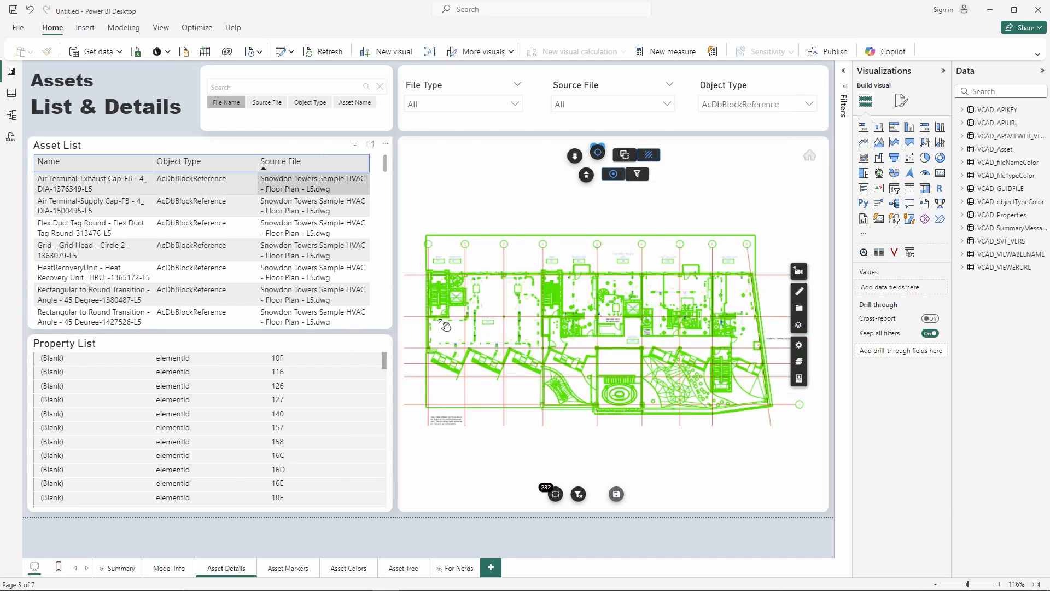
pyautogui.click(94, 250)
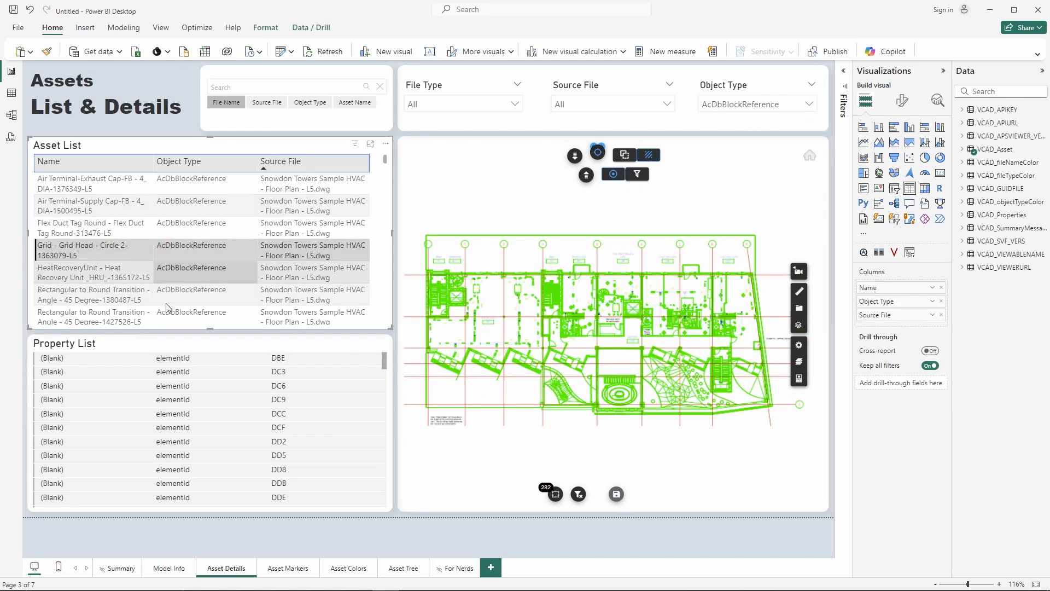
pyautogui.click(94, 295)
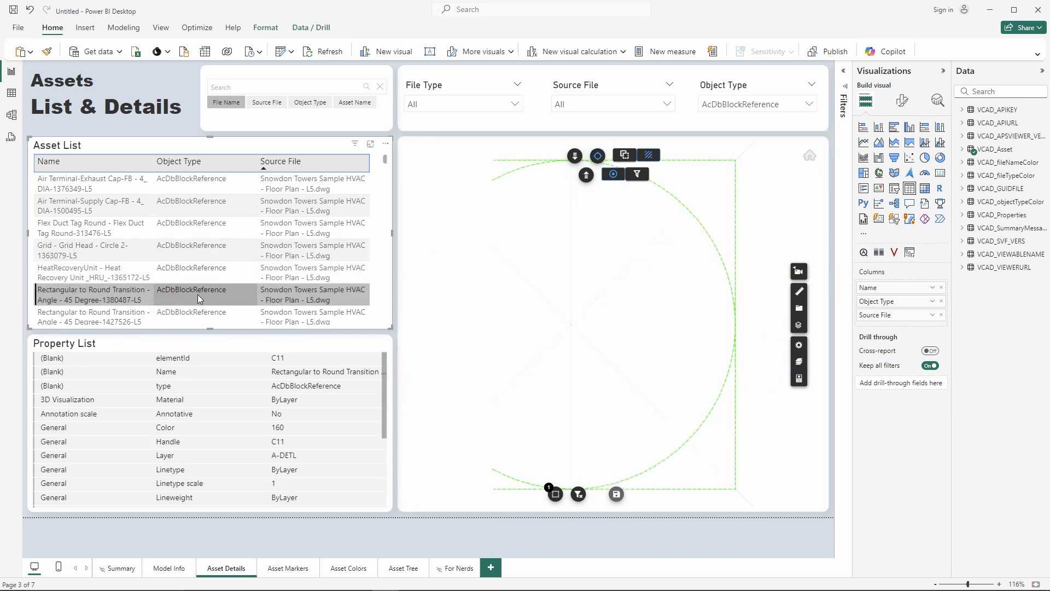
pyautogui.click(597, 154)
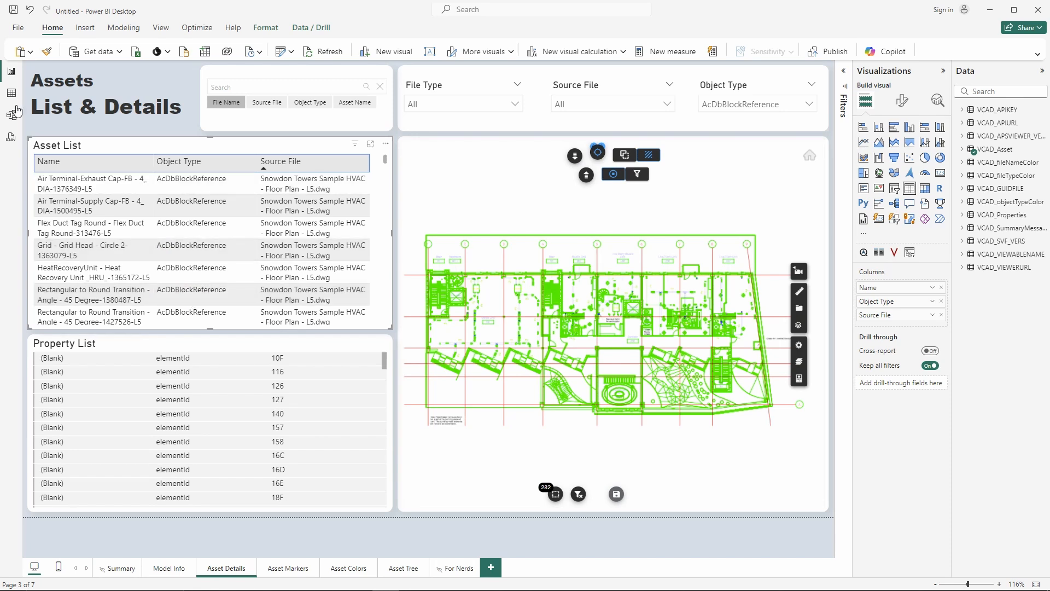
pyautogui.click(11, 92)
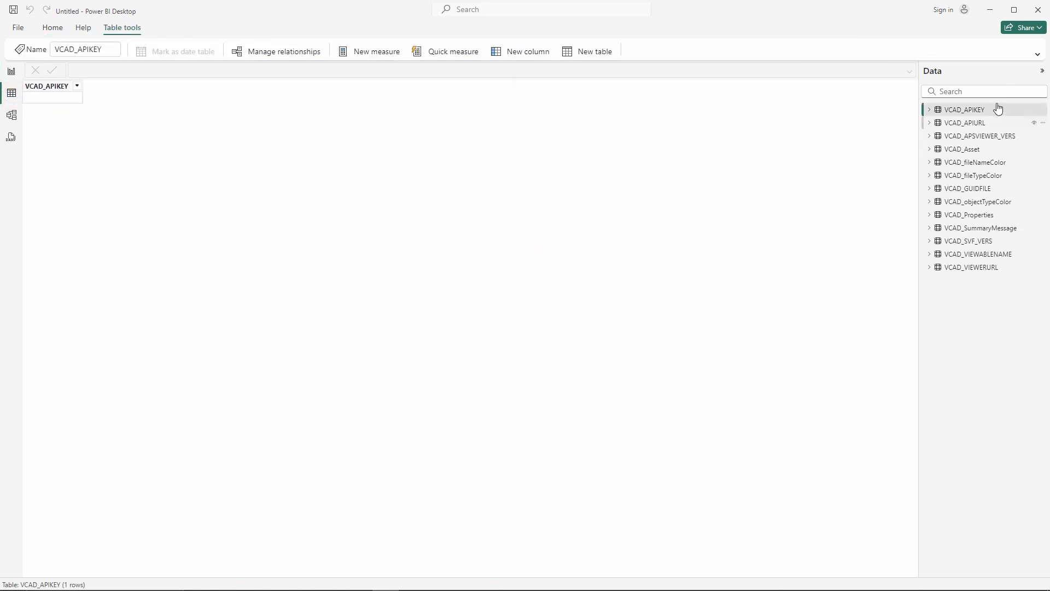
pyautogui.moveTo(1003, 302)
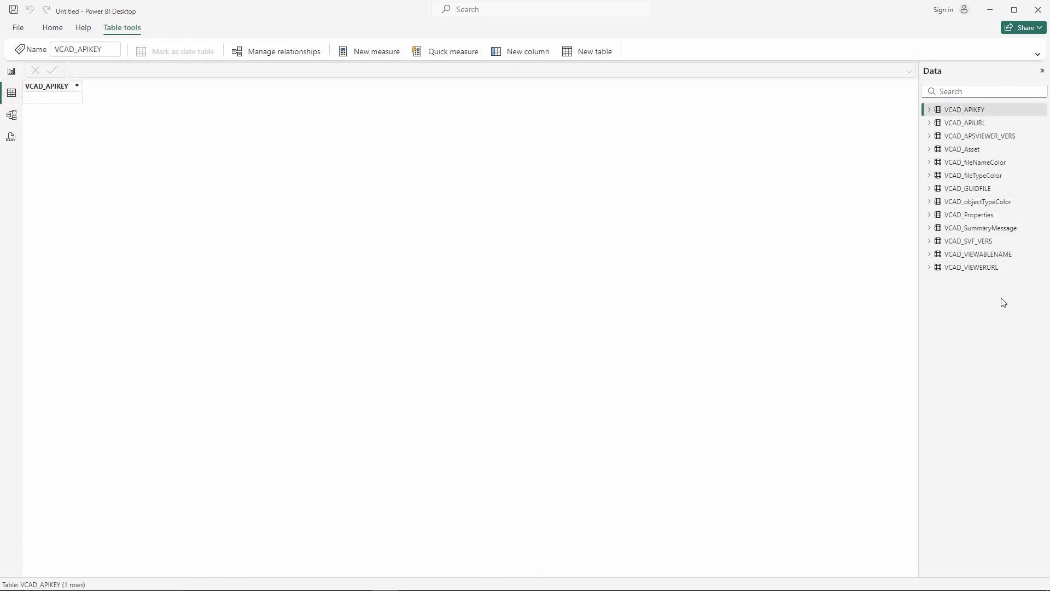
pyautogui.moveTo(997, 260)
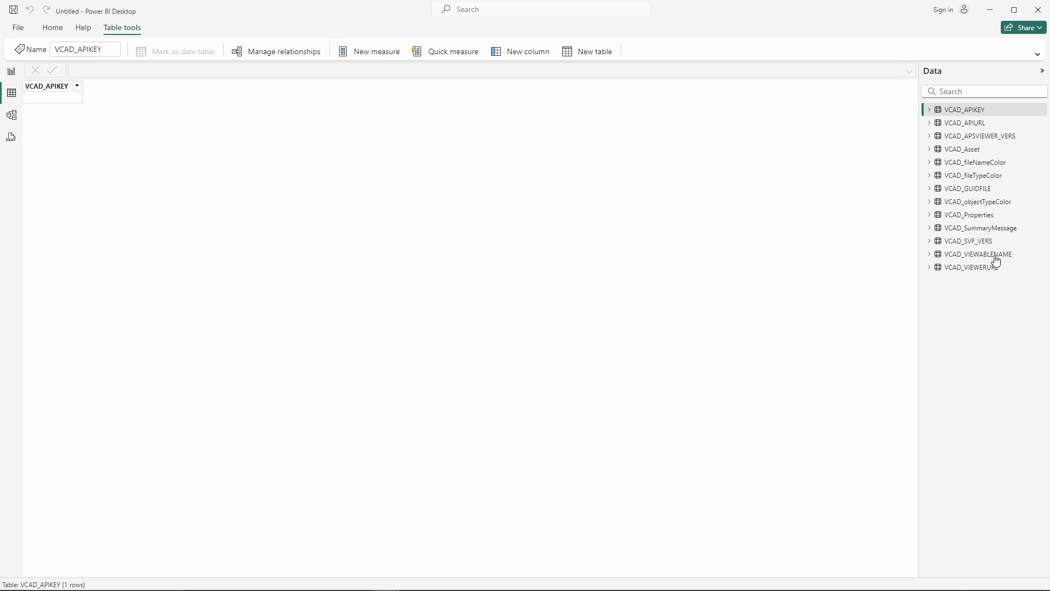
pyautogui.click(963, 149)
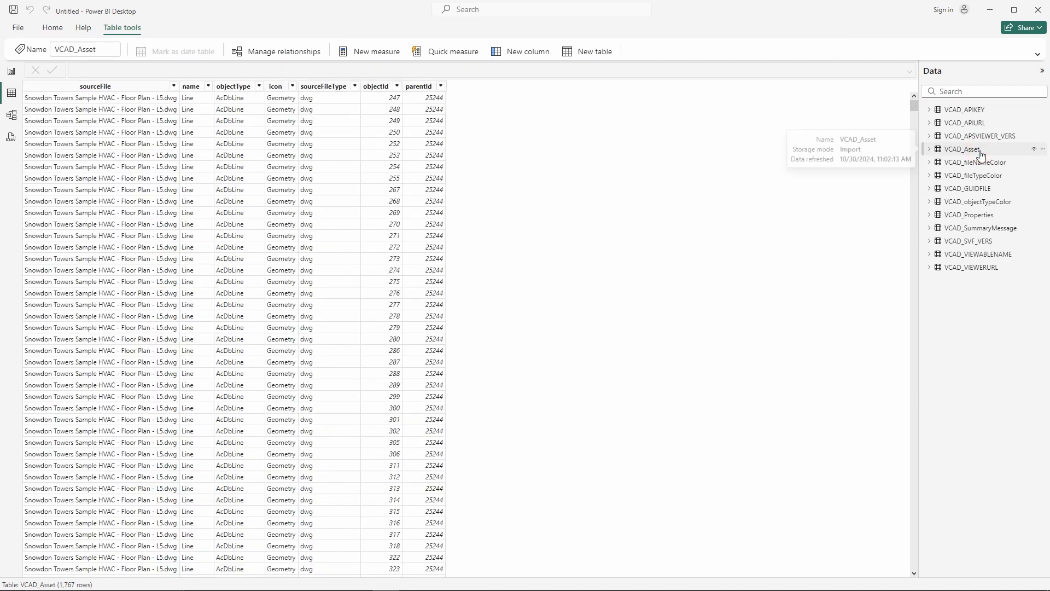
pyautogui.moveTo(990, 222)
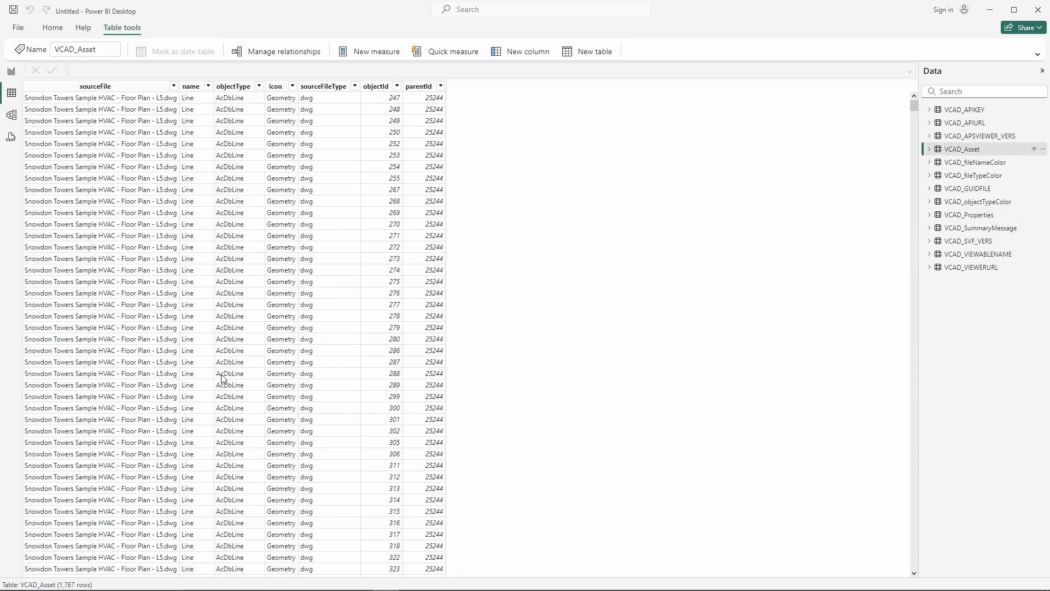
pyautogui.moveTo(494, 407)
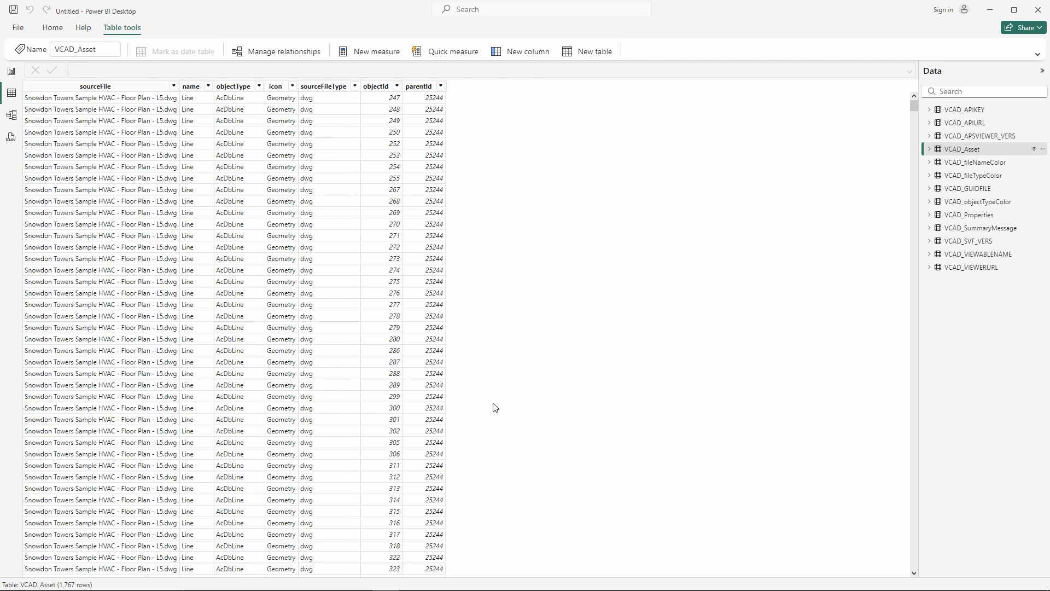
pyautogui.moveTo(544, 148)
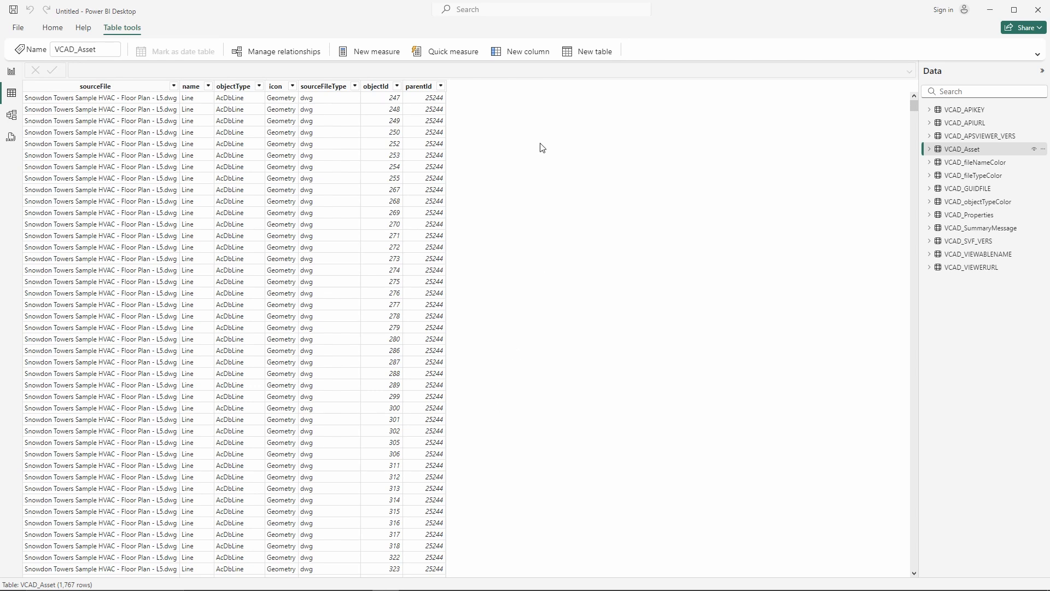
pyautogui.moveTo(196, 109)
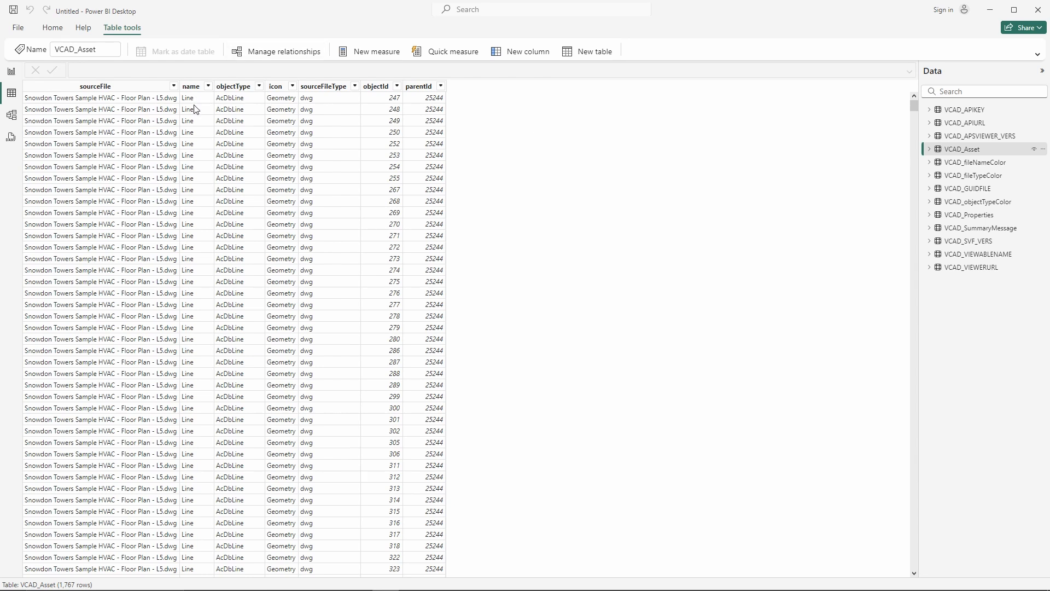
pyautogui.moveTo(110, 97)
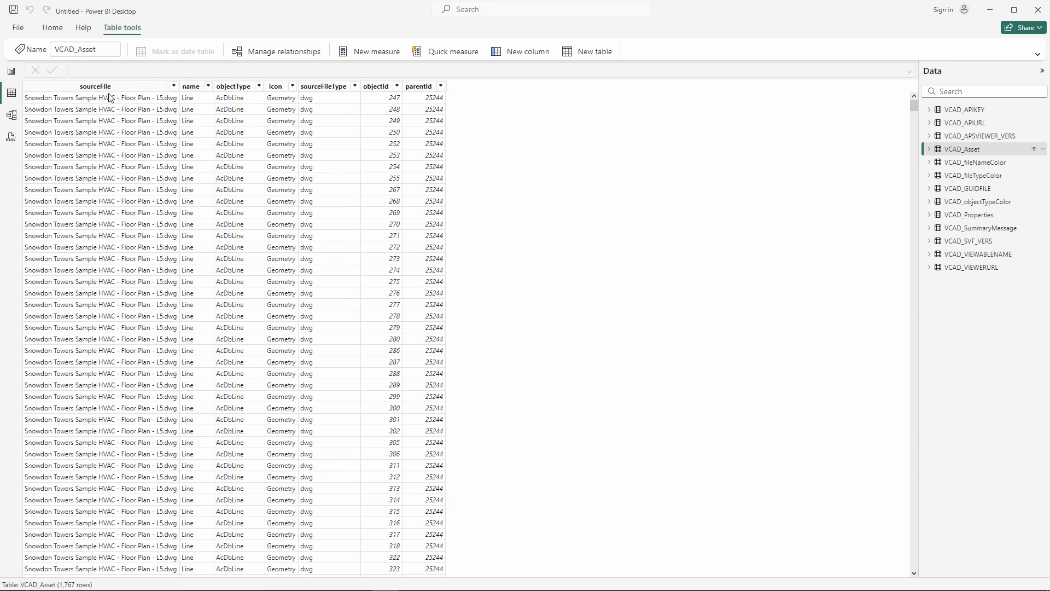
pyautogui.moveTo(123, 244)
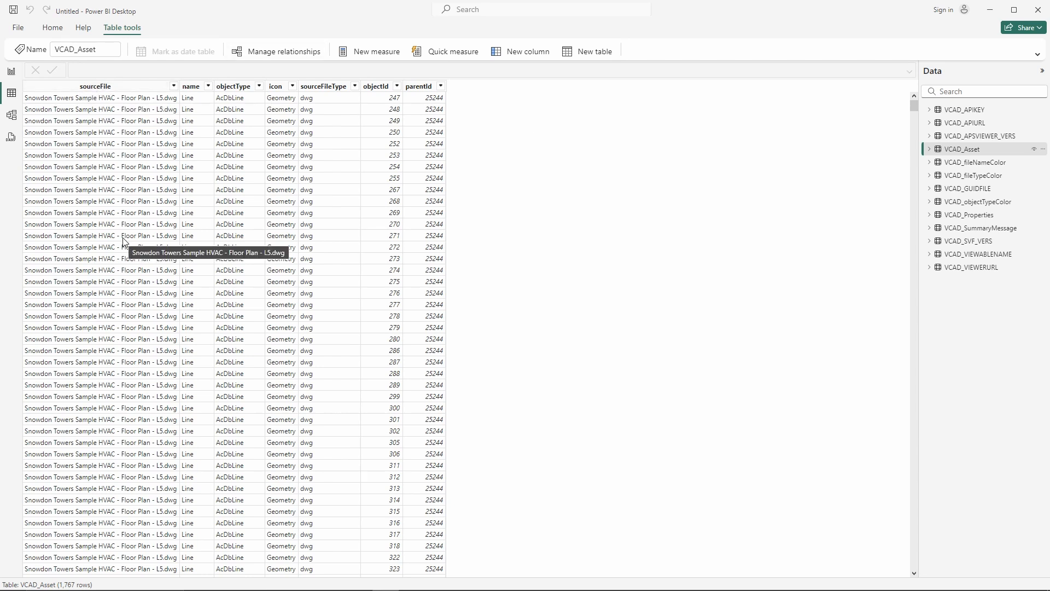
pyautogui.moveTo(200, 122)
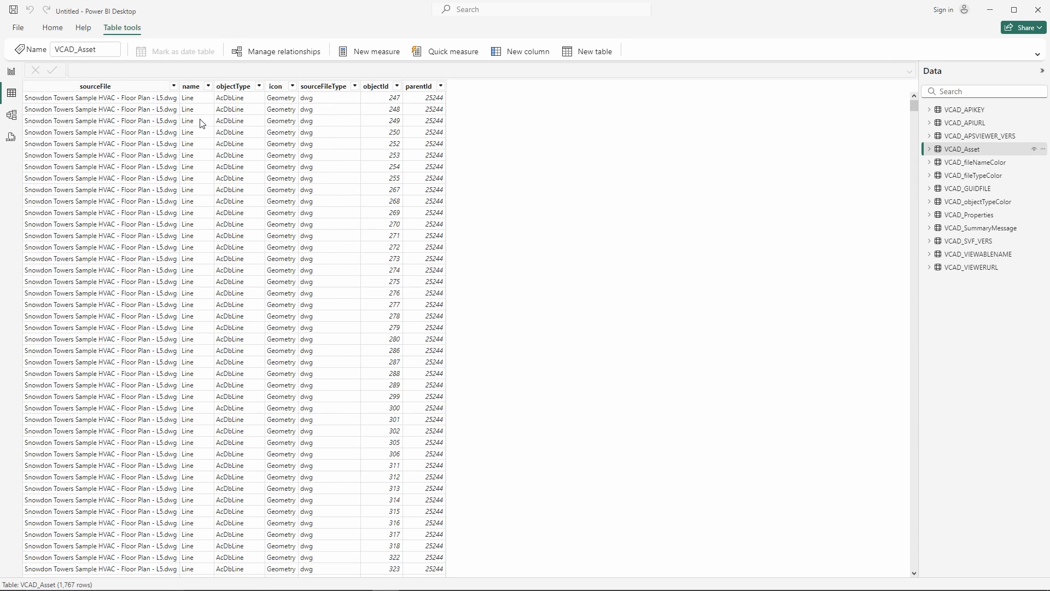
pyautogui.moveTo(250, 226)
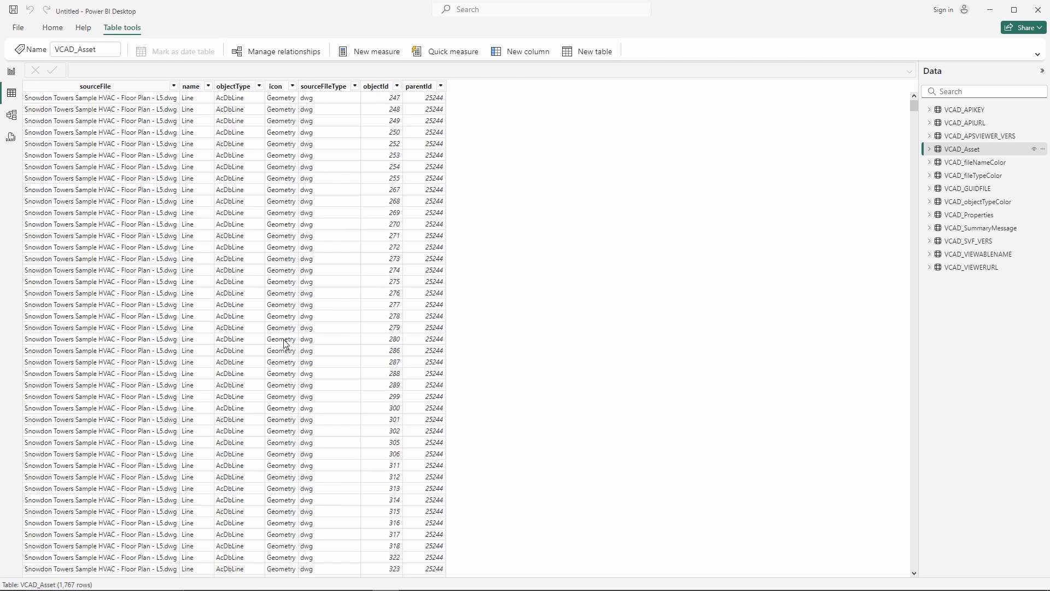
pyautogui.moveTo(280, 298)
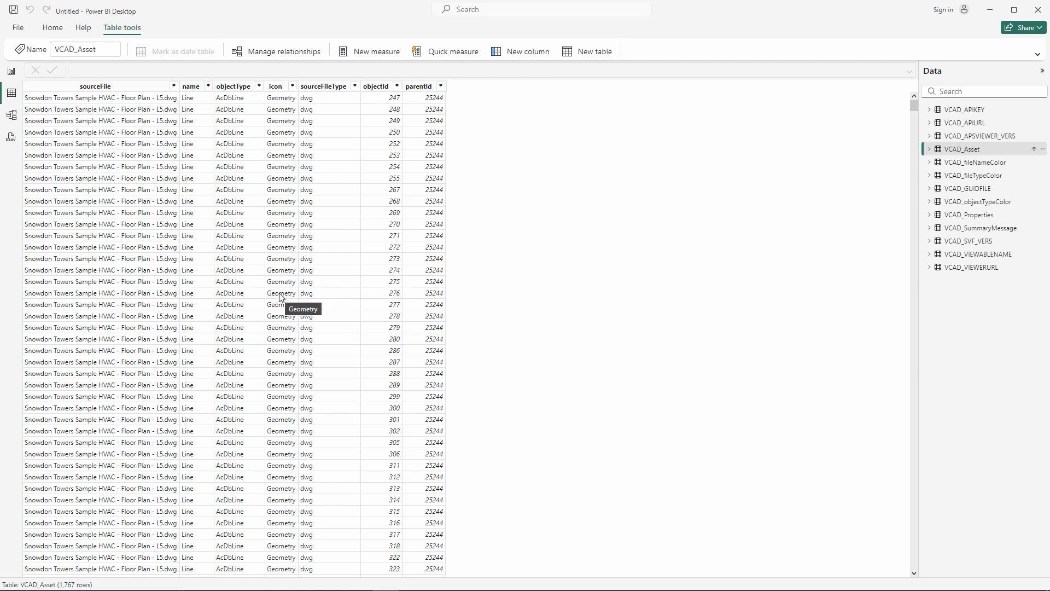
pyautogui.moveTo(334, 90)
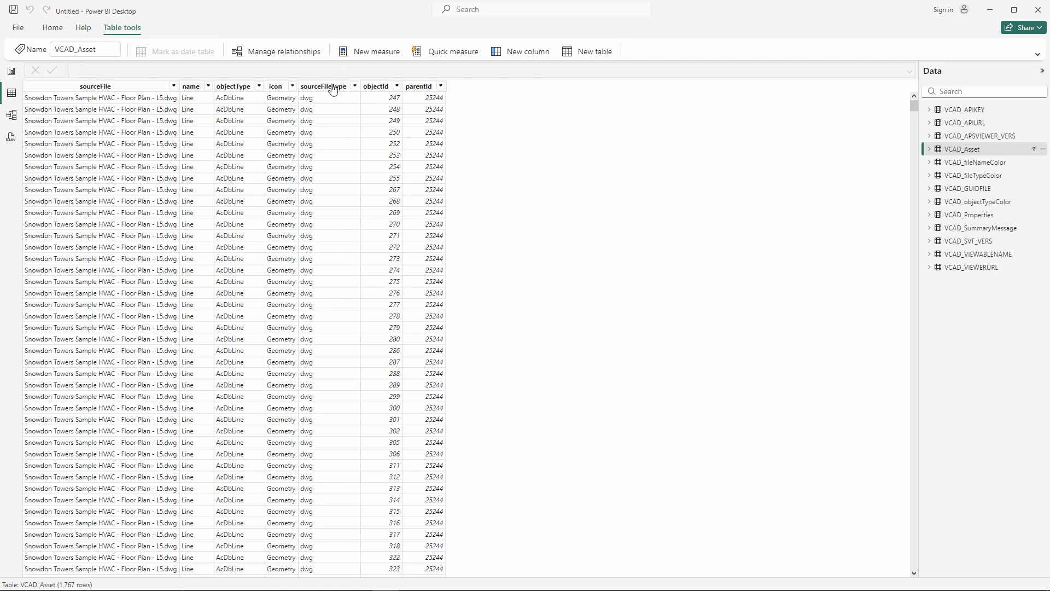
pyautogui.moveTo(328, 110)
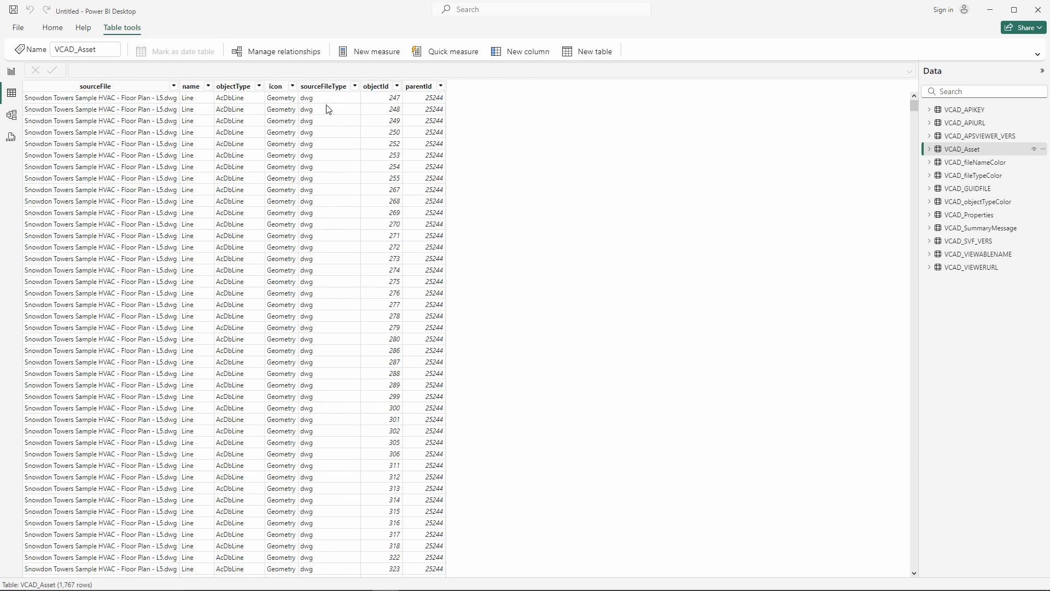
pyautogui.moveTo(441, 114)
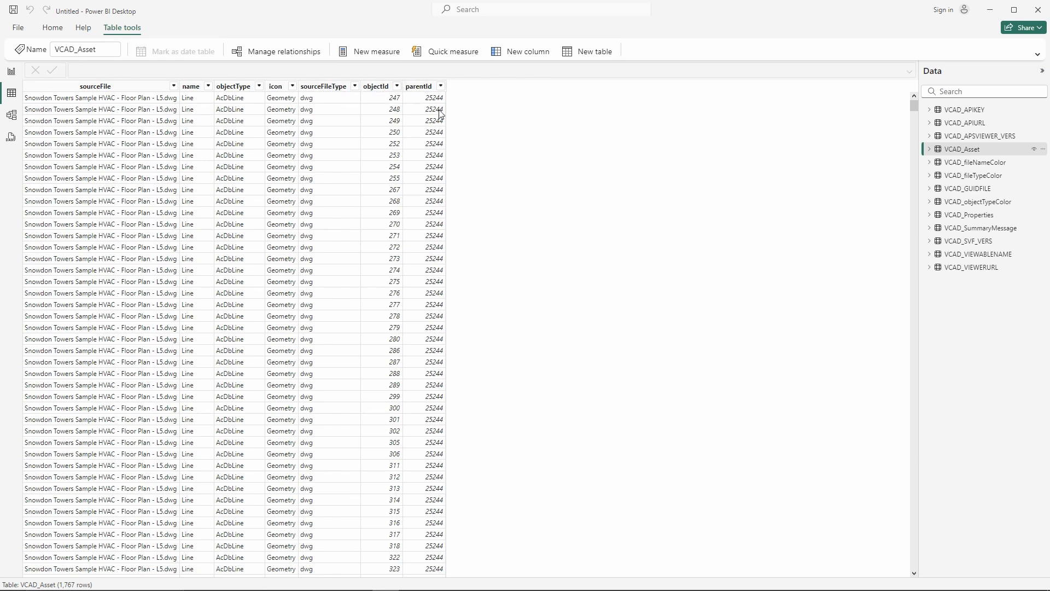
pyautogui.moveTo(459, 117)
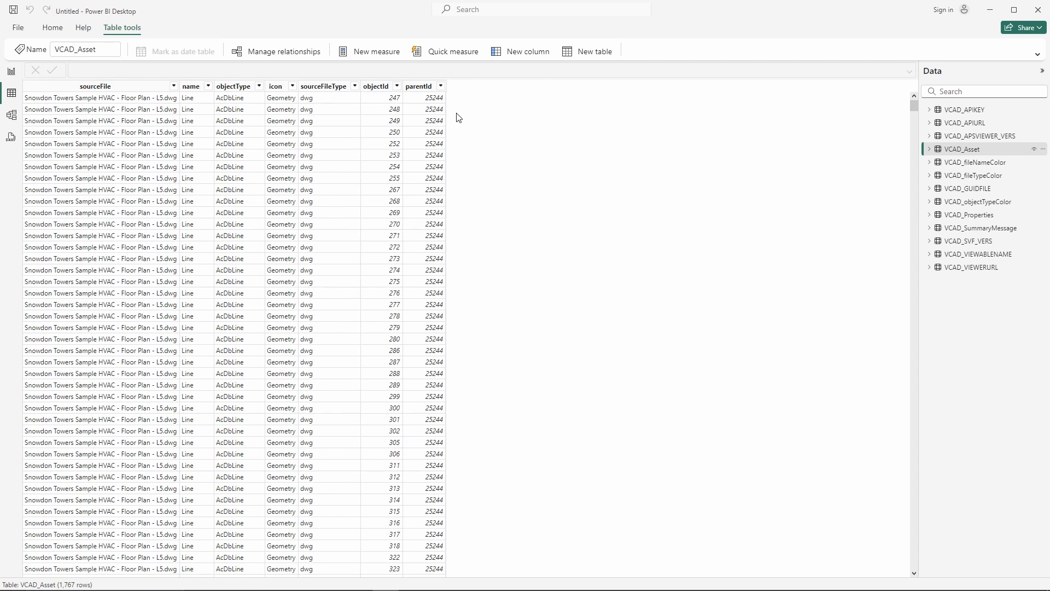
pyautogui.moveTo(821, 151)
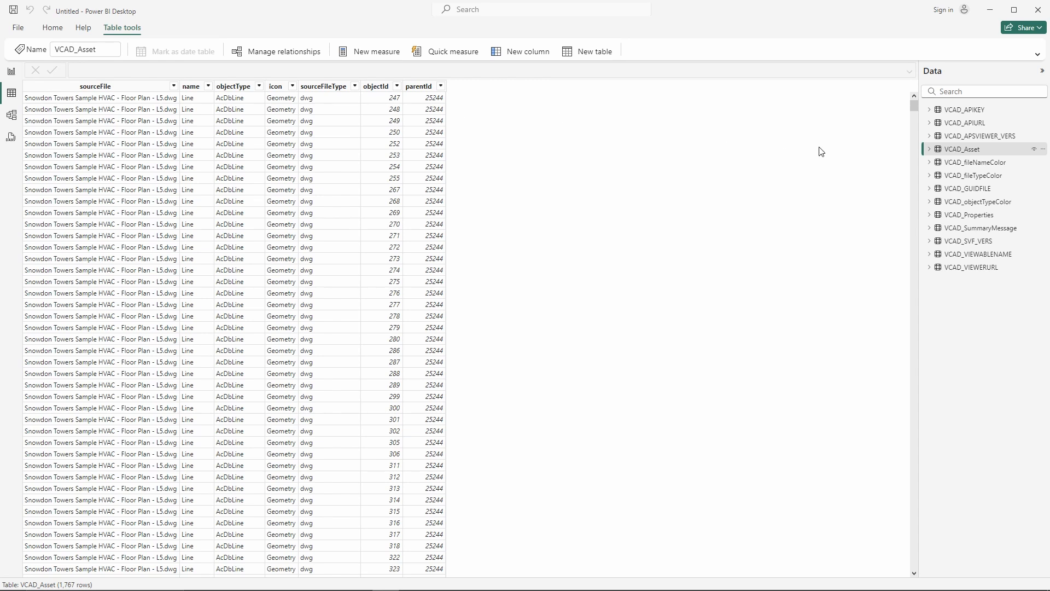
# Filter VCAD_Properties to objectId 180 (15 rows) and widen the value column.
pyautogui.click(971, 214)
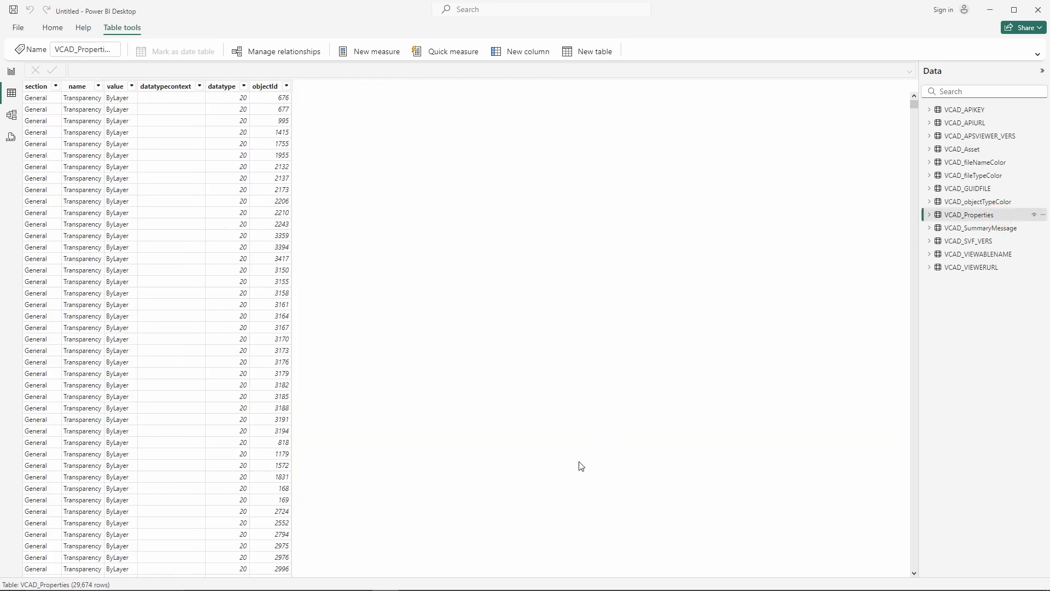
pyautogui.moveTo(287, 94)
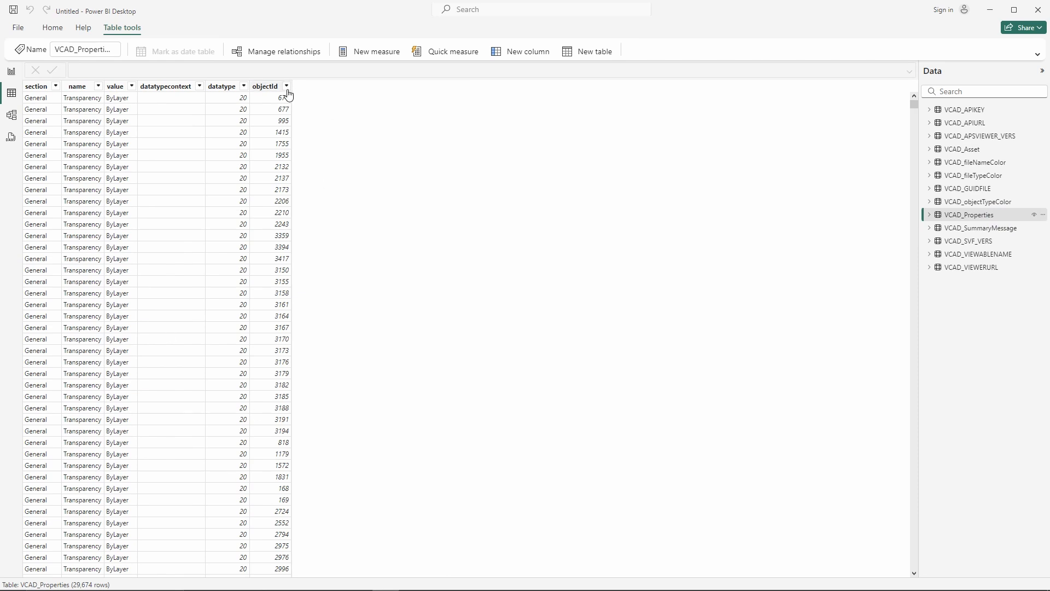
pyautogui.click(286, 86)
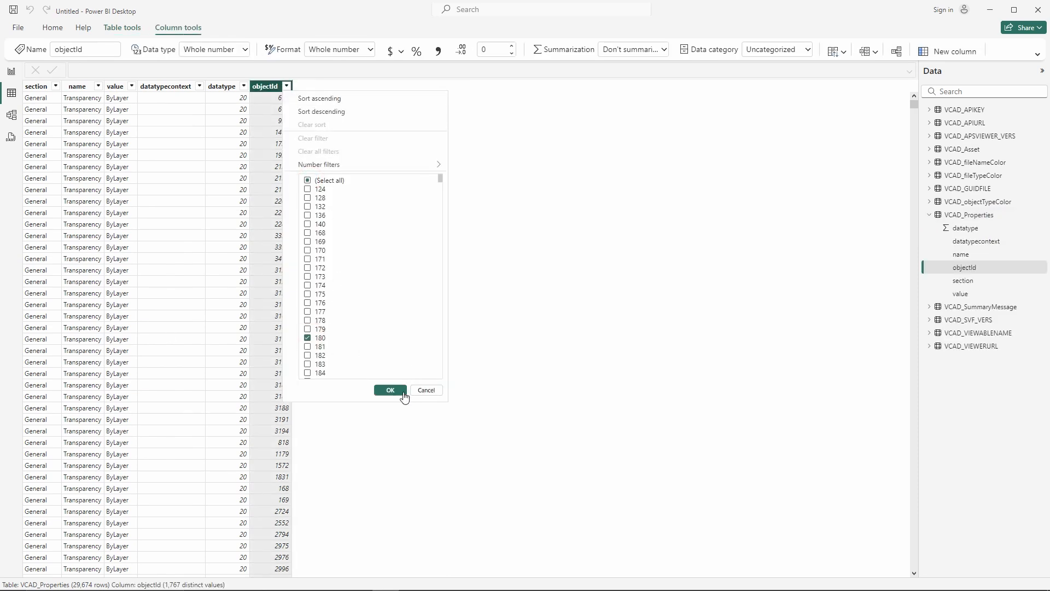
pyautogui.click(390, 390)
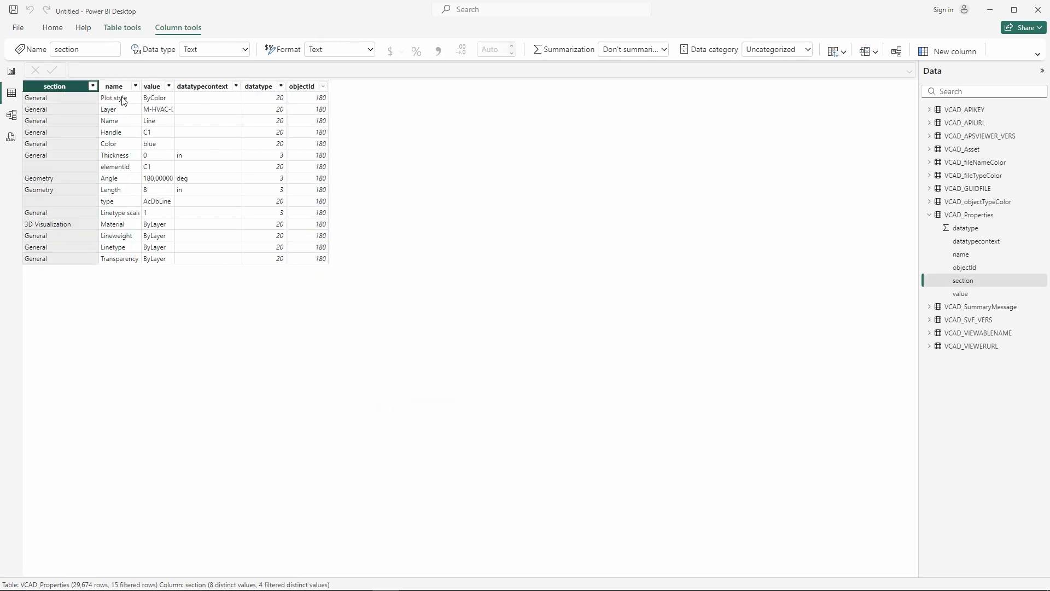
pyautogui.click(113, 86)
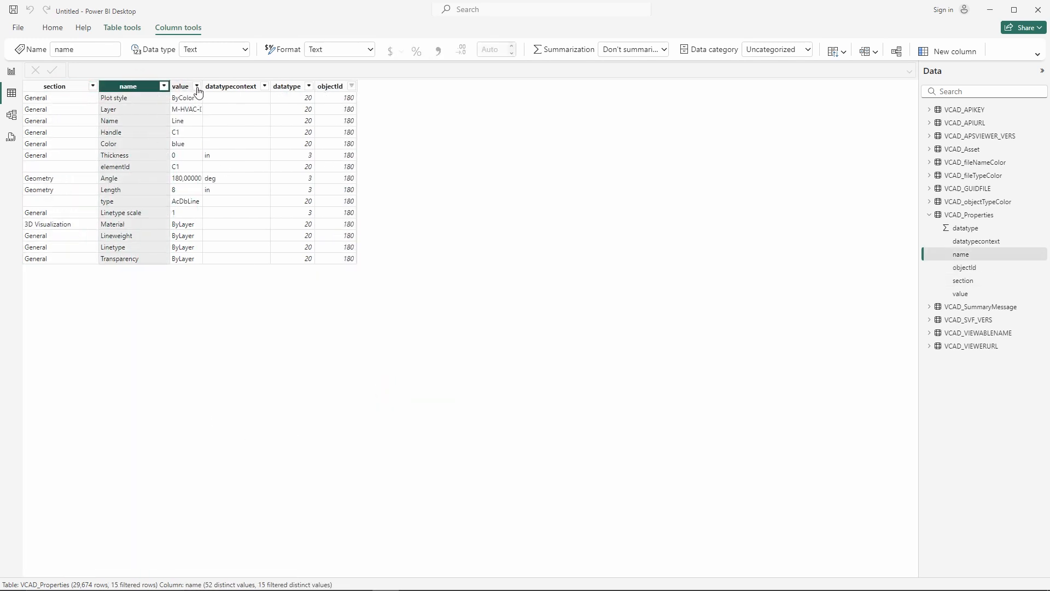
pyautogui.click(179, 86)
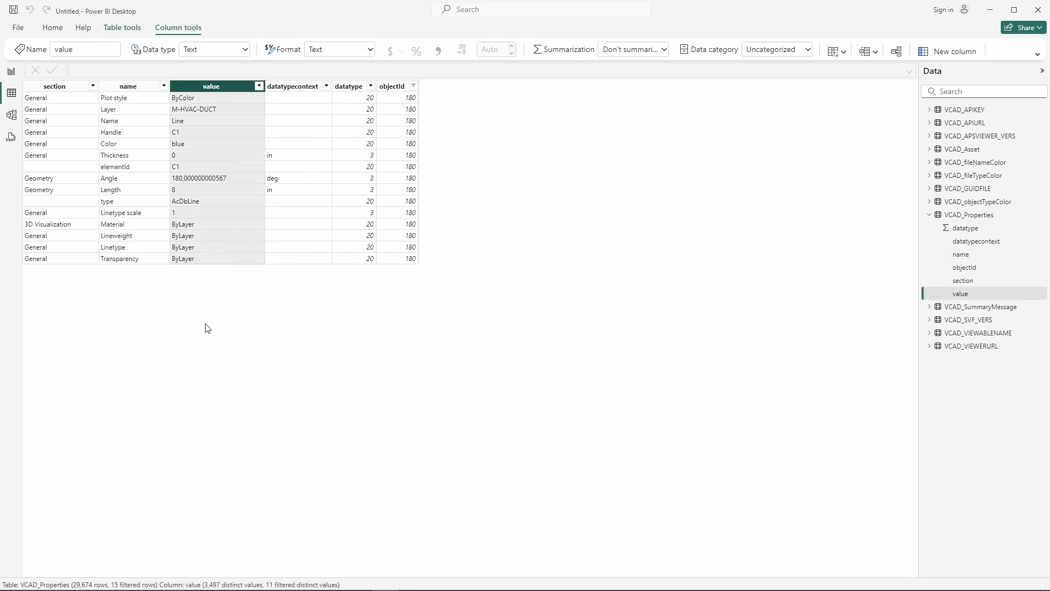
pyautogui.moveTo(312, 293)
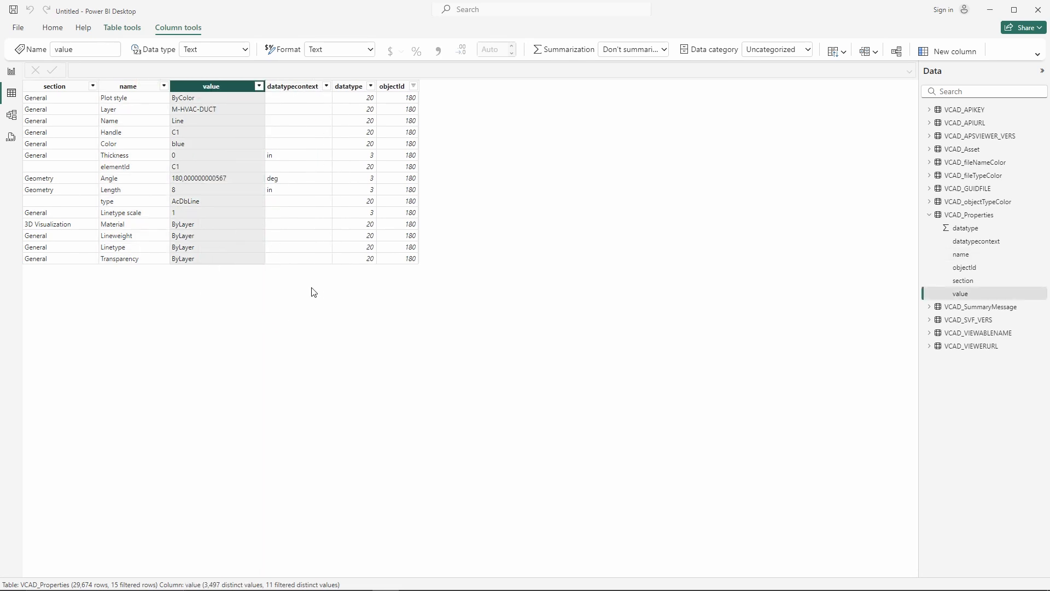
pyautogui.moveTo(382, 355)
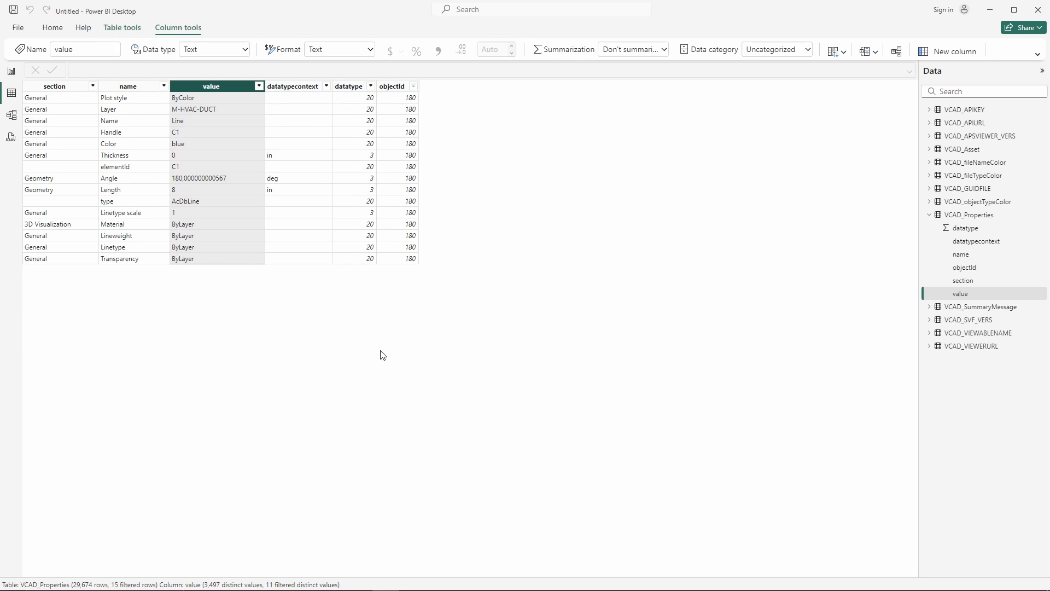
pyautogui.moveTo(339, 324)
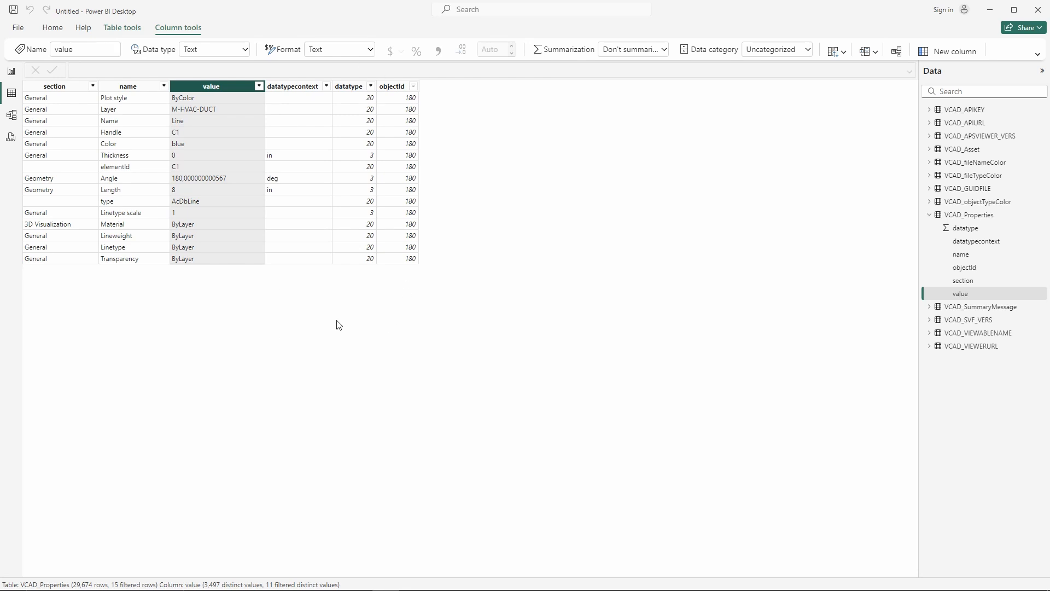
pyautogui.moveTo(57, 259)
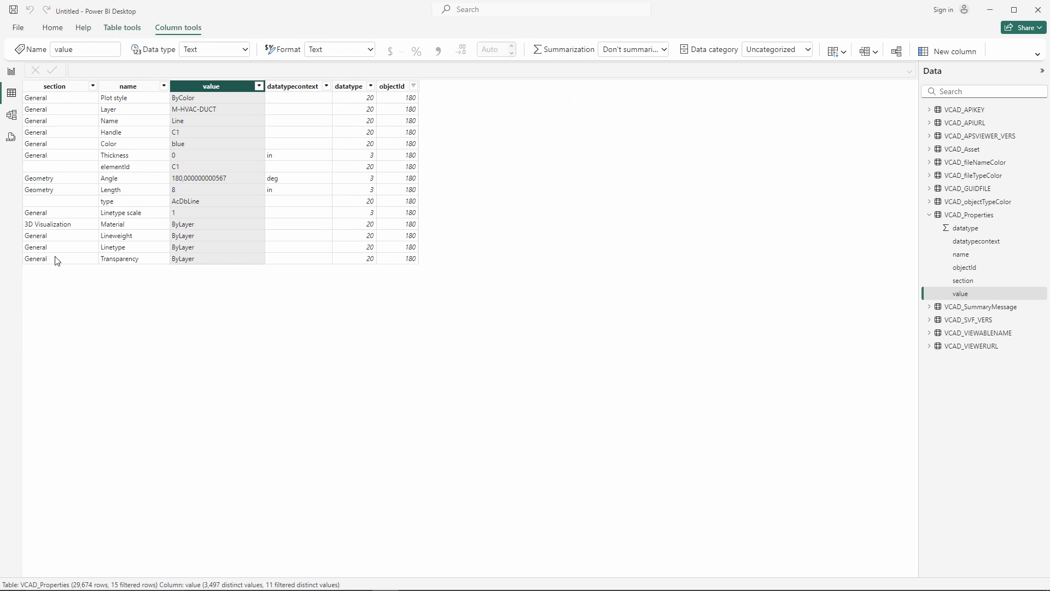
pyautogui.click(127, 86)
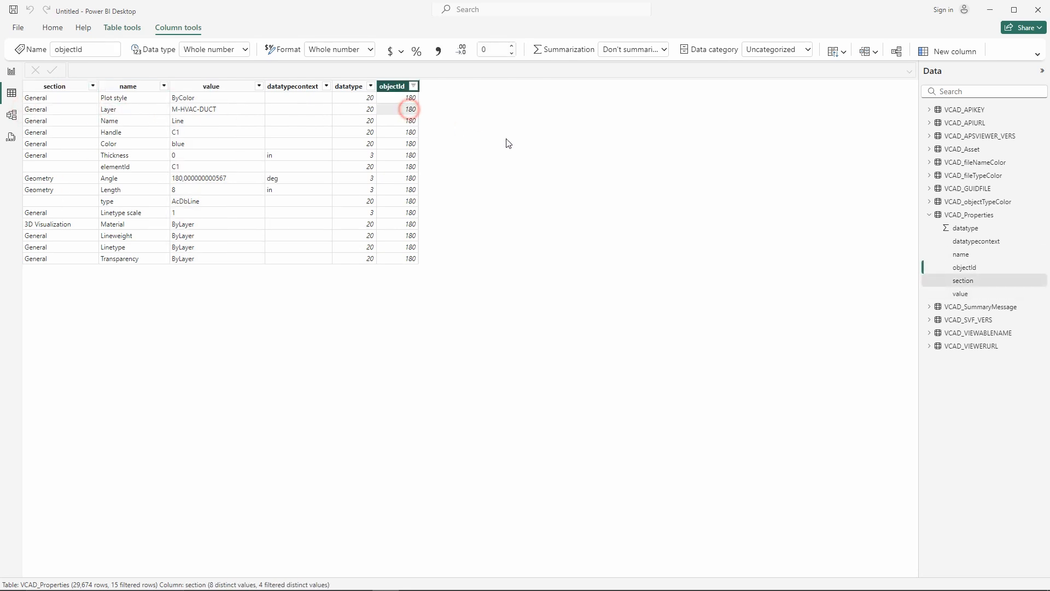
pyautogui.click(964, 267)
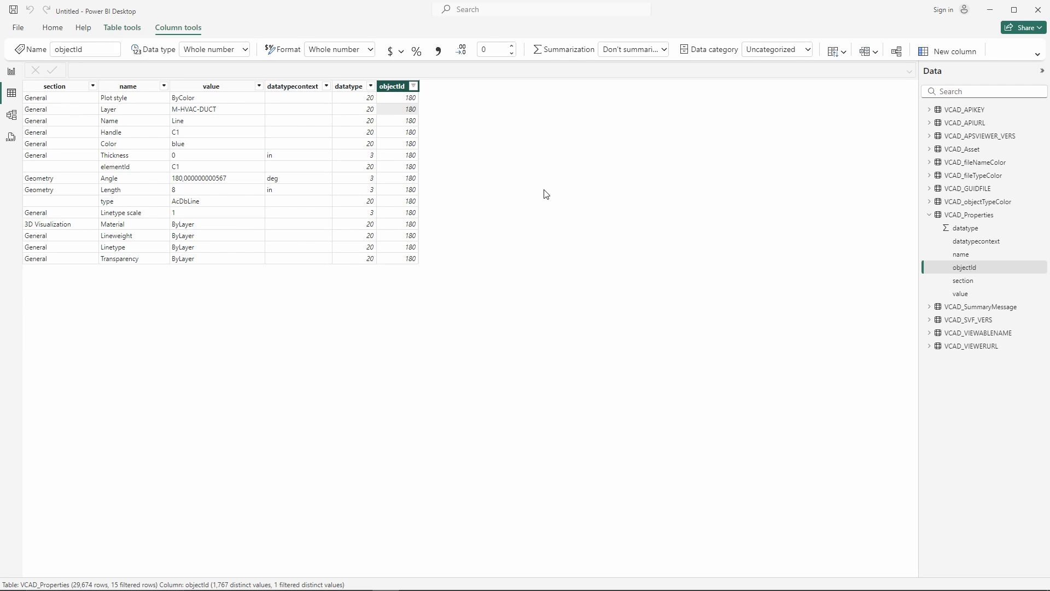
pyautogui.moveTo(1008, 53)
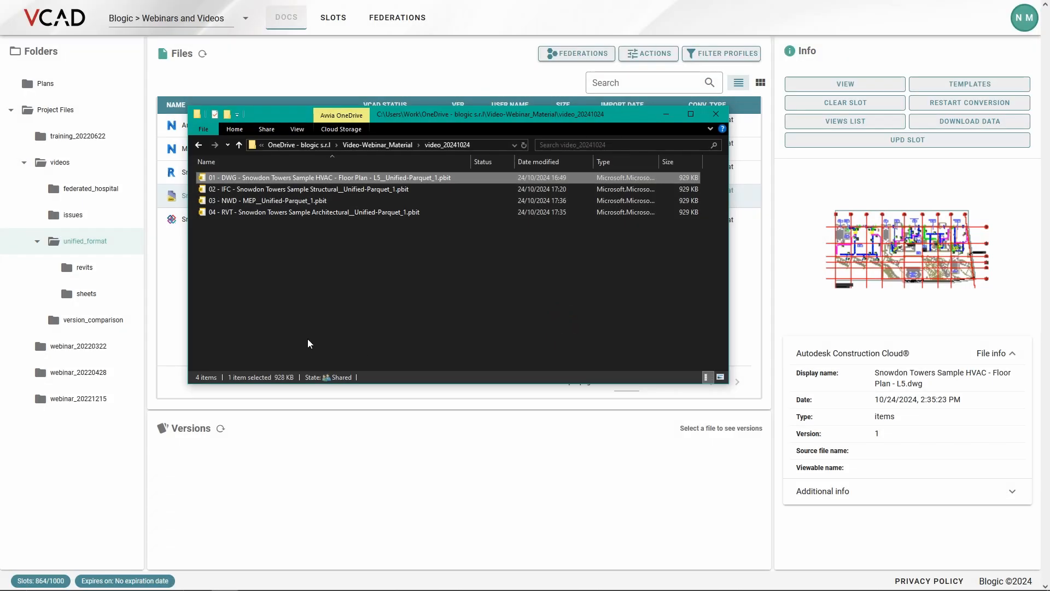
# Open the '02 - IFC - Snowdon Towers Sample Structural' Unified-Parquet template.
pyautogui.click(308, 188)
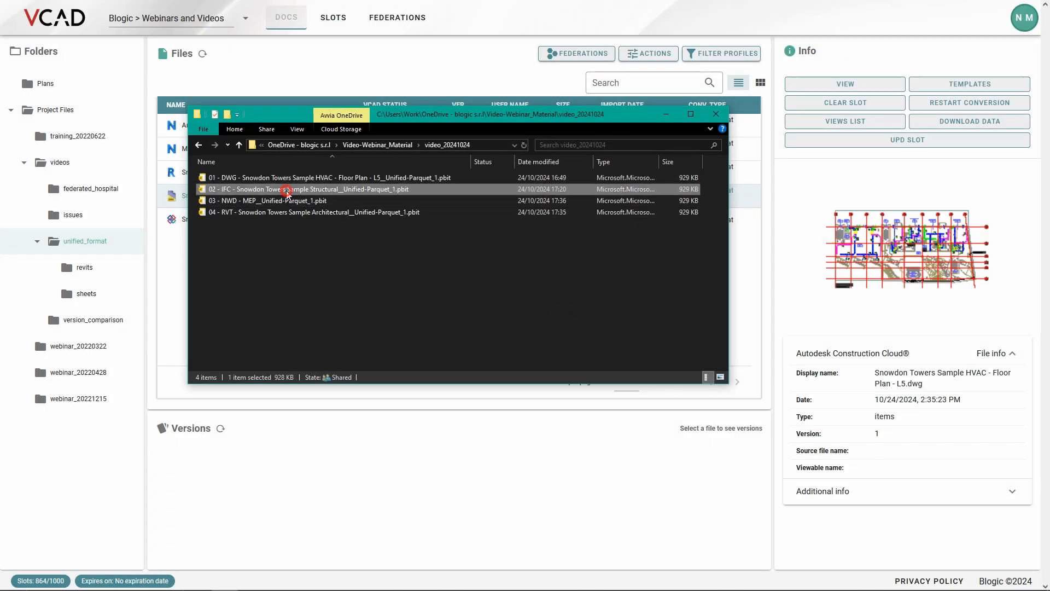
pyautogui.doubleClick(308, 189)
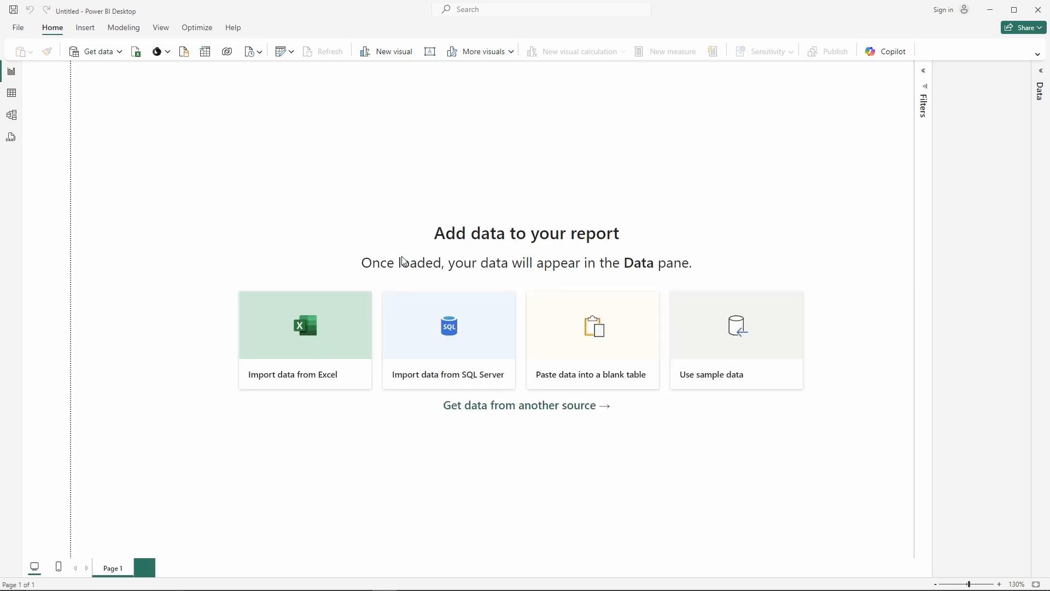
# Load the IFC data so Summary shows 2,215 assets and 63.08K properties.
pyautogui.click(329, 51)
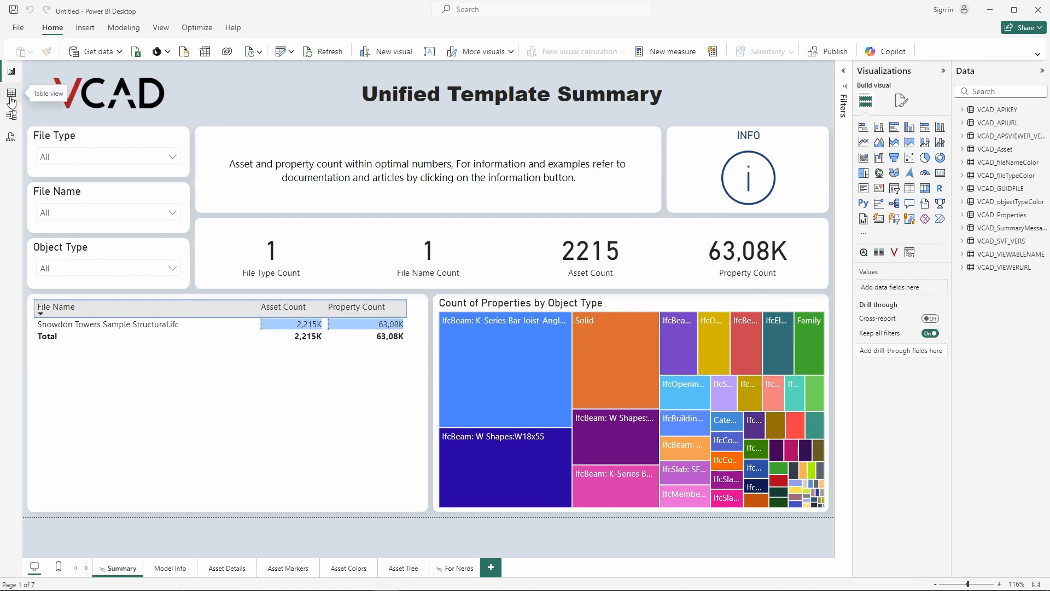
# In Table view, browse the VCAD_Asset table, then the VCAD_Properties table.
pyautogui.click(11, 93)
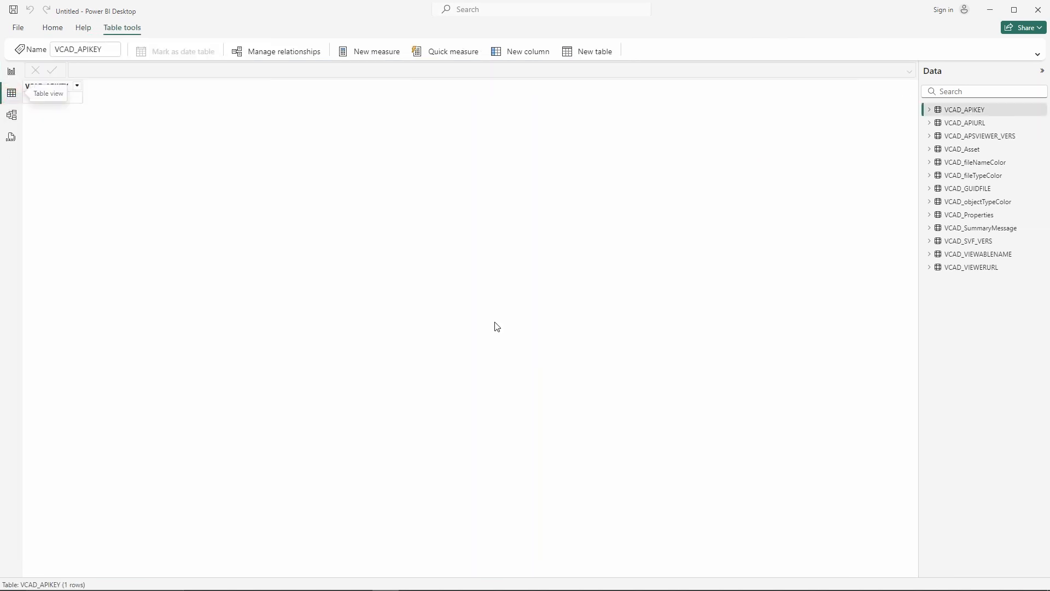
pyautogui.click(962, 149)
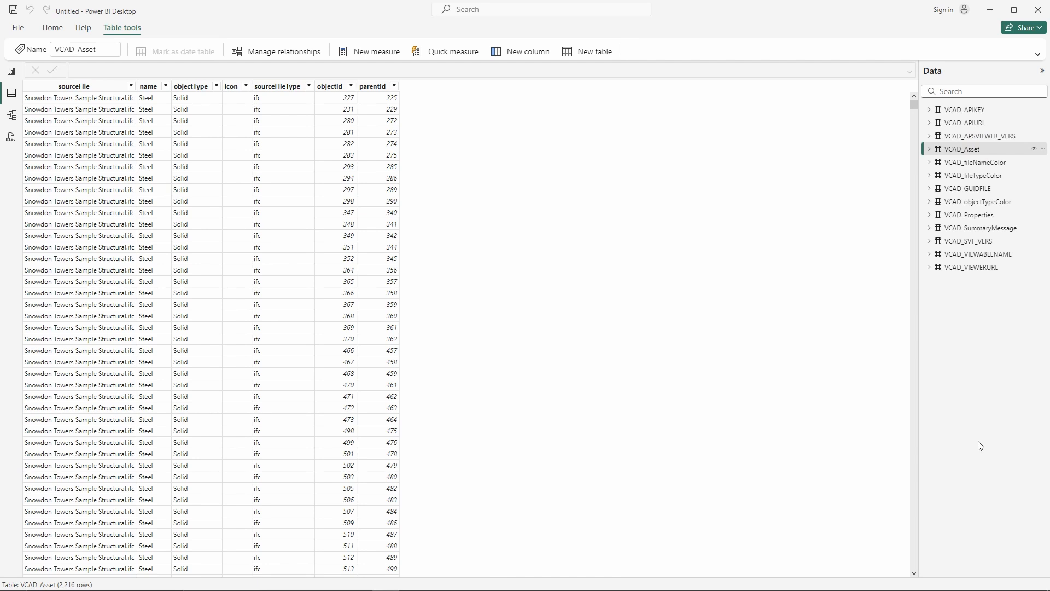
pyautogui.moveTo(144, 109)
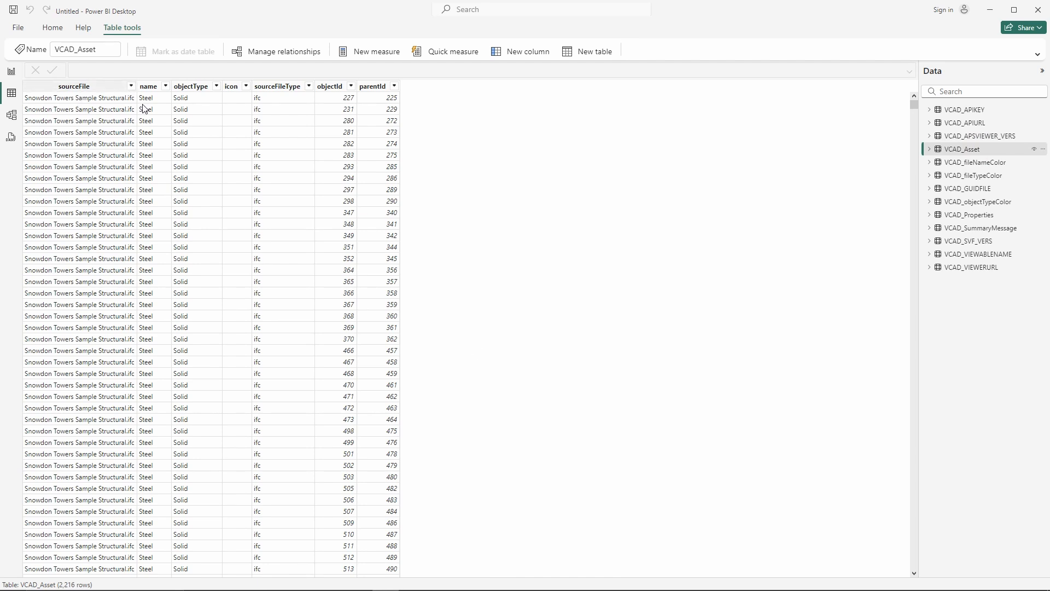
pyautogui.moveTo(331, 75)
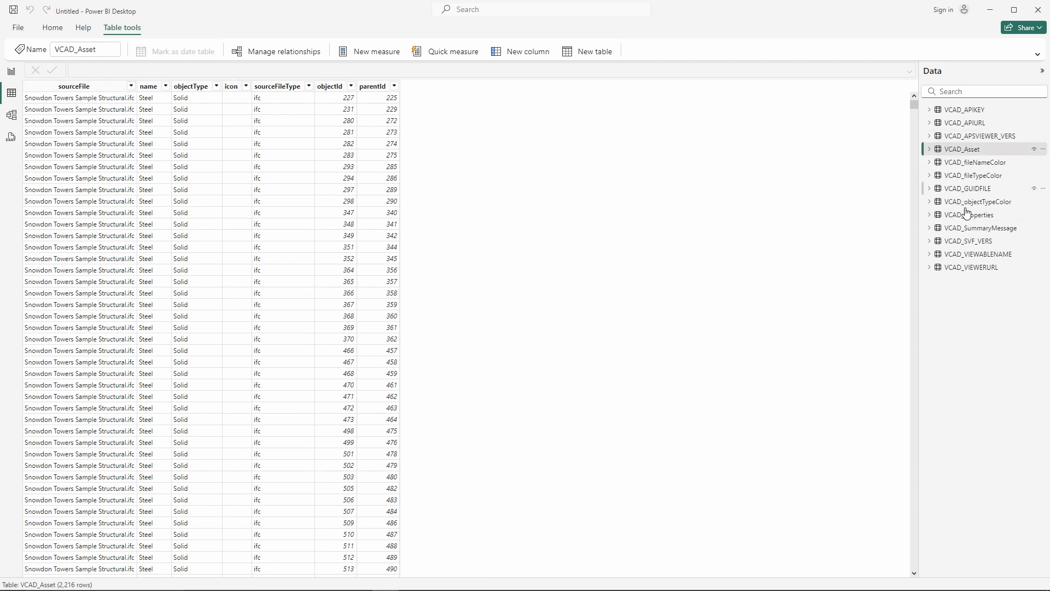
pyautogui.click(970, 214)
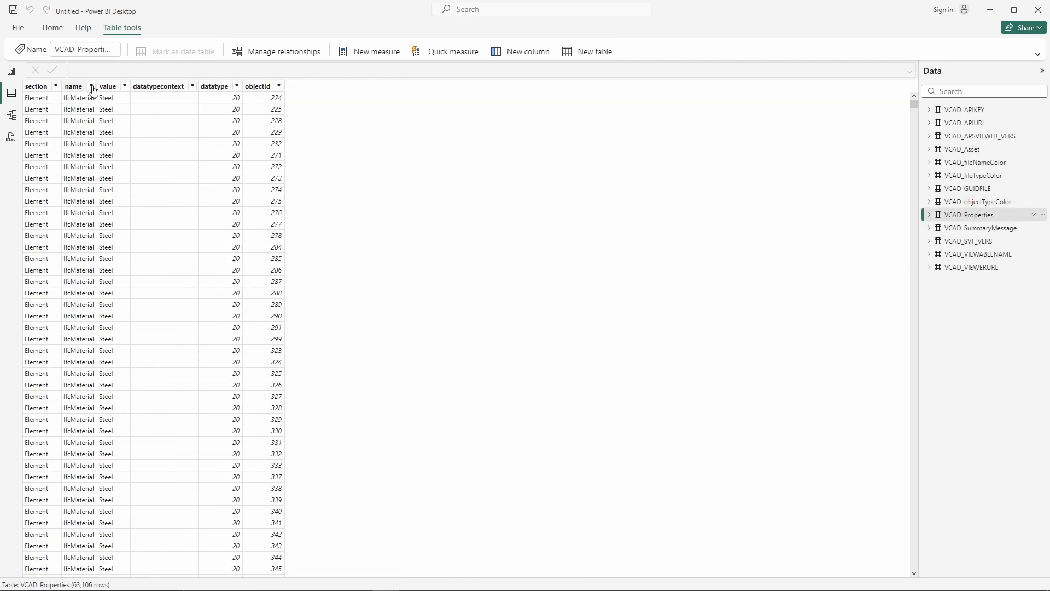
# Filter the name column to GUID only (1,641 rows) and widen the value and name columns.
pyautogui.click(92, 85)
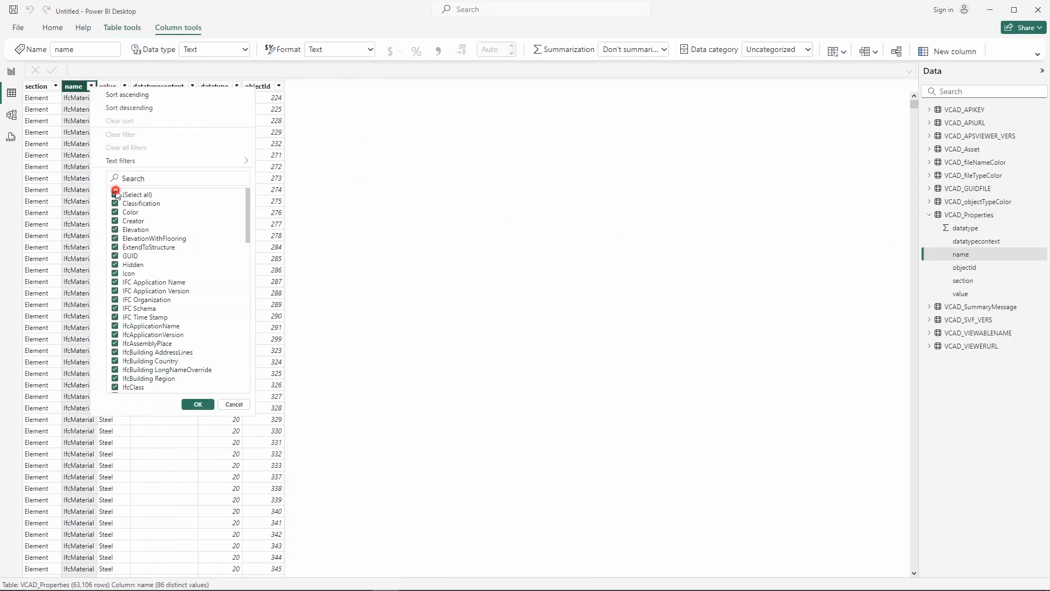
pyautogui.click(116, 194)
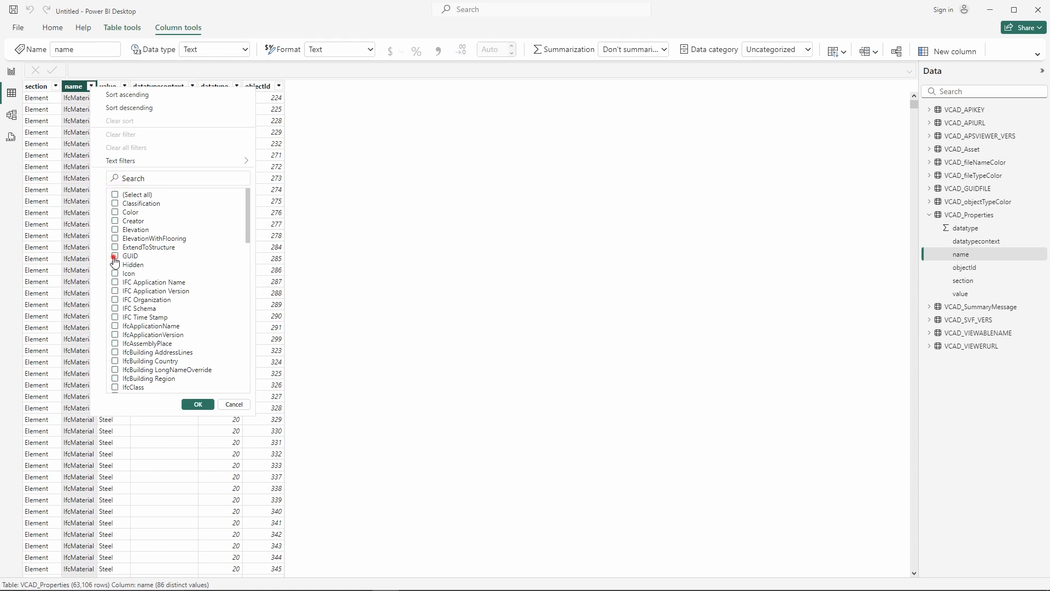
pyautogui.scroll(-3)
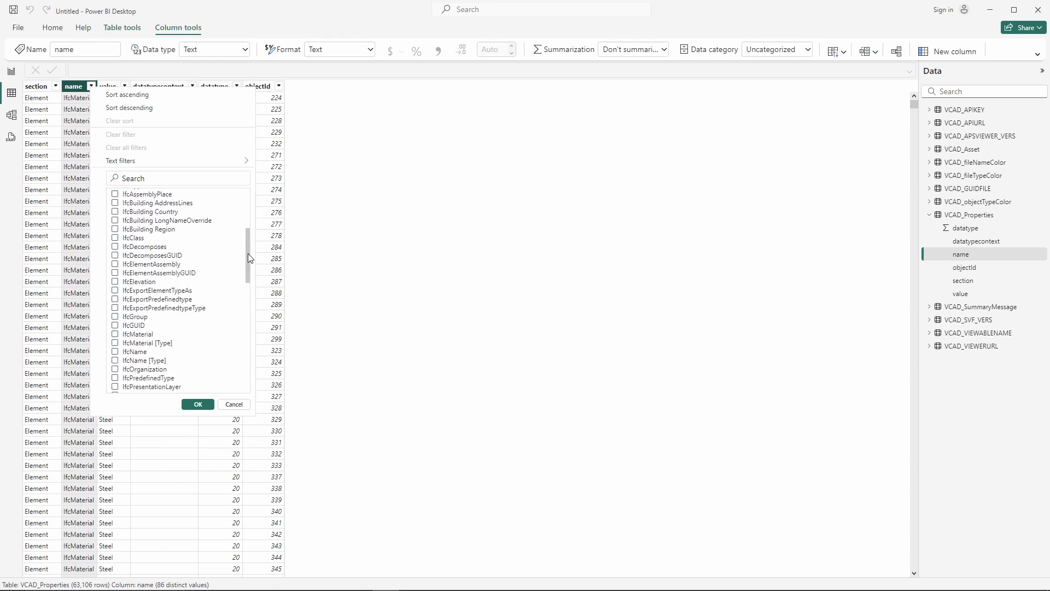
pyautogui.scroll(-3)
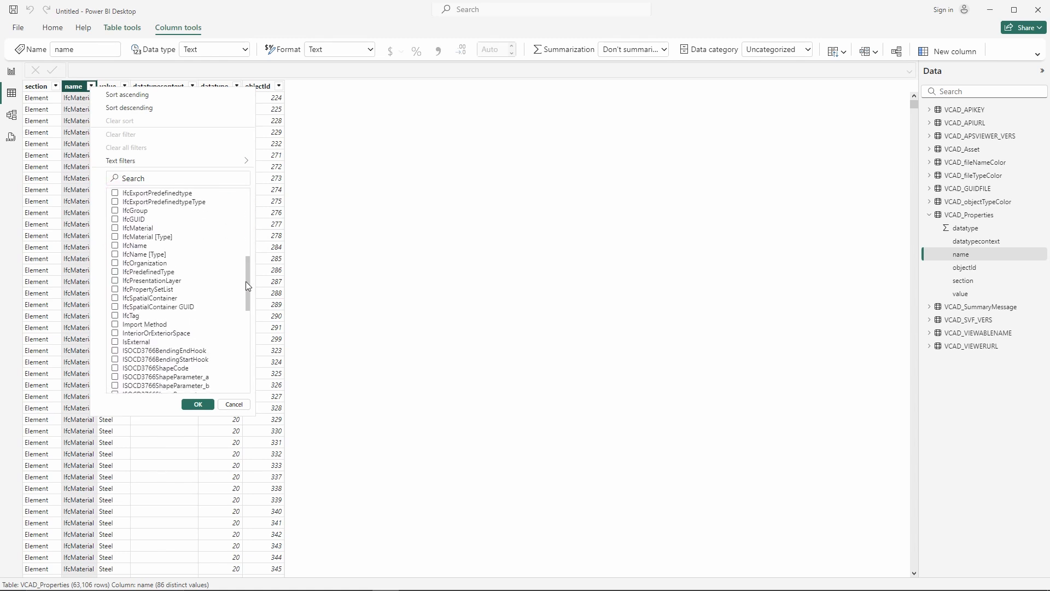
pyautogui.scroll(3)
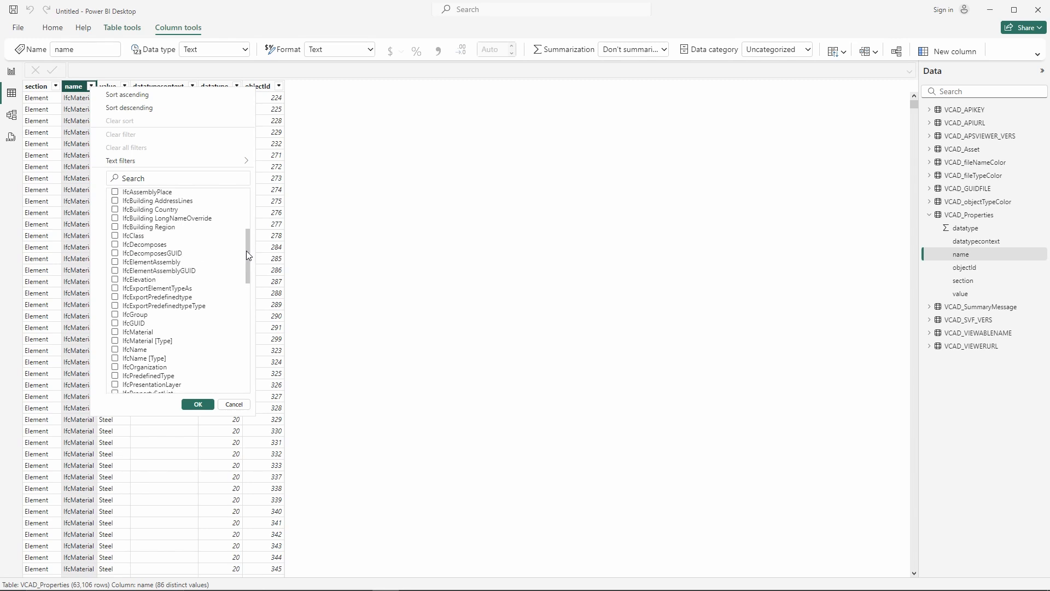
pyautogui.scroll(3)
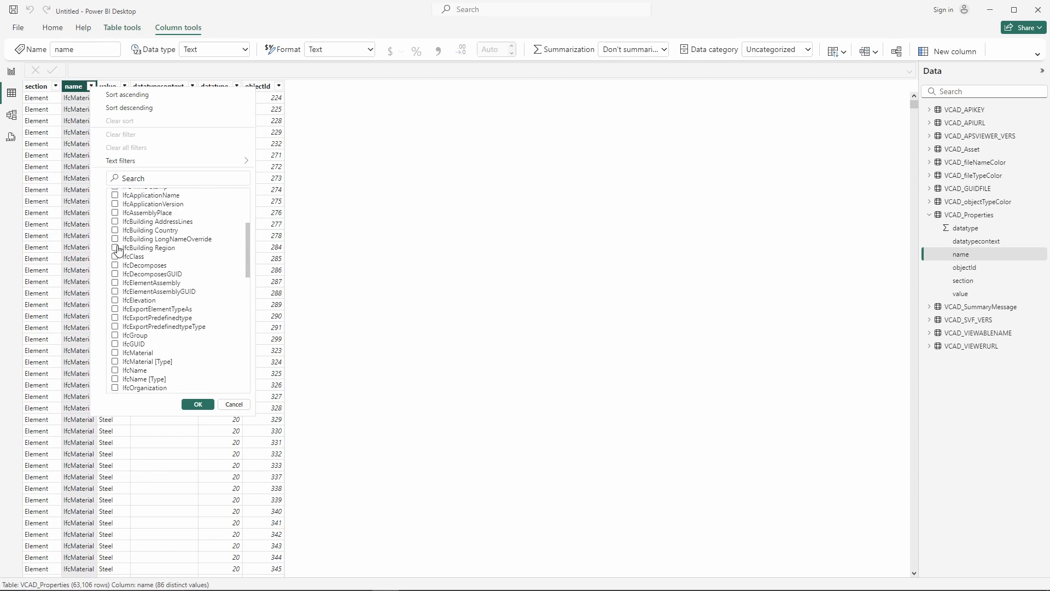
pyautogui.scroll(3)
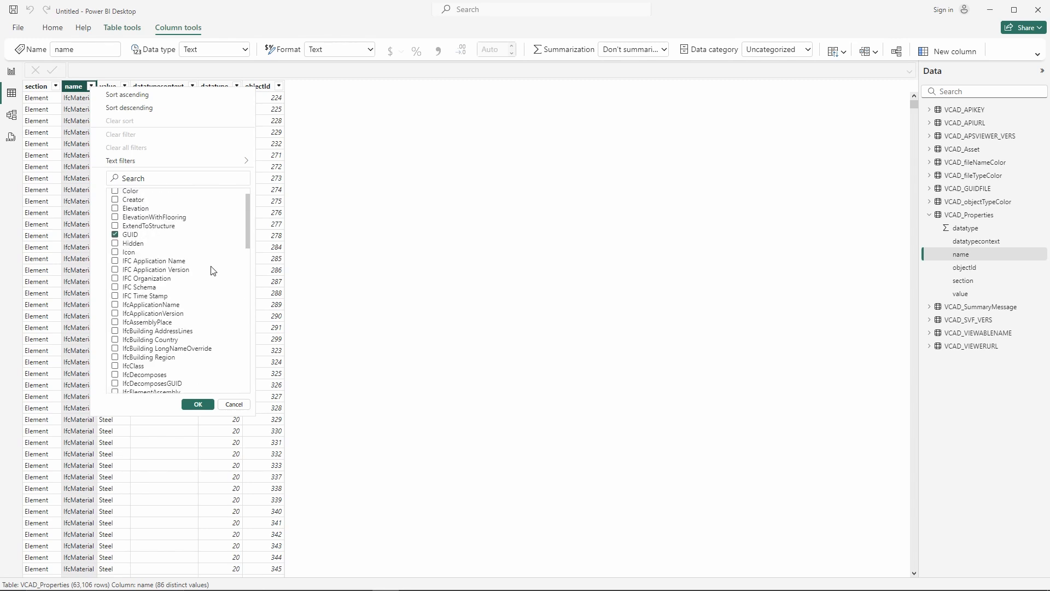
pyautogui.click(197, 404)
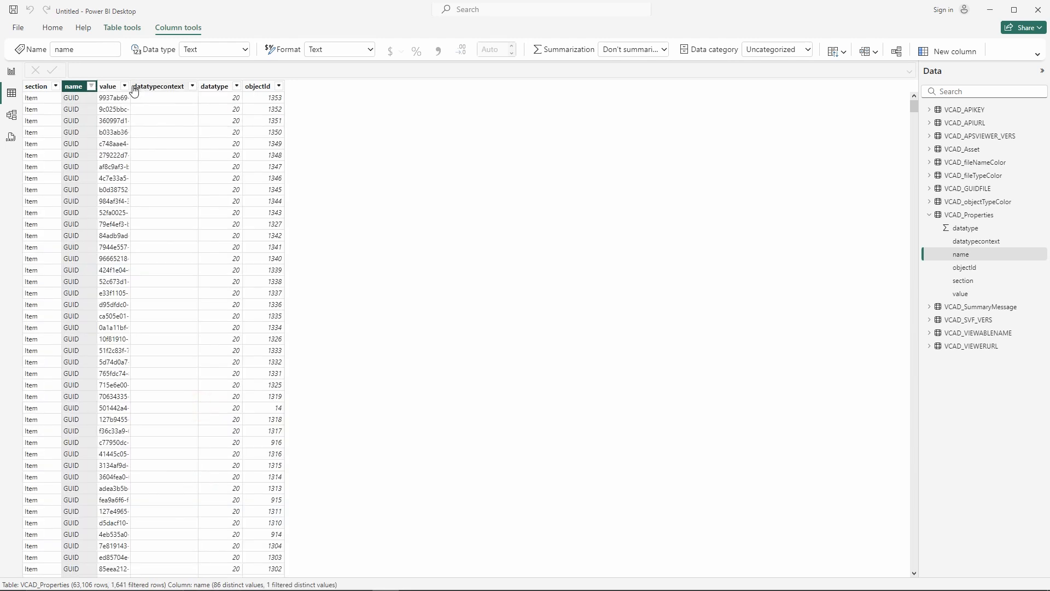
pyautogui.click(960, 293)
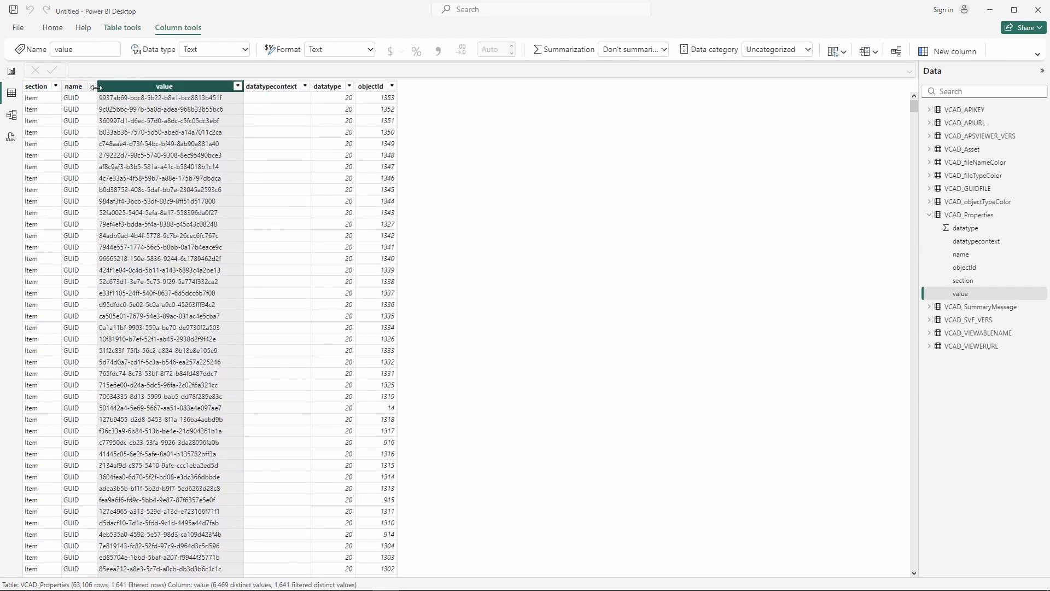
pyautogui.click(73, 86)
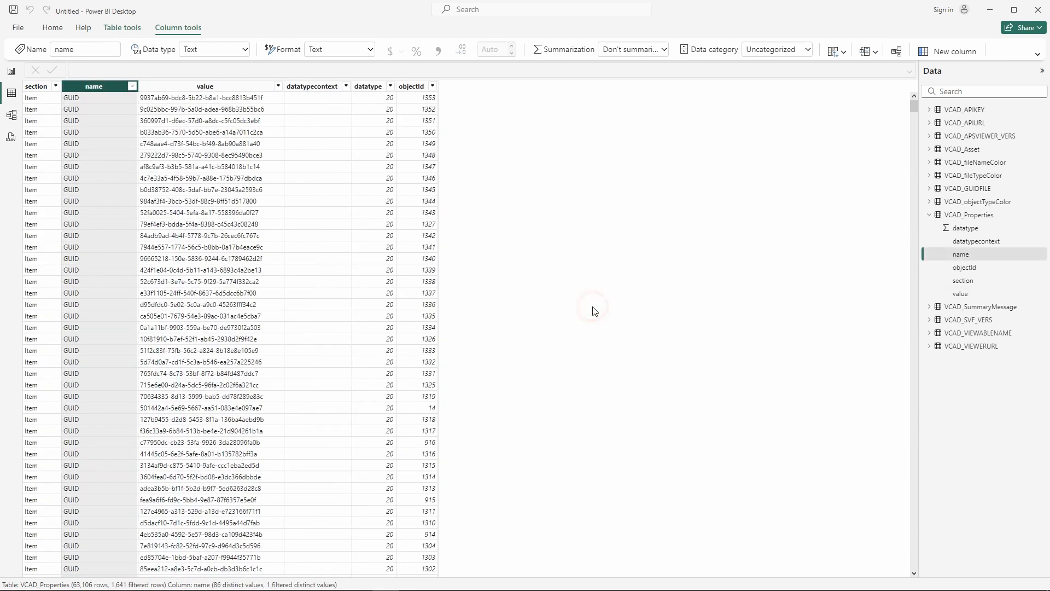
pyautogui.moveTo(561, 319)
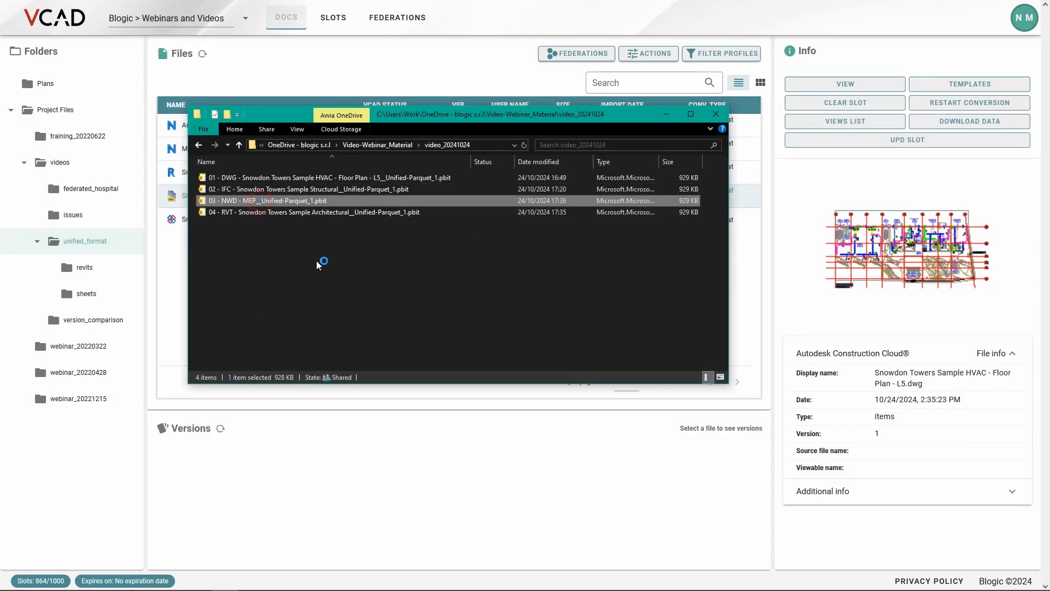
# Open the '03 - NWD - MEP' Unified-Parquet template from video_20241024.
pyautogui.doubleClick(266, 201)
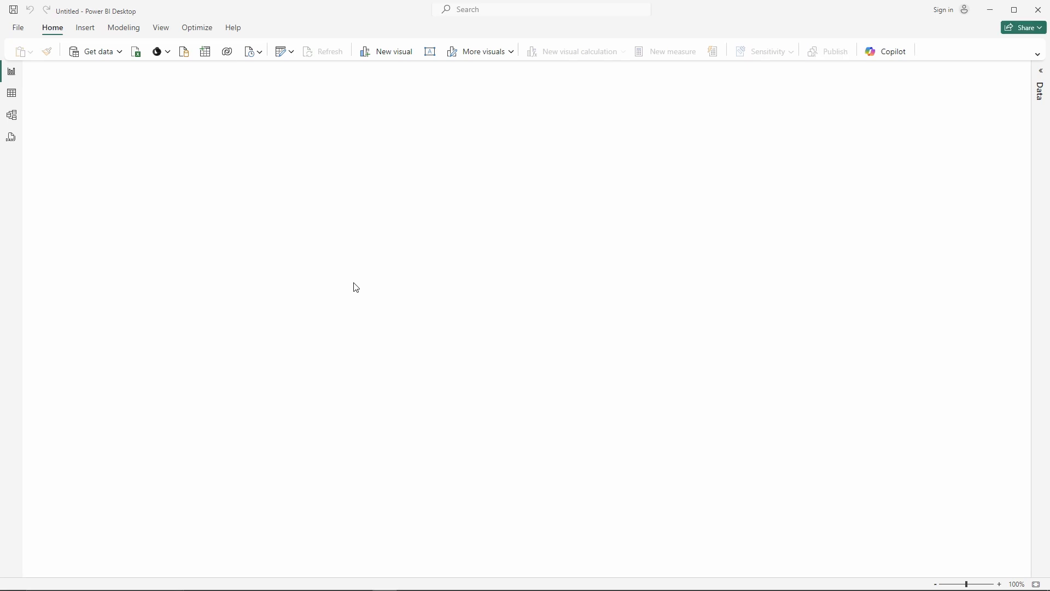
# Load the NWD MEP template: three Revit files, 23.77K assets, 1.16M properties.
pyautogui.click(328, 51)
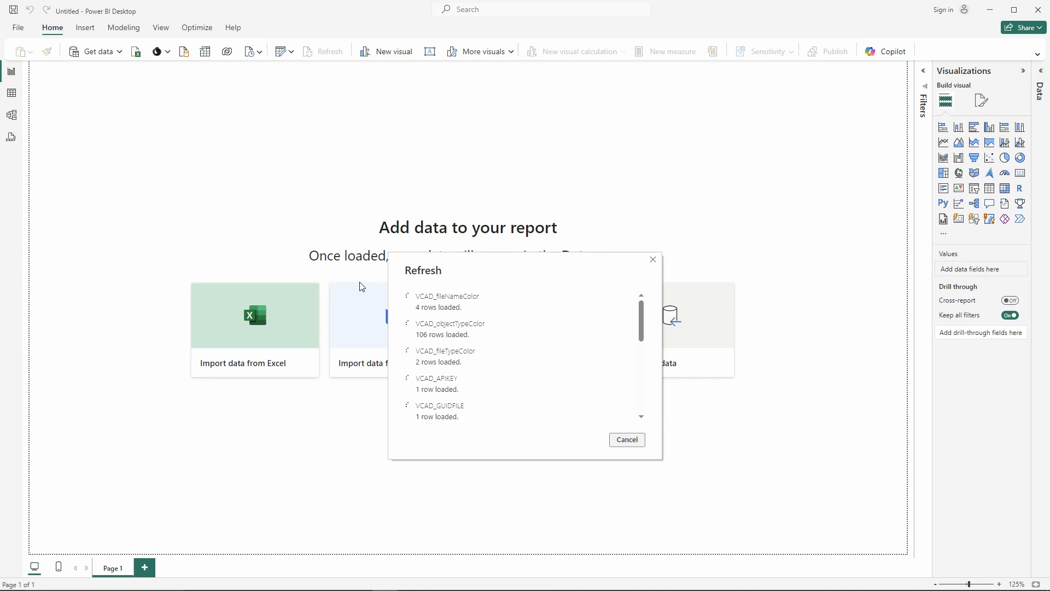
pyautogui.moveTo(471, 441)
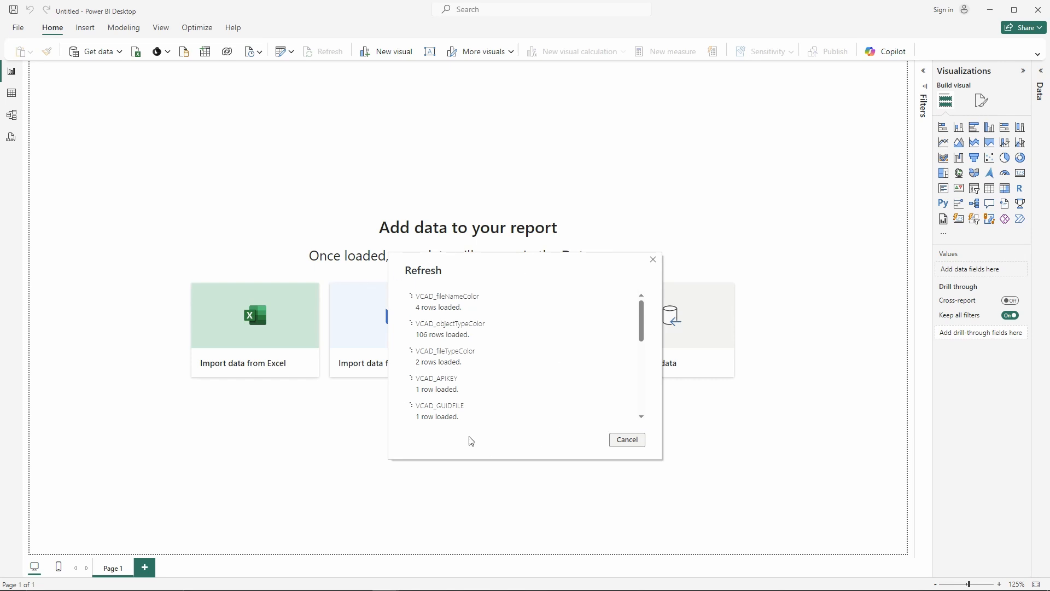
pyautogui.click(626, 439)
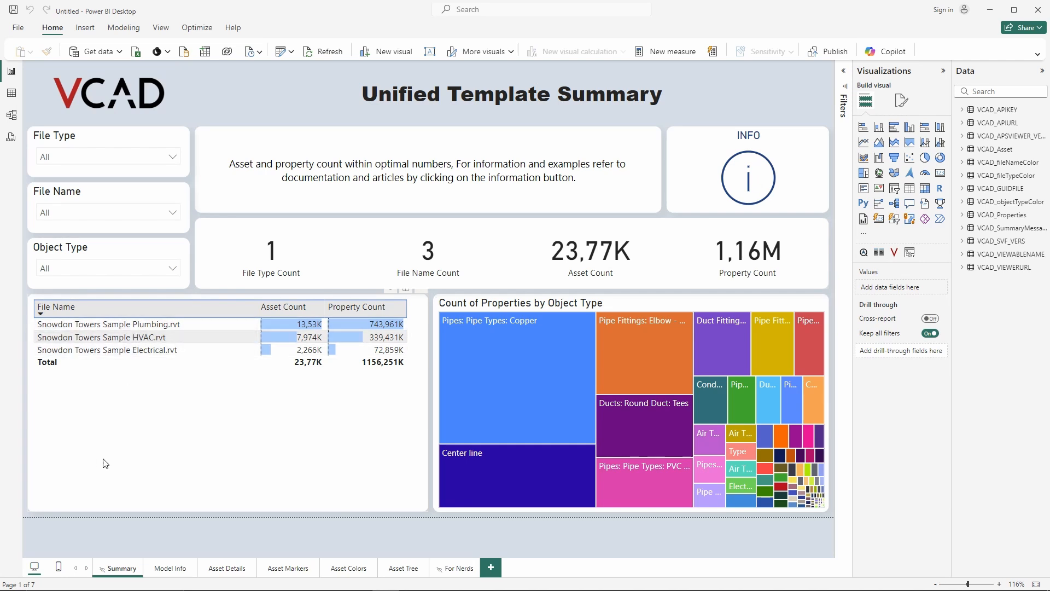
pyautogui.moveTo(220, 443)
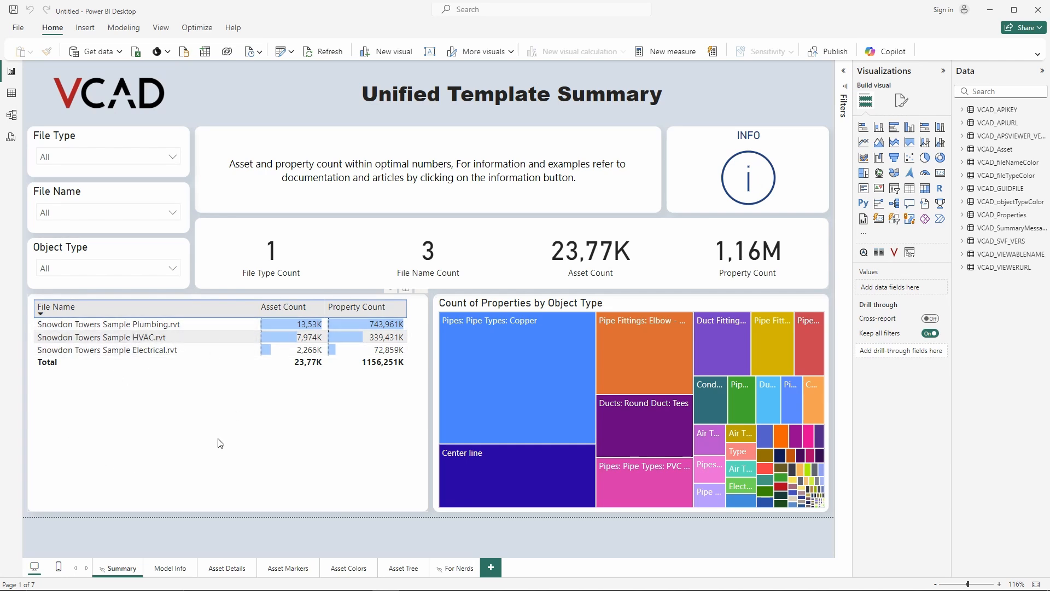
pyautogui.moveTo(176, 421)
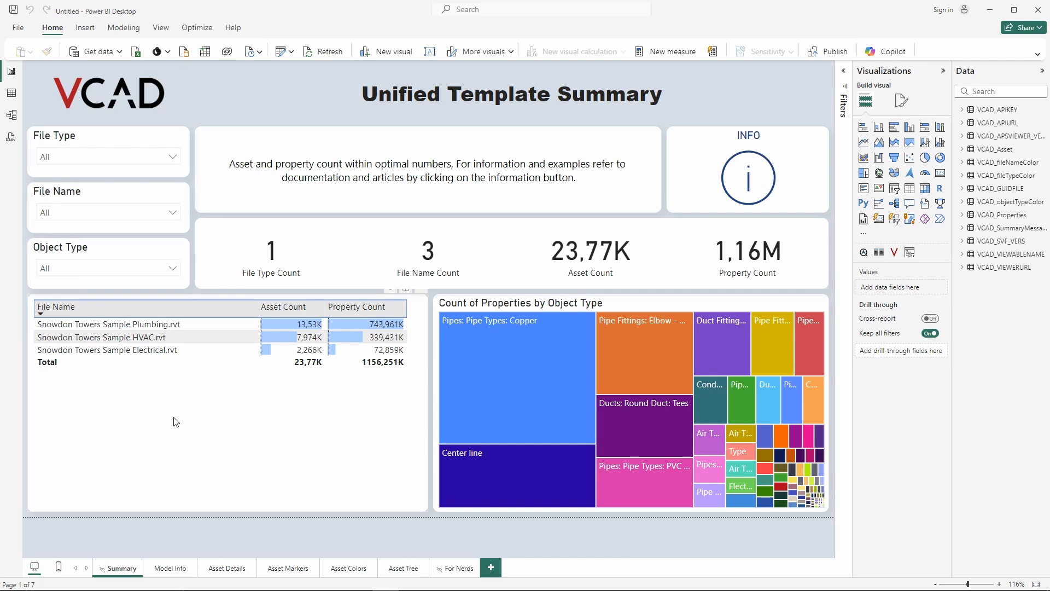
pyautogui.moveTo(204, 401)
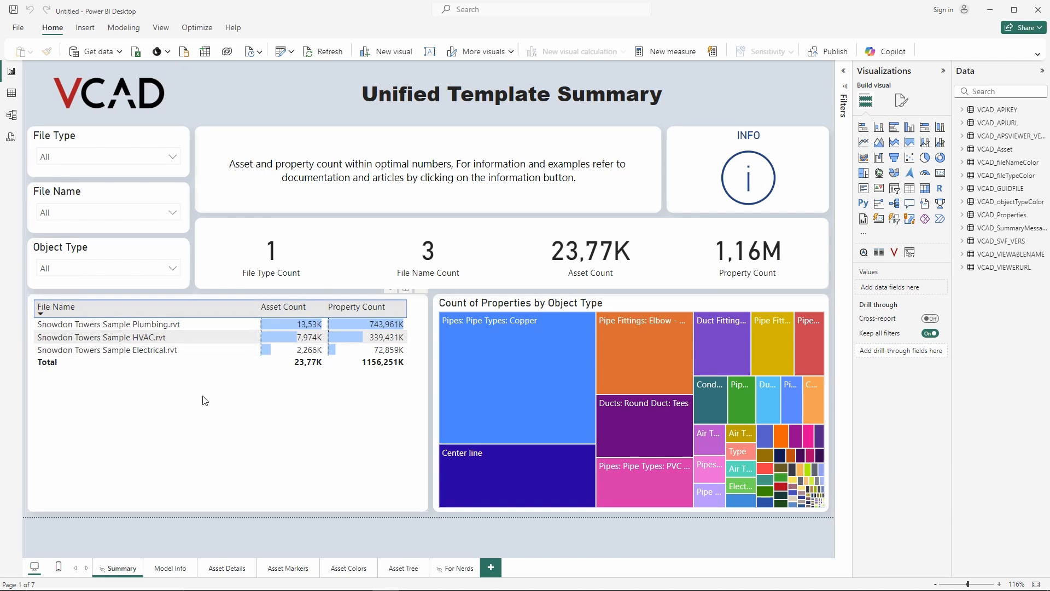
pyautogui.moveTo(135, 420)
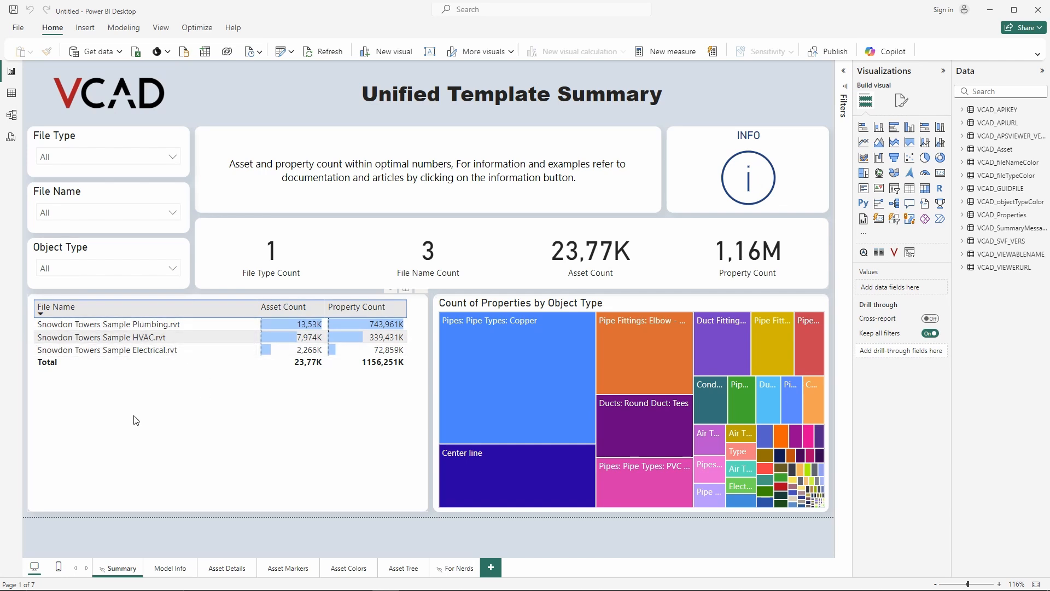
# Show the VCAD_Asset table's 23,774 asset rows in Table view.
pyautogui.click(11, 93)
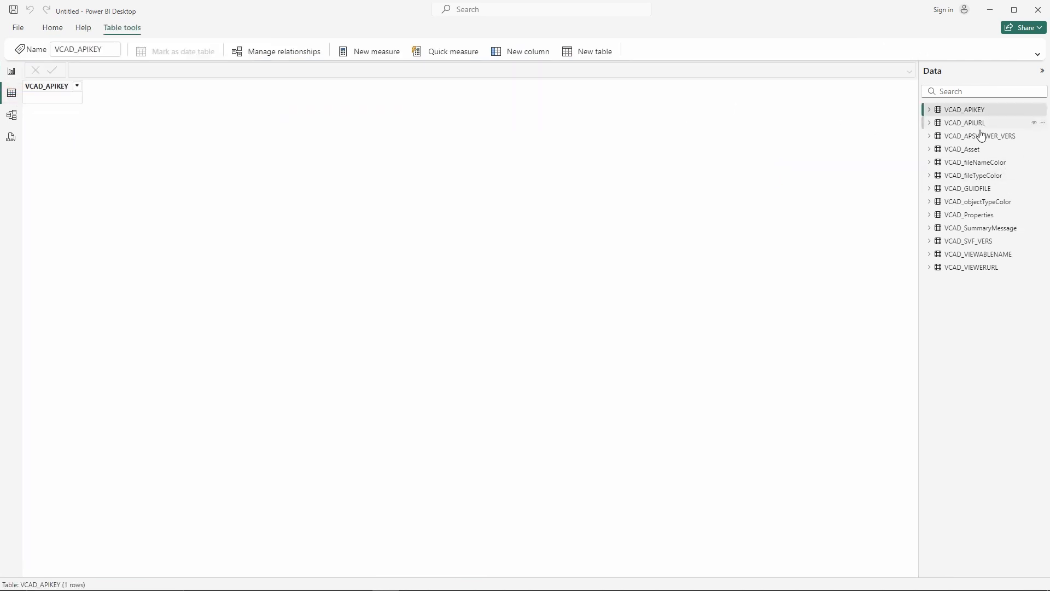
pyautogui.click(963, 149)
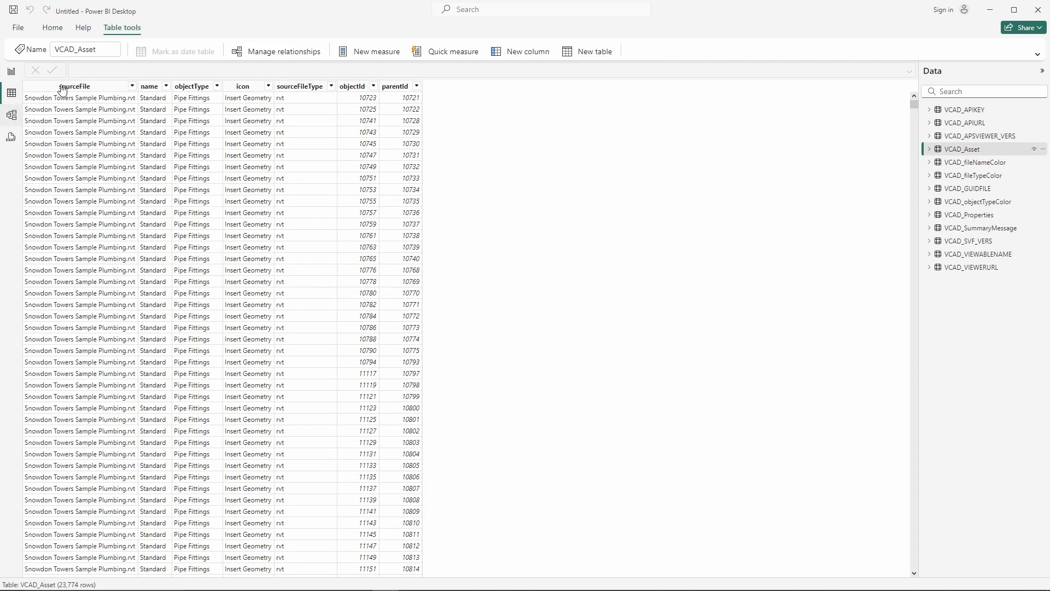
pyautogui.moveTo(489, 243)
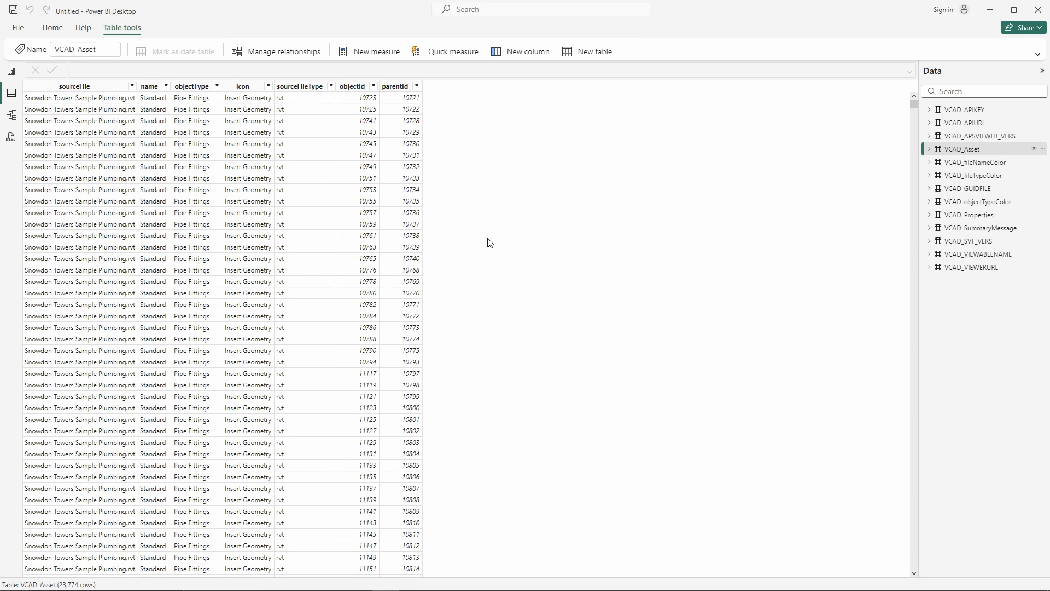
pyautogui.moveTo(464, 177)
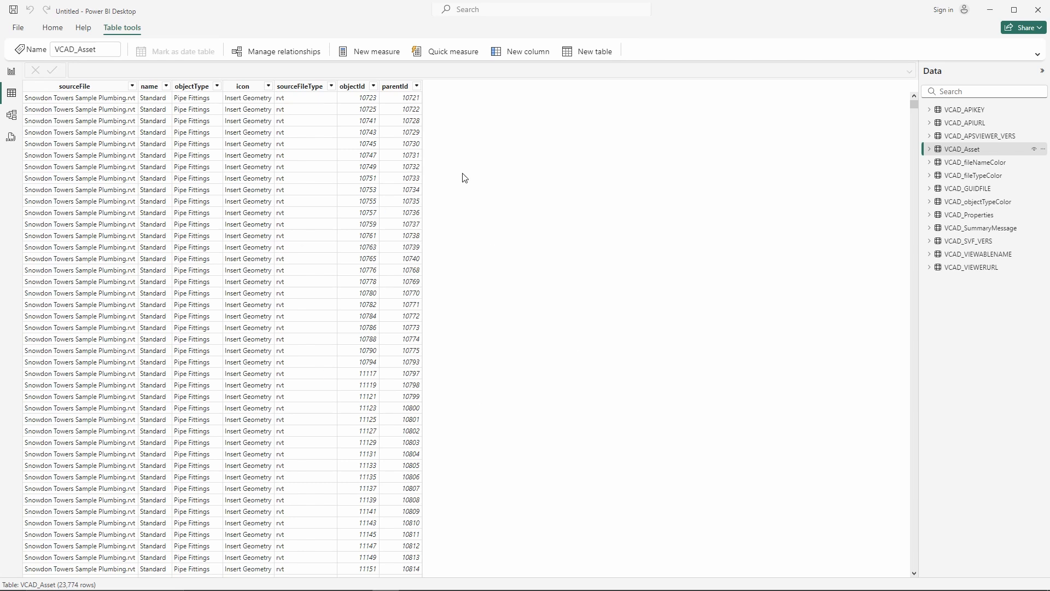
pyautogui.moveTo(766, 33)
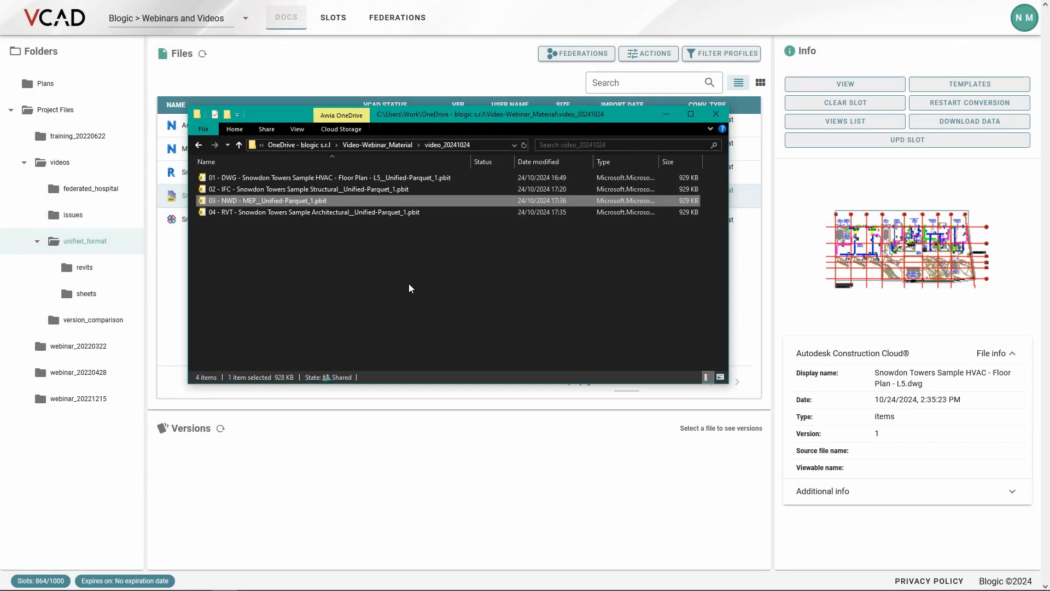
pyautogui.moveTo(447, 232)
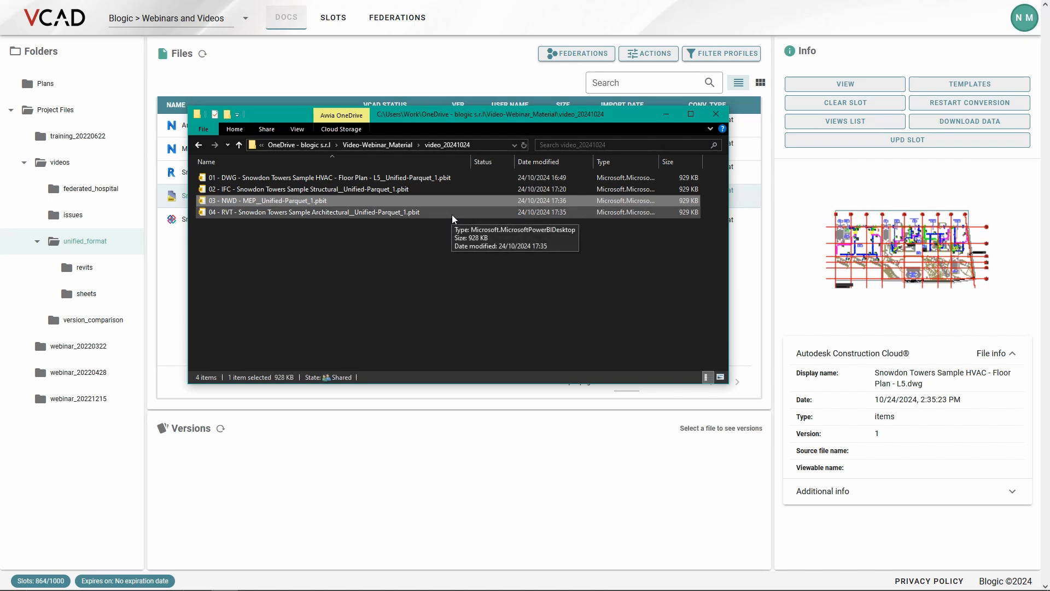
# Launch 04 - RVT - Snowdon Towers Sample Architectural__Unified-Parquet_1.pbit from video_20241024.
pyautogui.click(311, 212)
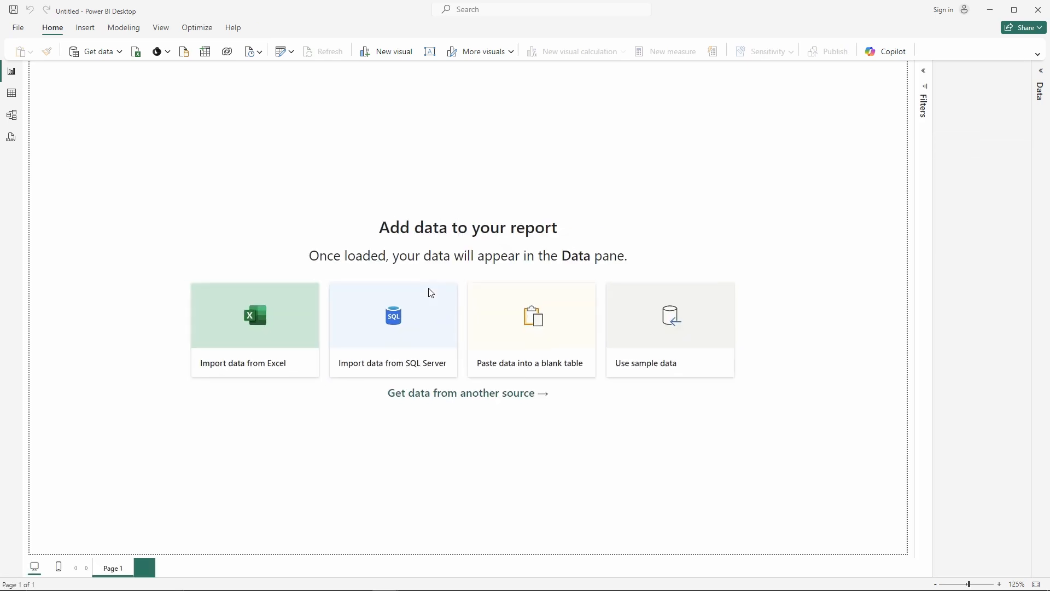
# Confirm loading the architectural template: one file, 7,714 assets, 387.36K properties.
pyautogui.click(329, 51)
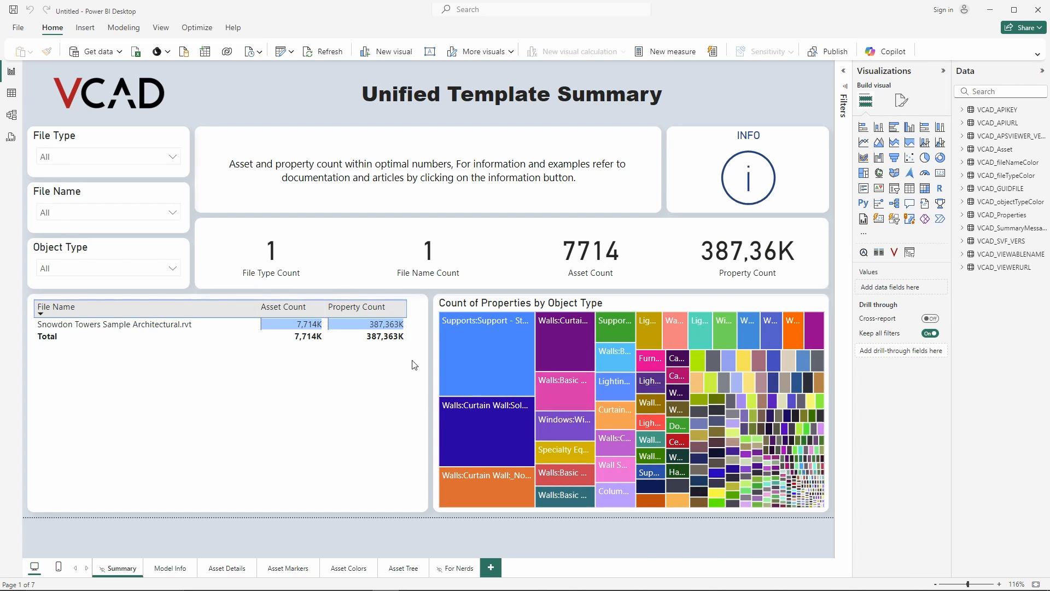
# Browse the VCAD_Asset and VCAD_Properties rows and the property name list without filtering.
pyautogui.click(11, 93)
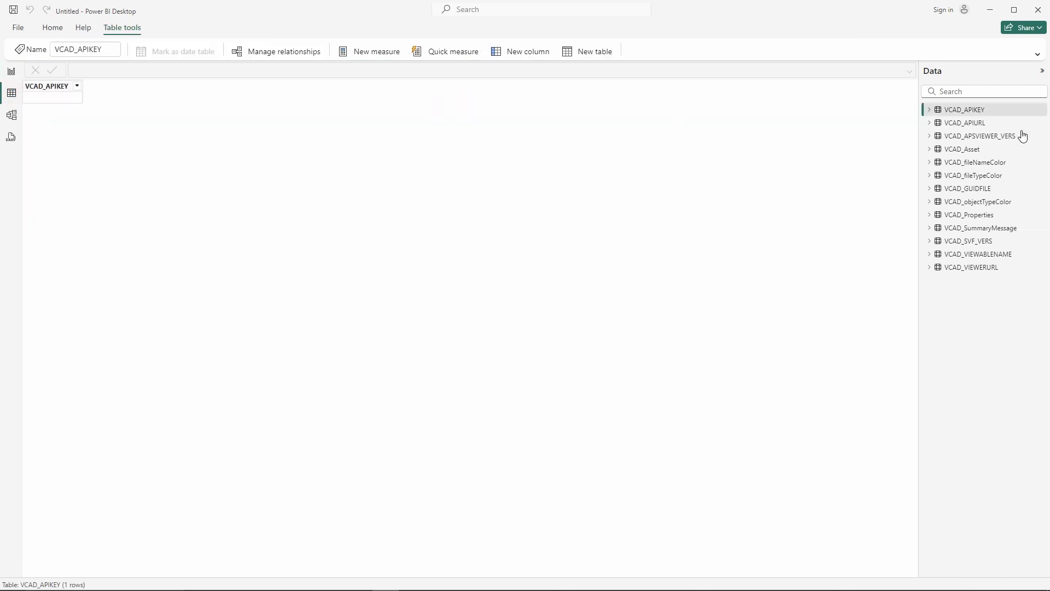
pyautogui.click(963, 148)
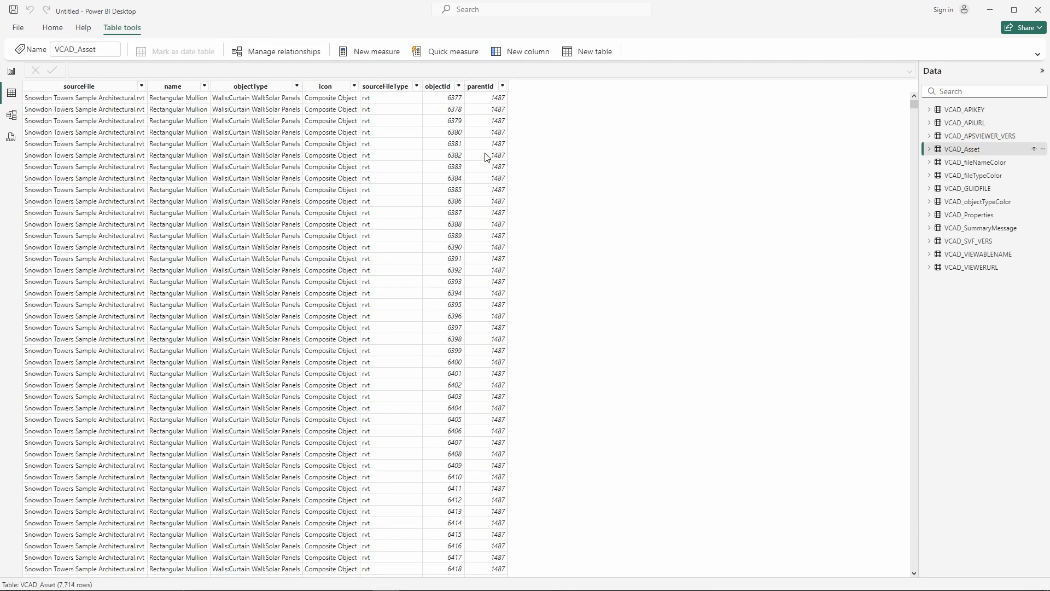
pyautogui.moveTo(683, 196)
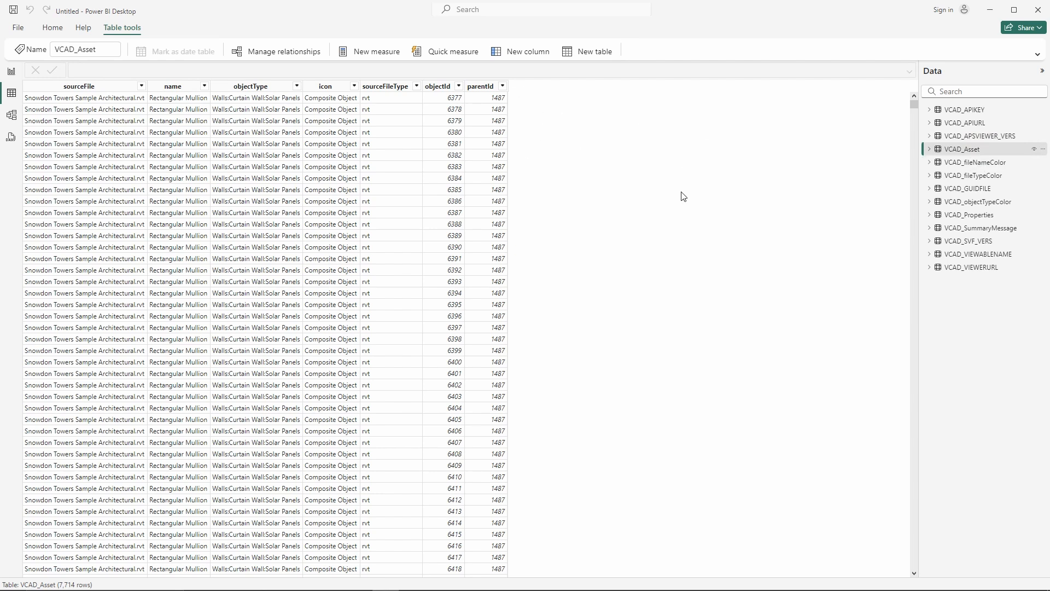
pyautogui.moveTo(35, 227)
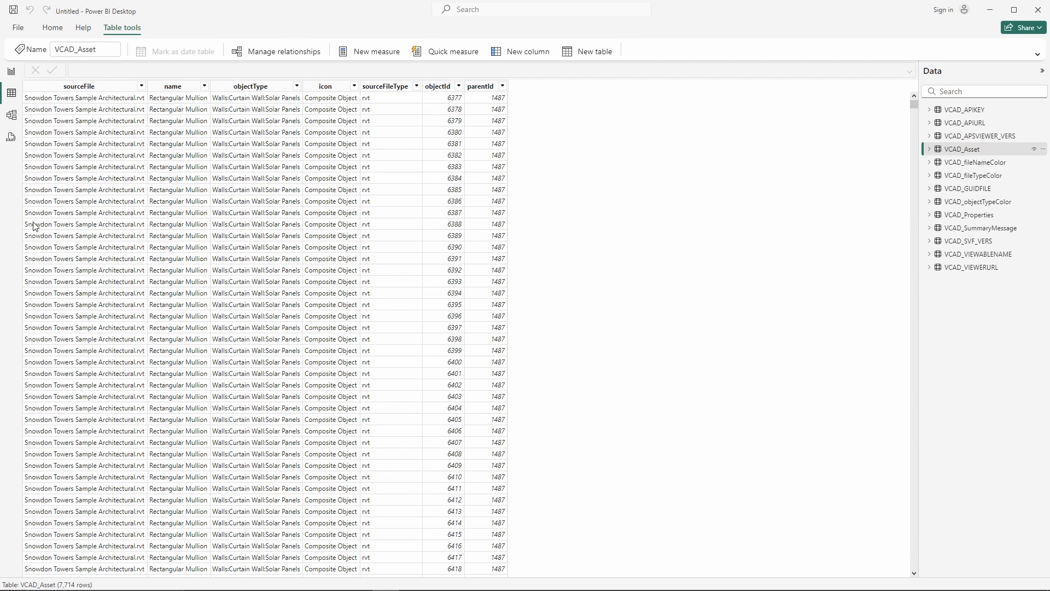
pyautogui.moveTo(400, 522)
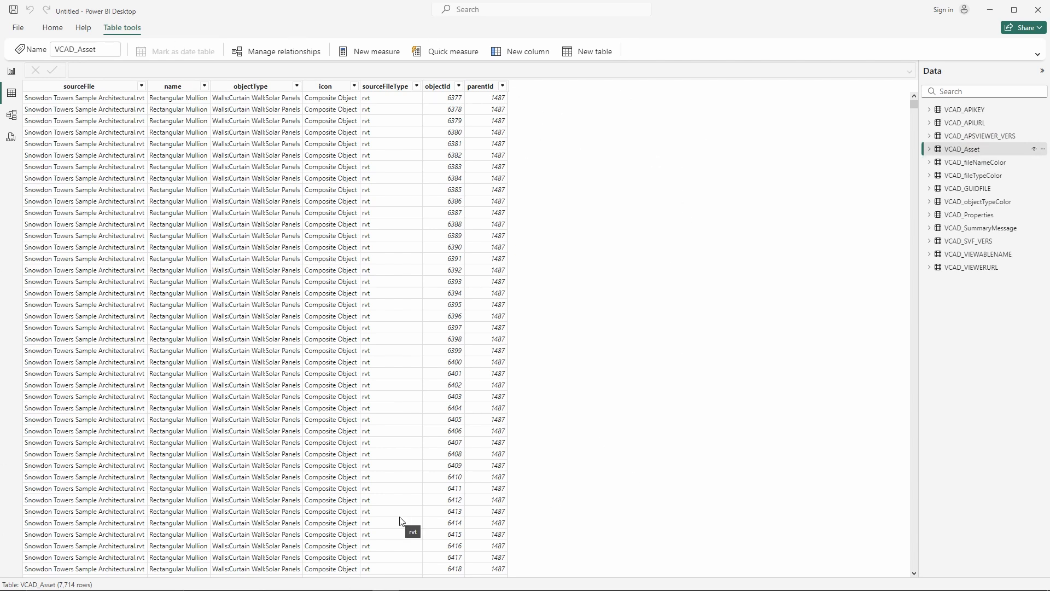
pyautogui.moveTo(445, 237)
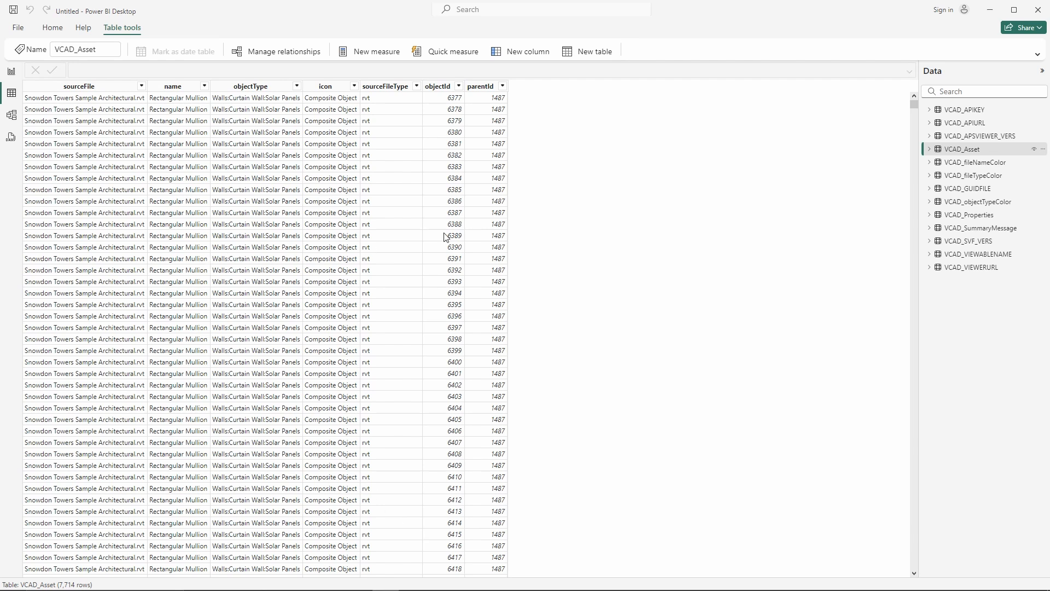
pyautogui.click(970, 214)
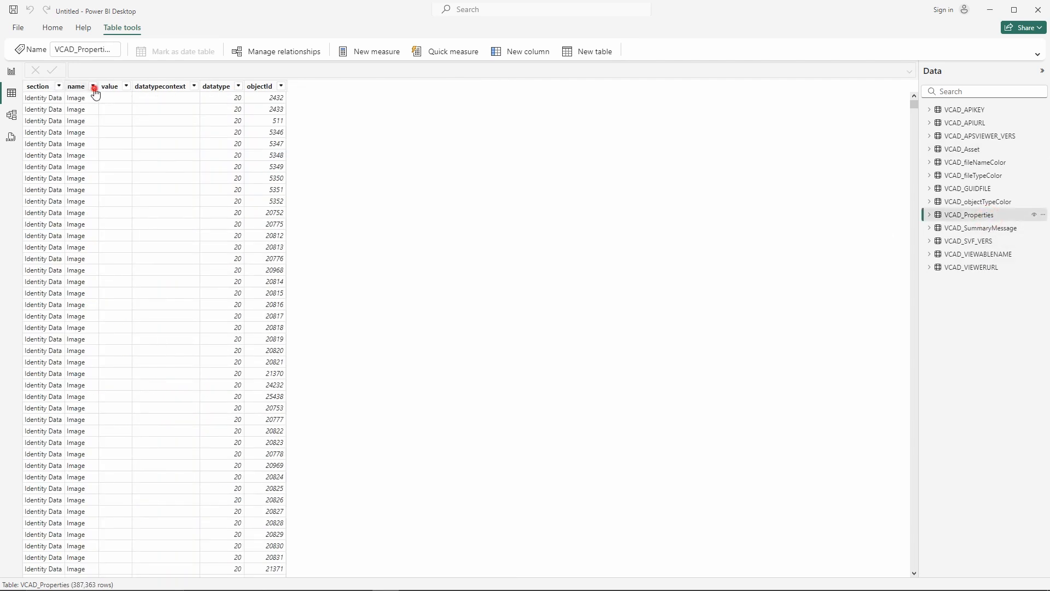
pyautogui.click(93, 86)
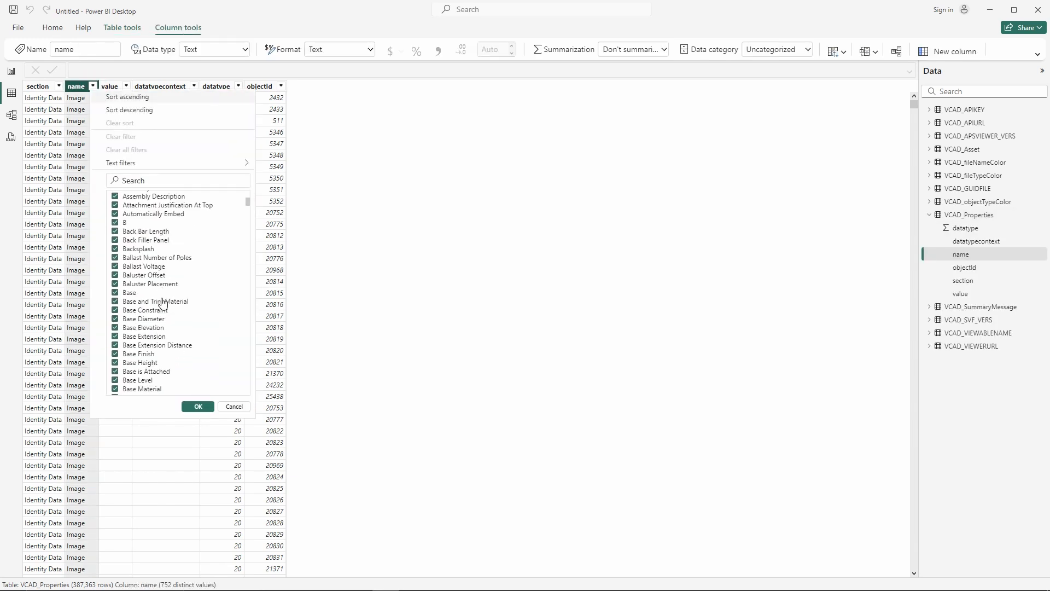
pyautogui.scroll(-3)
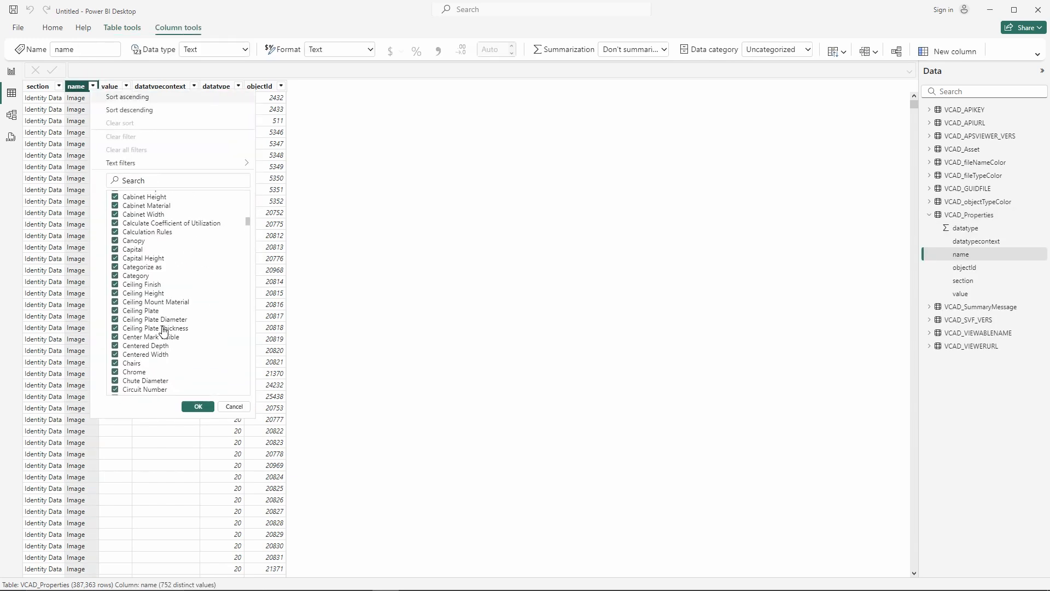
pyautogui.moveTo(134, 282)
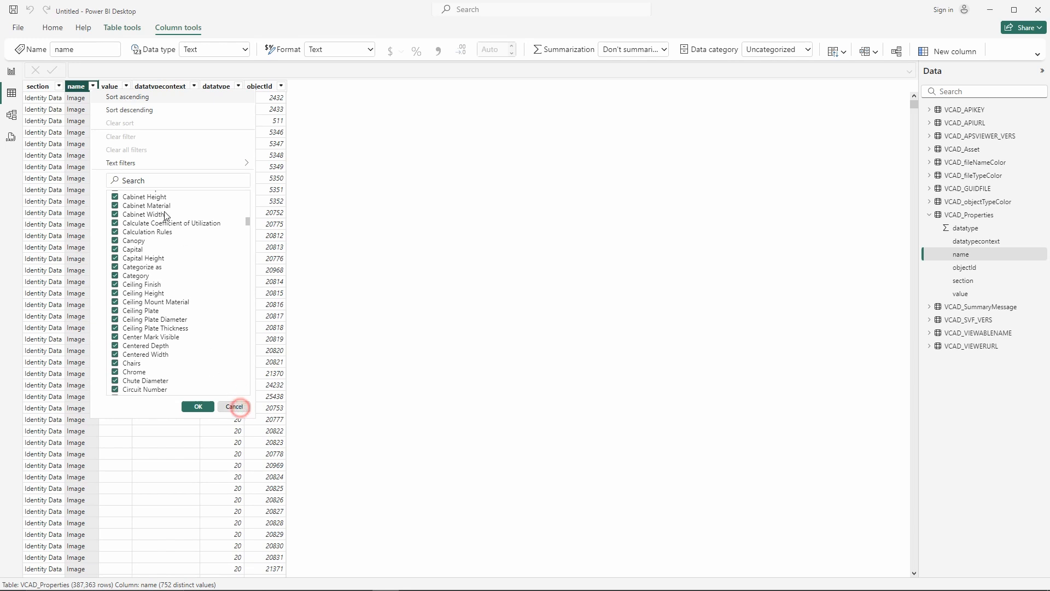
pyautogui.click(235, 406)
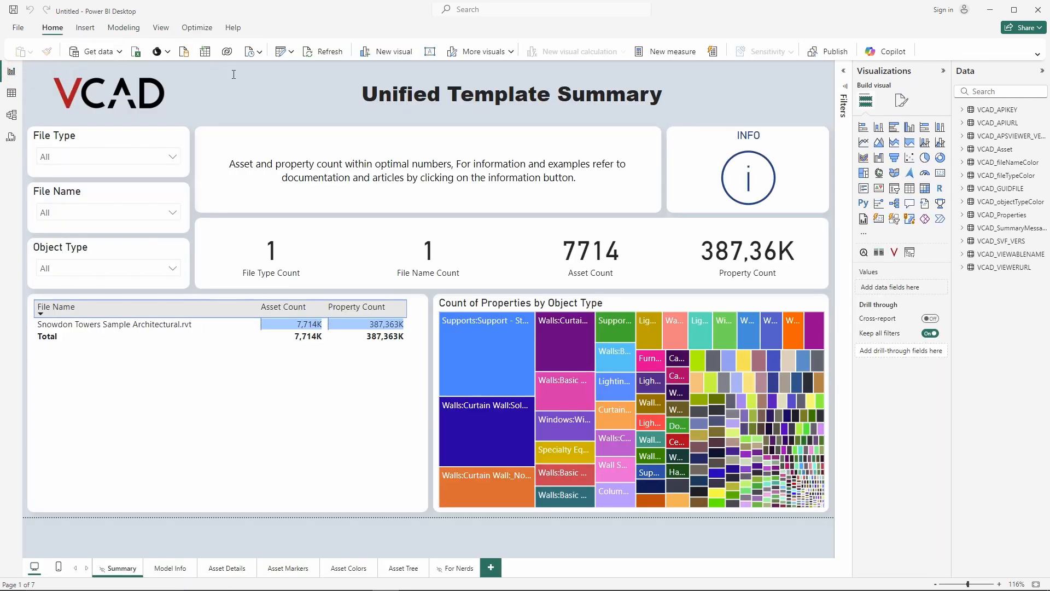
pyautogui.moveTo(280, 51)
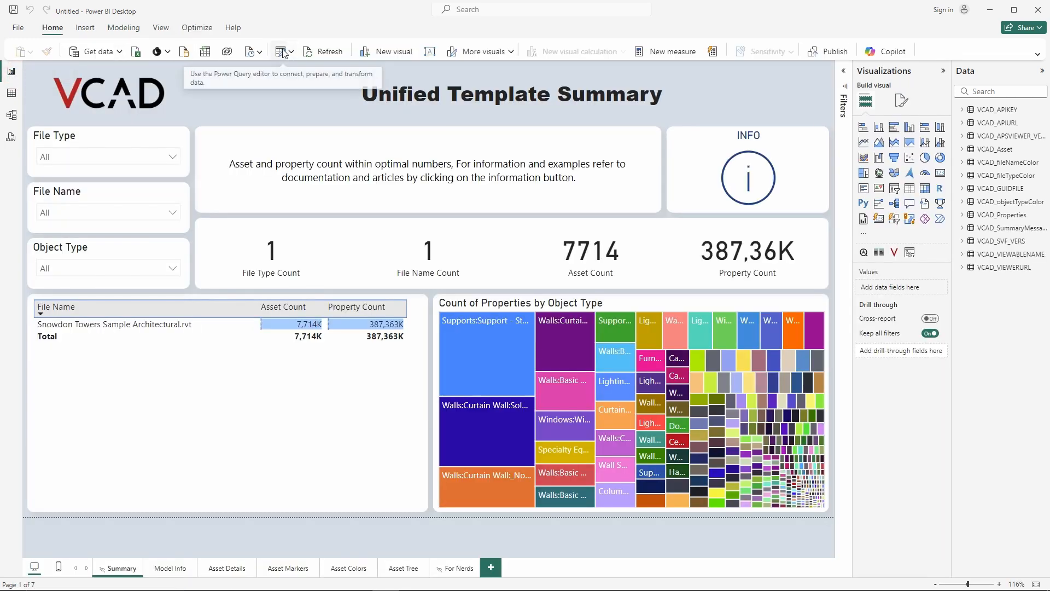
pyautogui.moveTo(313, 93)
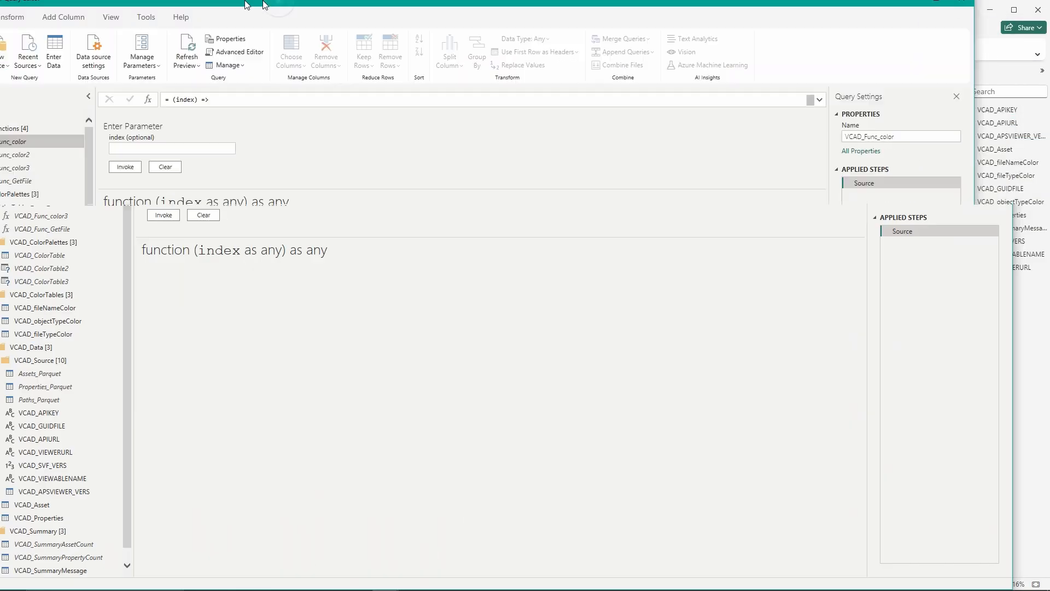
# In Power Query Editor, add a Category query referencing VCAD_Properties.
pyautogui.click(1014, 9)
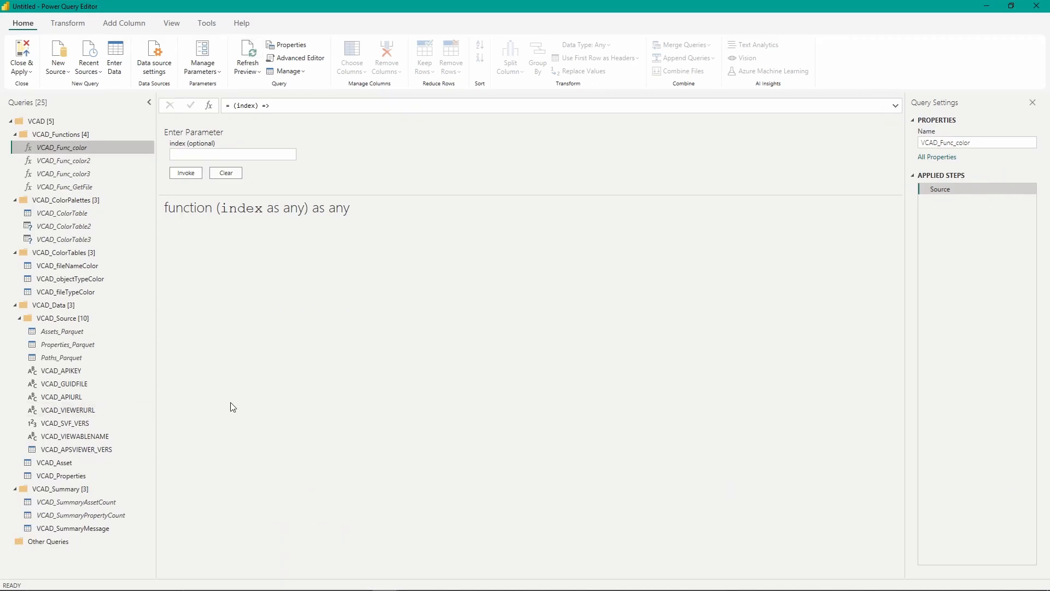
pyautogui.moveTo(230, 439)
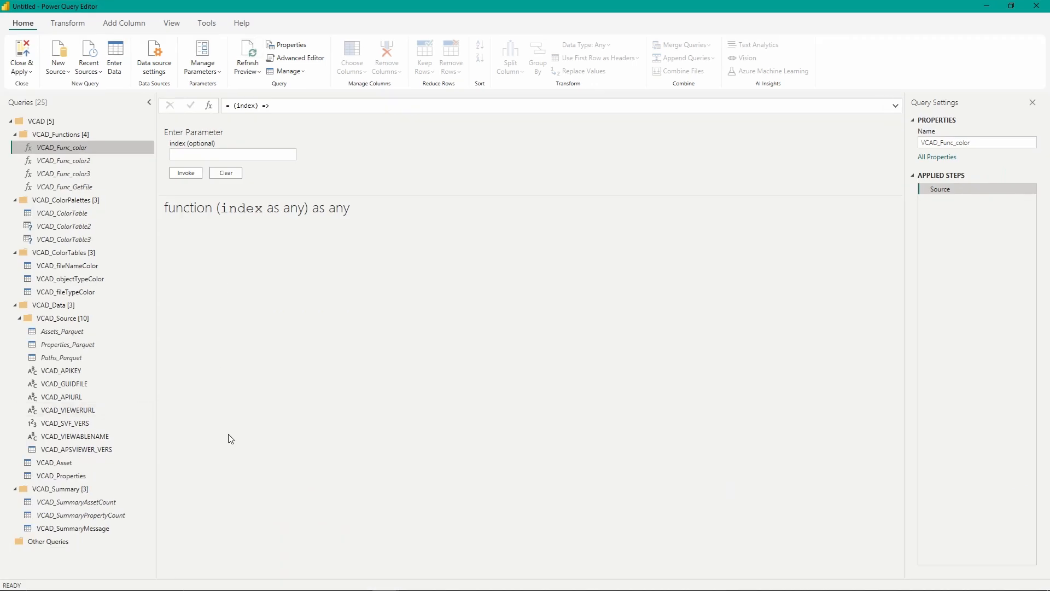
pyautogui.moveTo(57, 492)
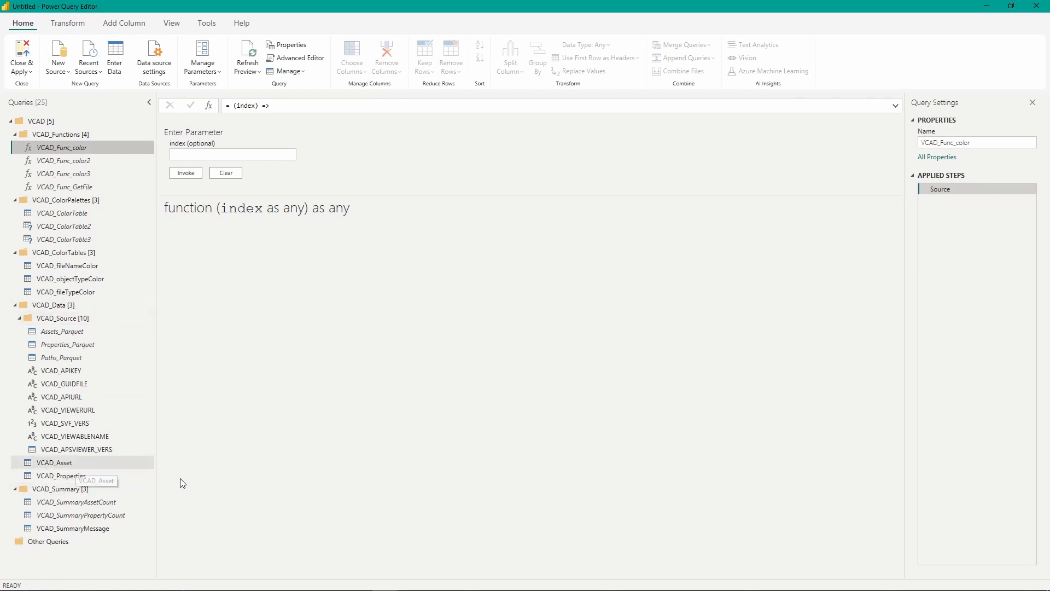
pyautogui.moveTo(105, 475)
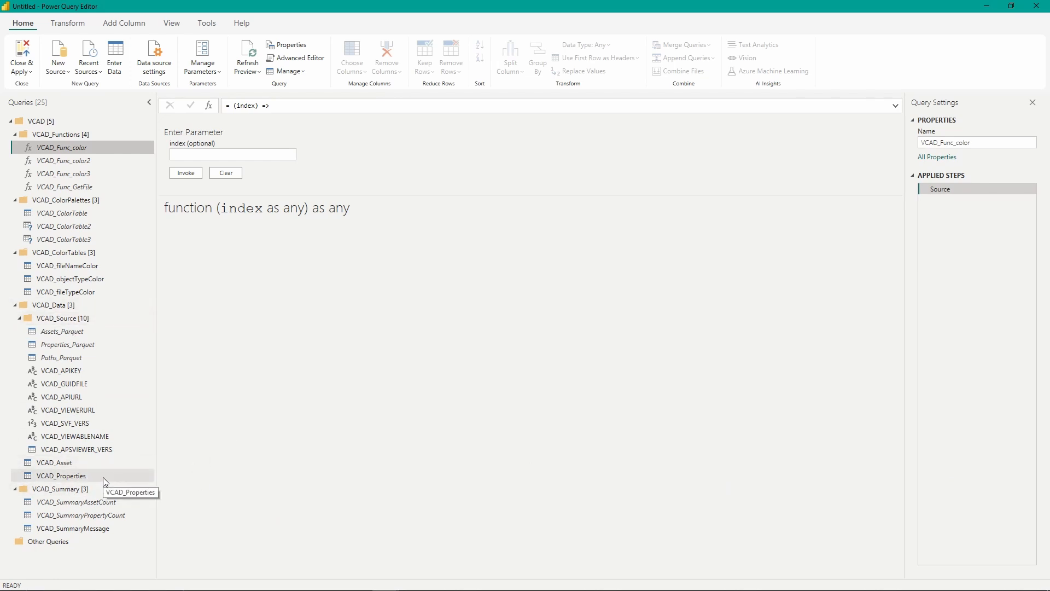
pyautogui.rightClick(61, 475)
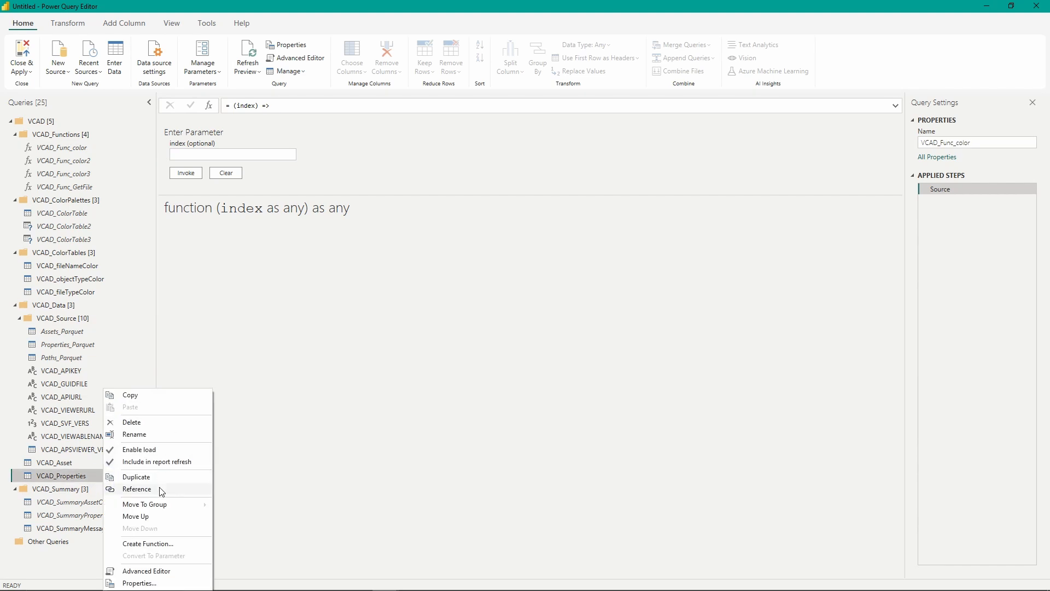
pyautogui.click(137, 476)
pyautogui.write('Category')
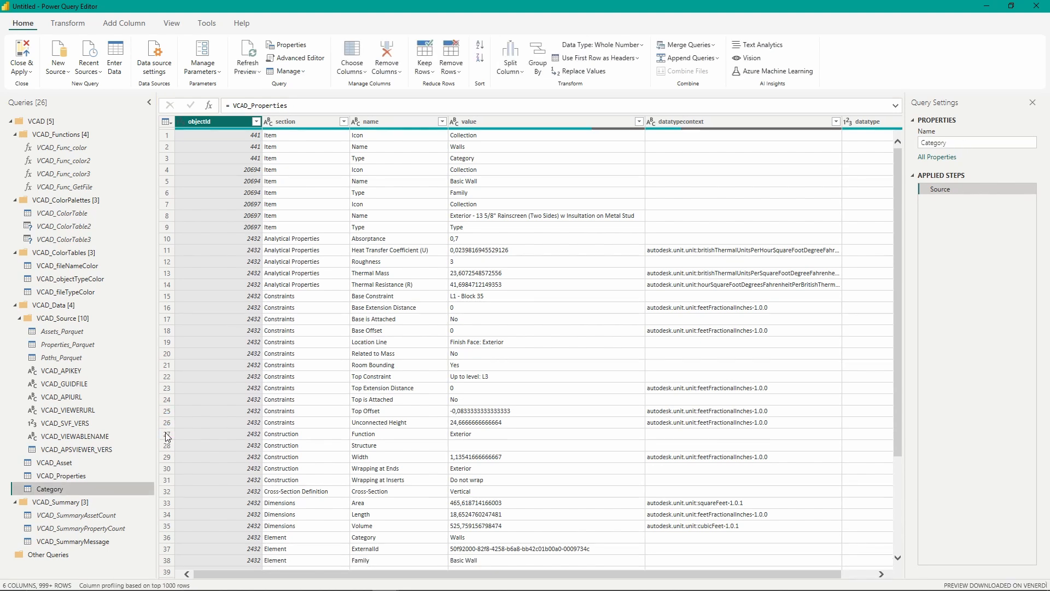
pyautogui.moveTo(113, 490)
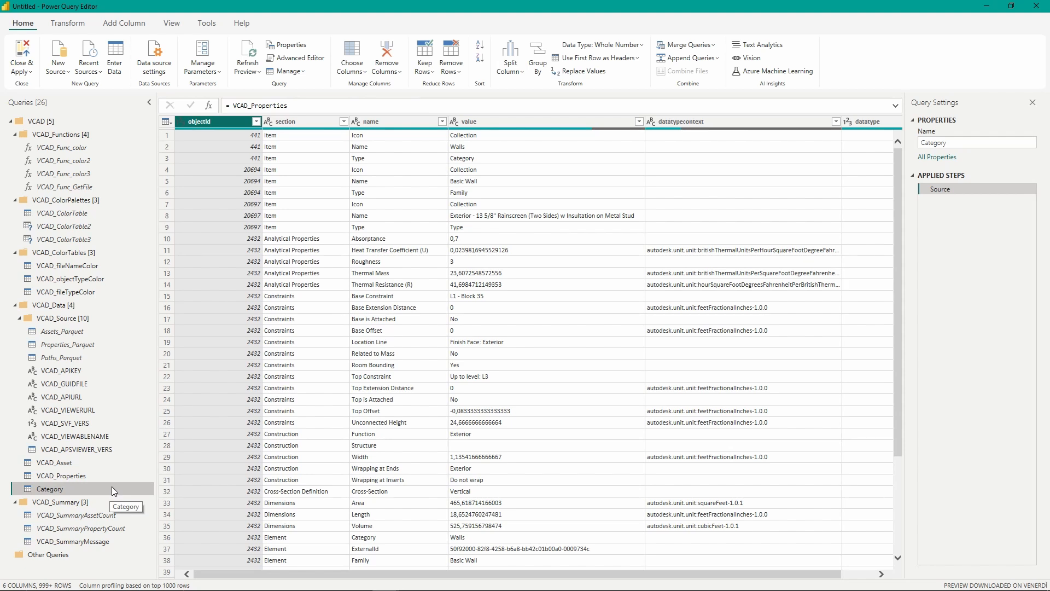
# Bring up the Category query's context menu to rename it.
pyautogui.rightClick(49, 488)
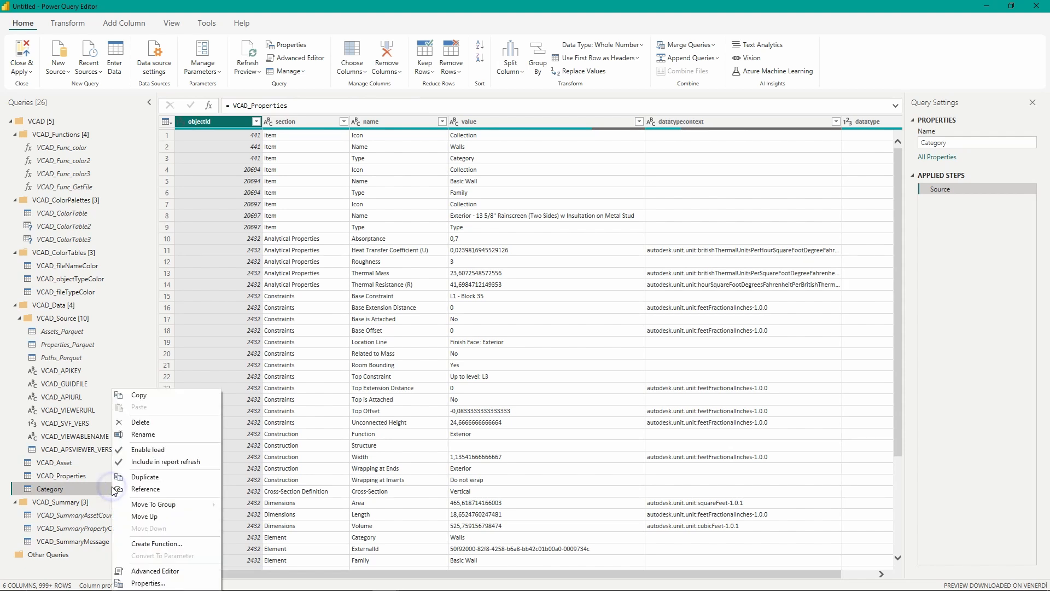
pyautogui.moveTo(176, 433)
pyautogui.write('-Family')
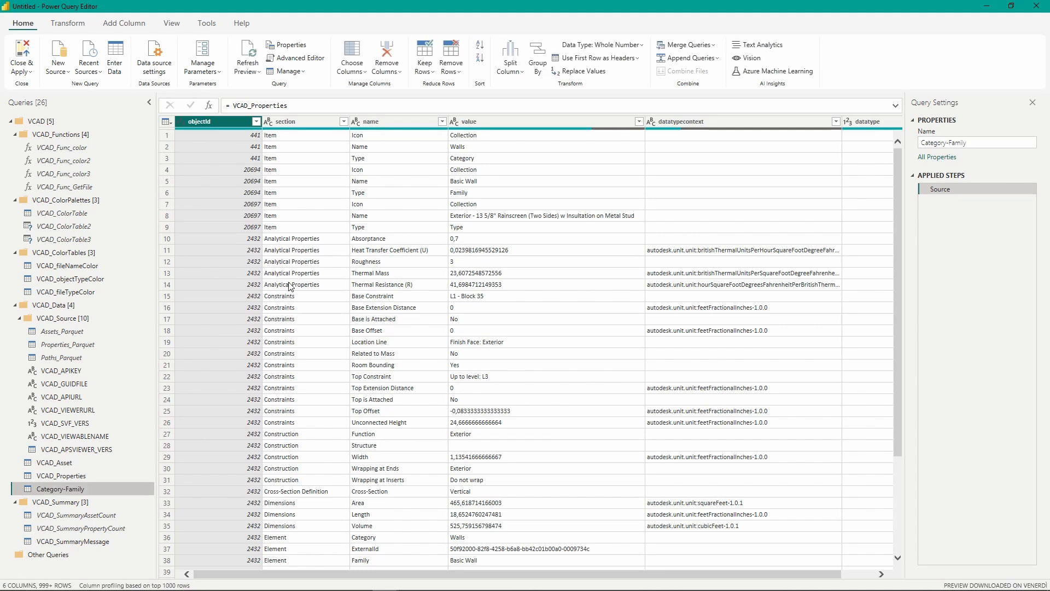
pyautogui.moveTo(315, 284)
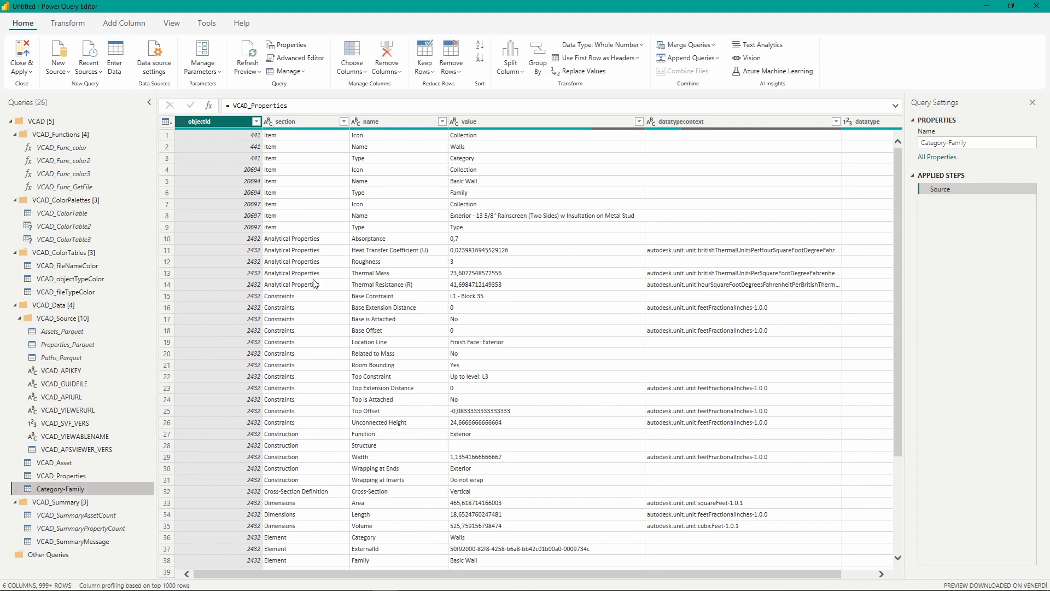
pyautogui.moveTo(512, 214)
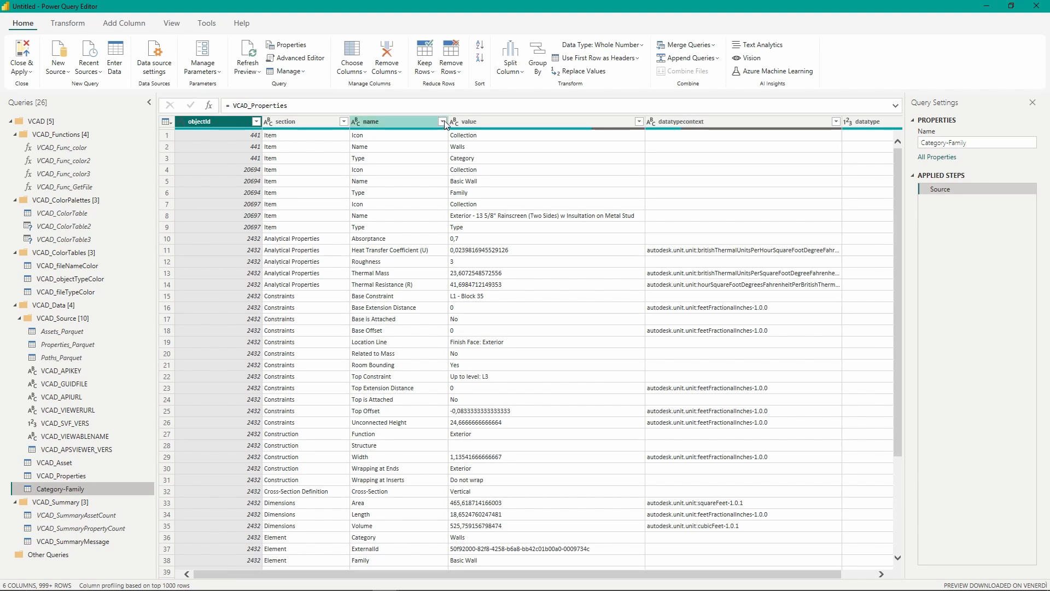
# Filter the name column to keep only Category and Family rows.
pyautogui.click(441, 122)
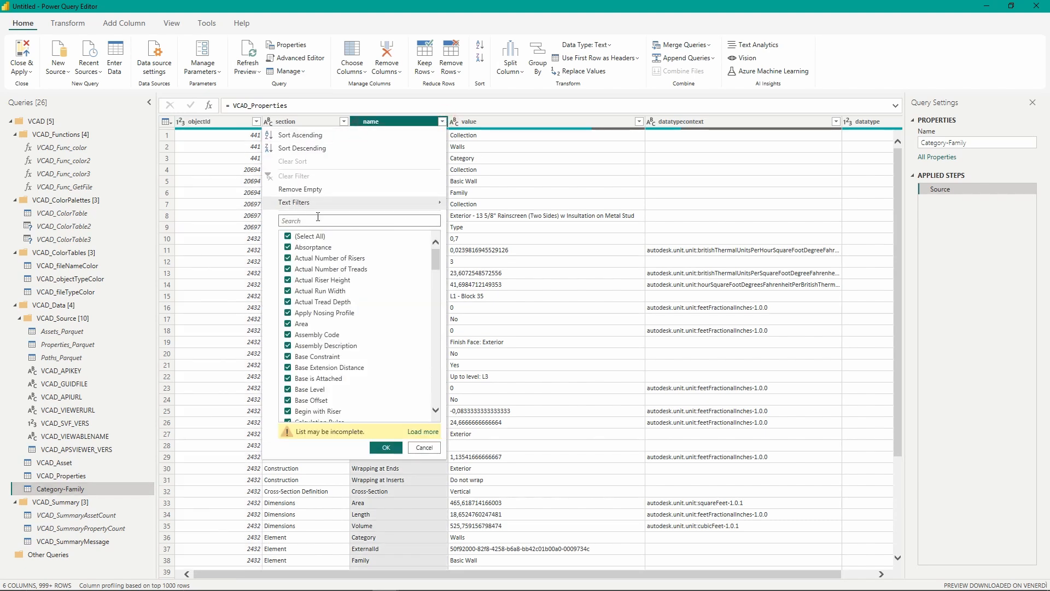
pyautogui.click(422, 431)
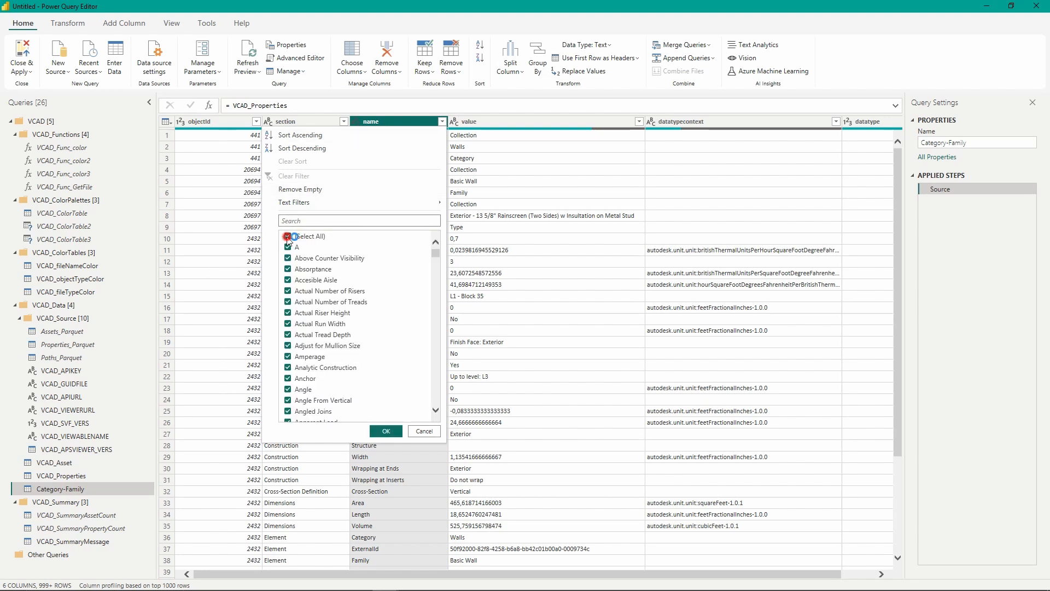
pyautogui.scroll(-3)
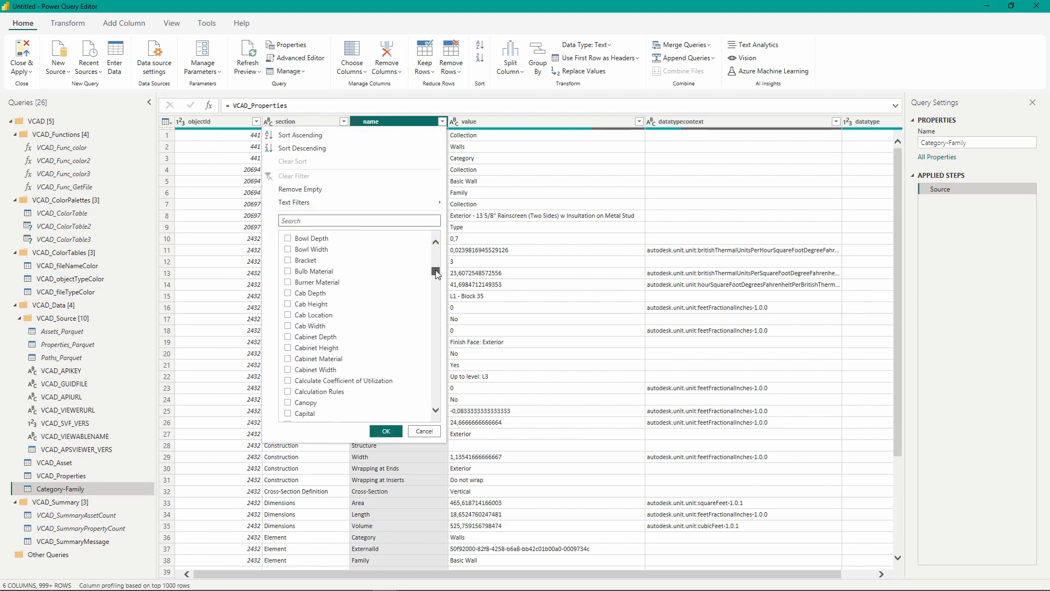
pyautogui.scroll(-3)
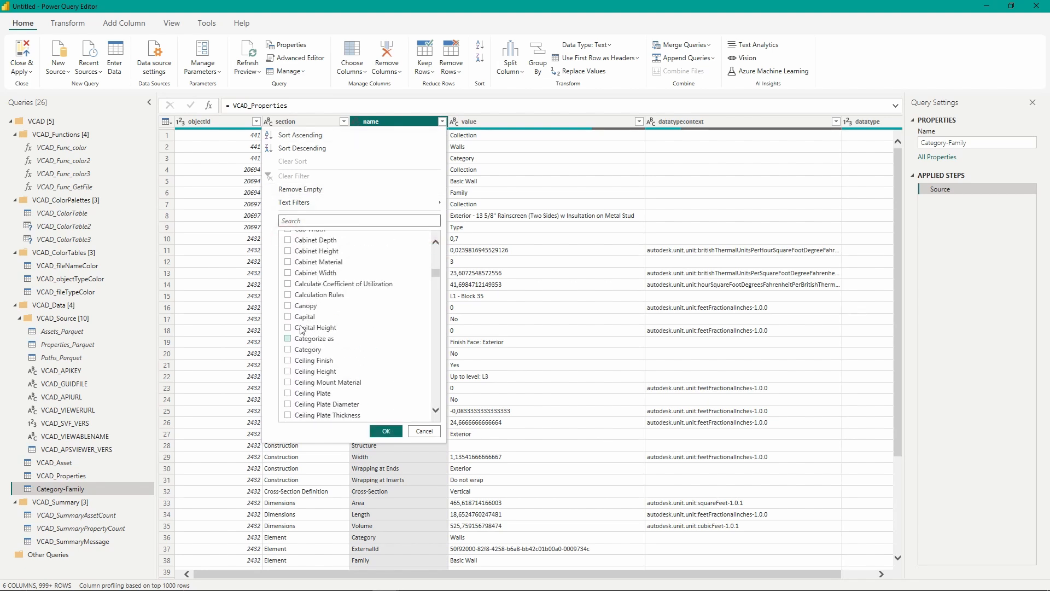
pyautogui.click(288, 351)
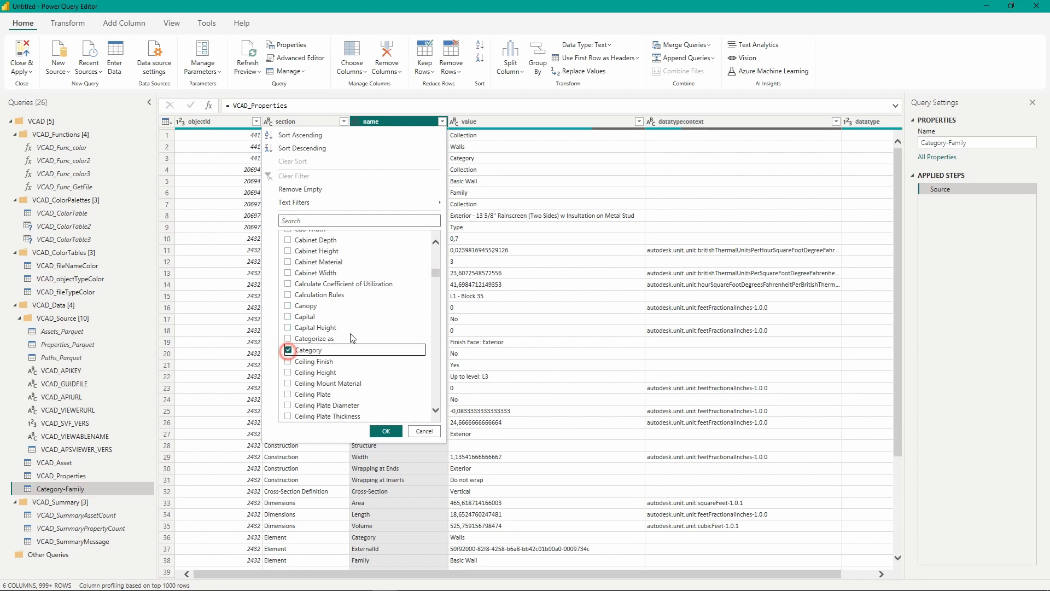
pyautogui.scroll(-3)
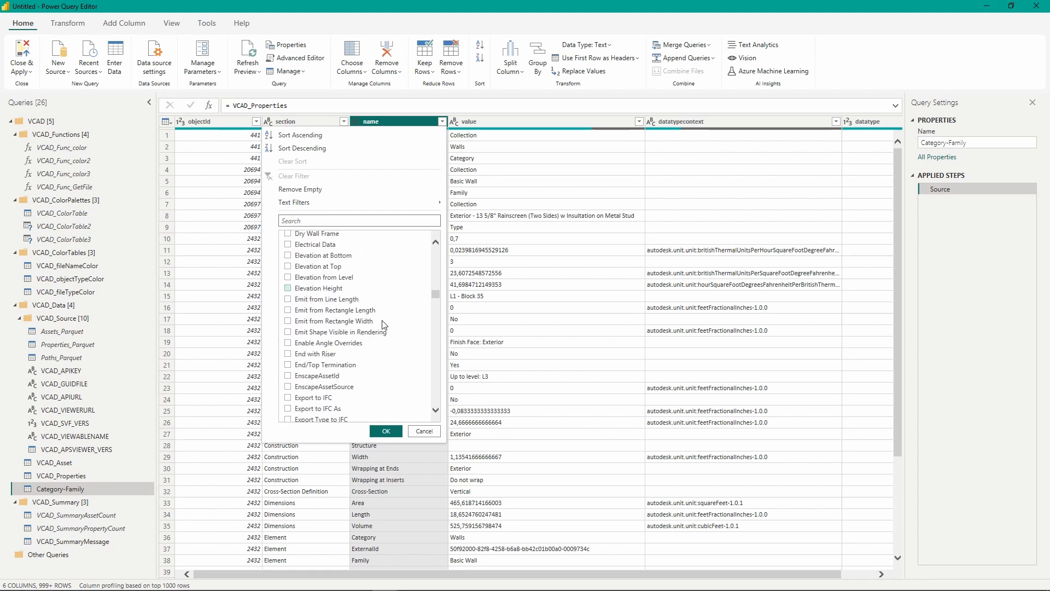
pyautogui.scroll(-3)
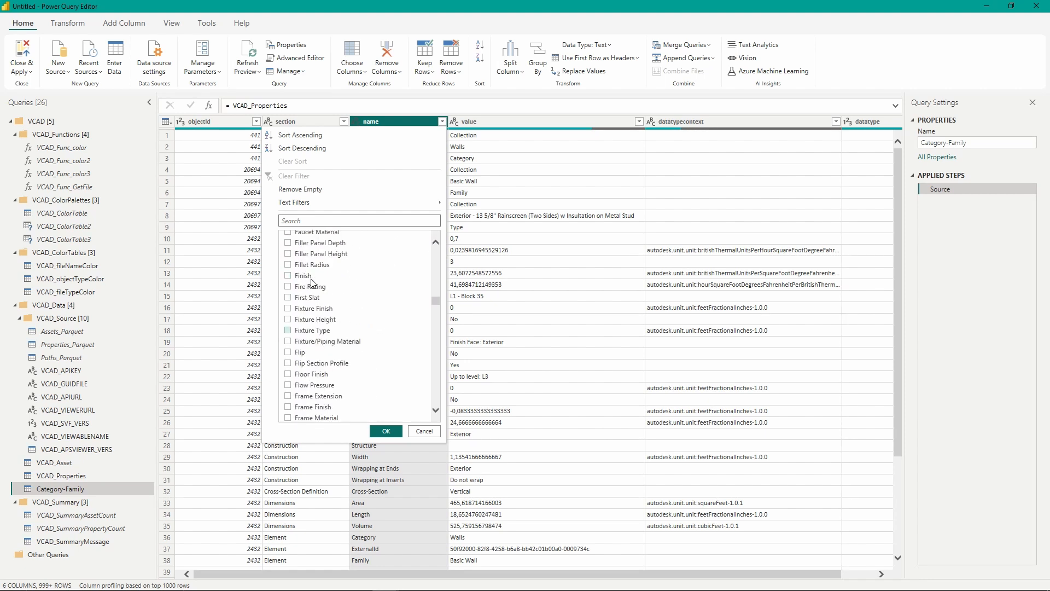
pyautogui.click(289, 314)
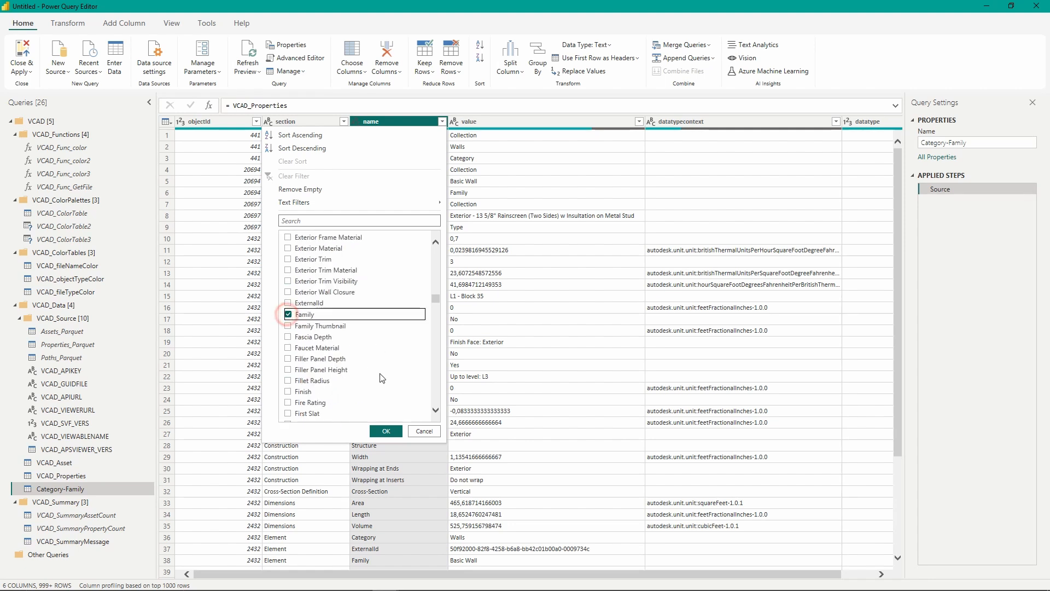
pyautogui.click(386, 430)
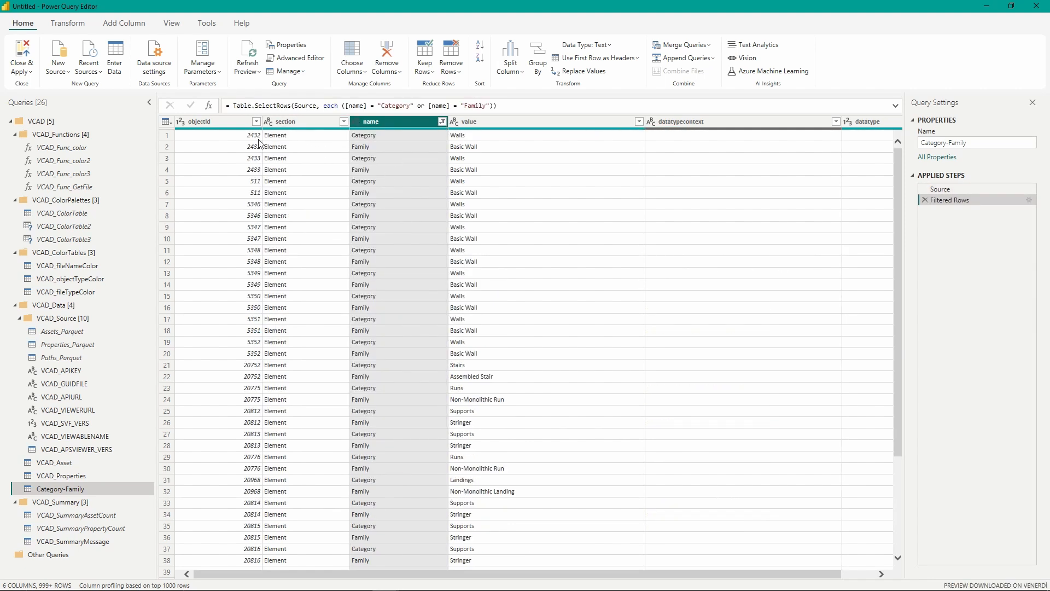
pyautogui.moveTo(305, 147)
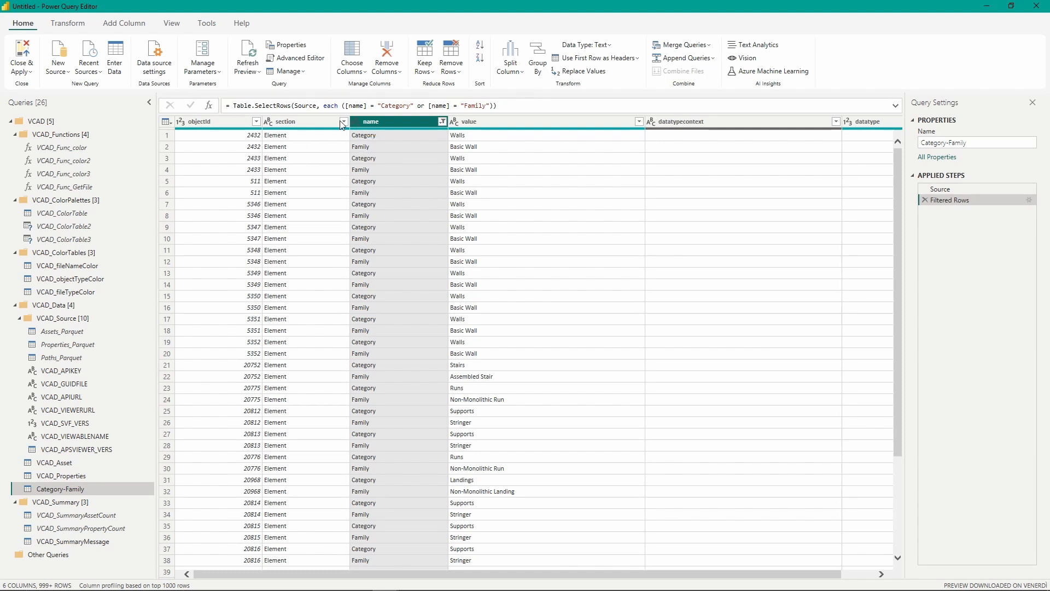
pyautogui.moveTo(328, 137)
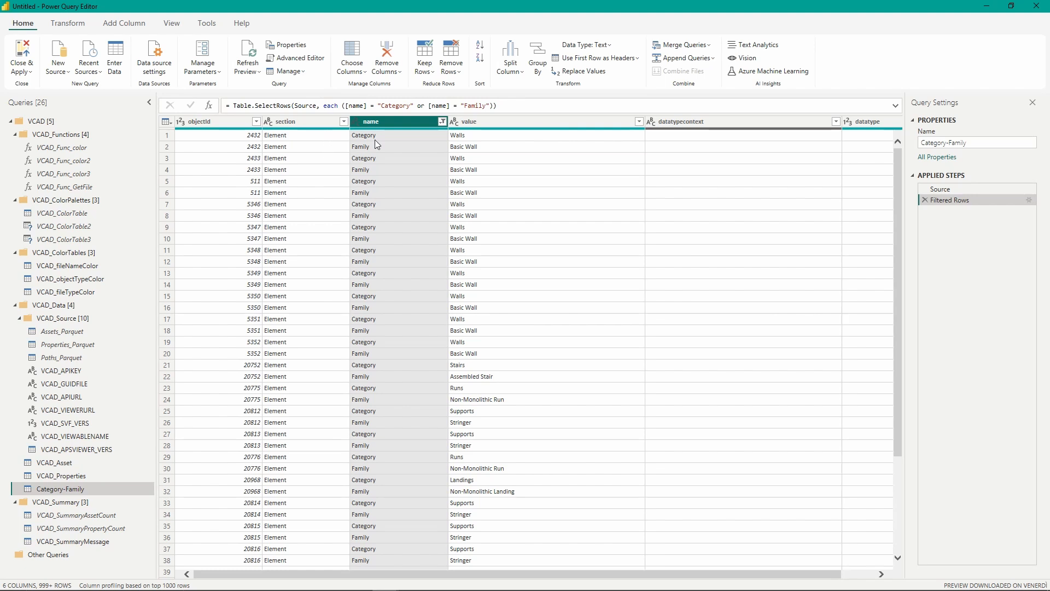
pyautogui.moveTo(403, 152)
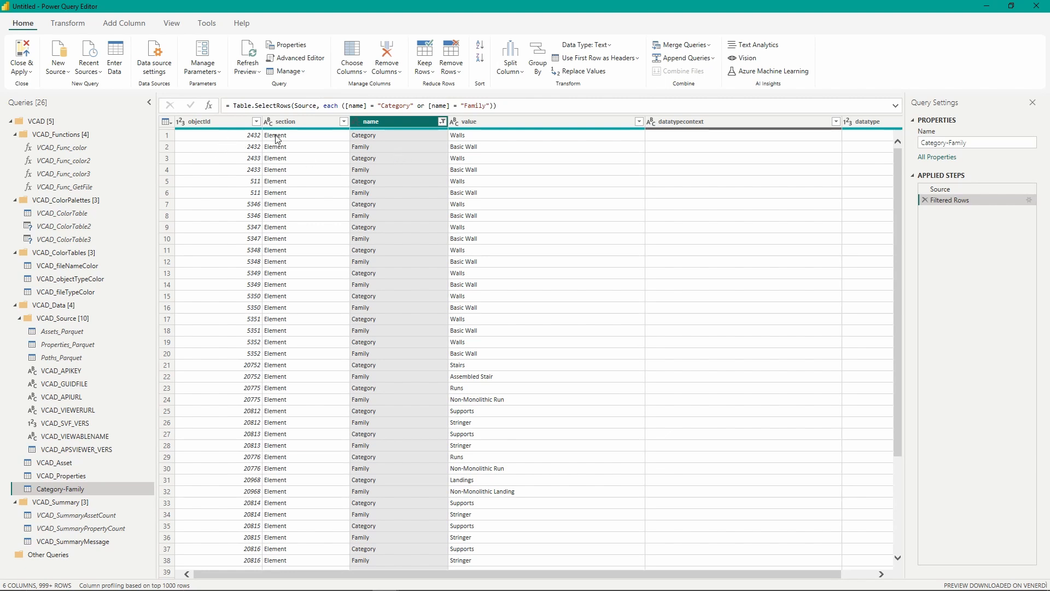
pyautogui.moveTo(629, 173)
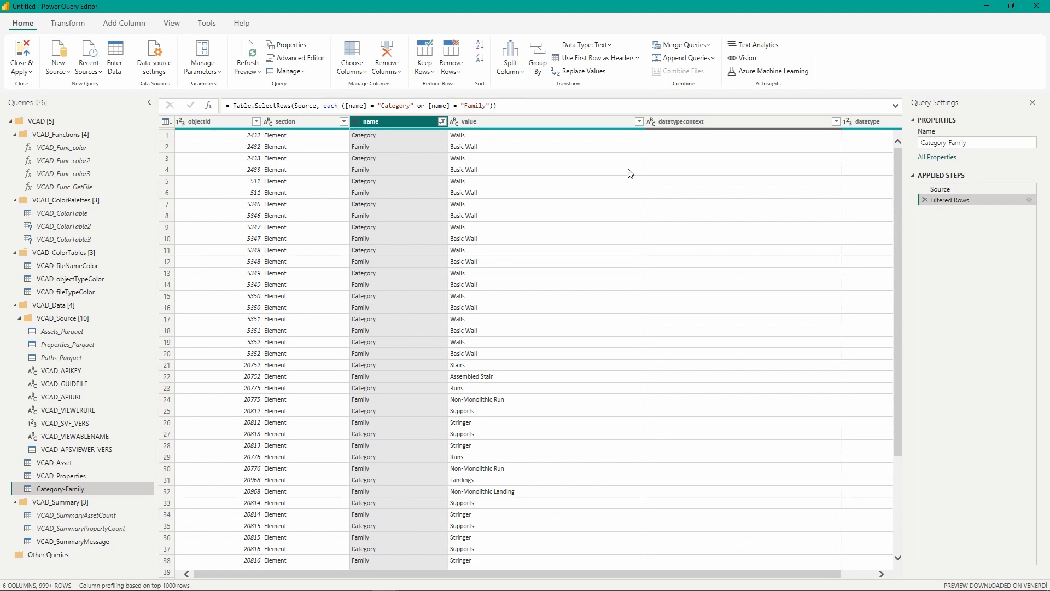
pyautogui.moveTo(221, 128)
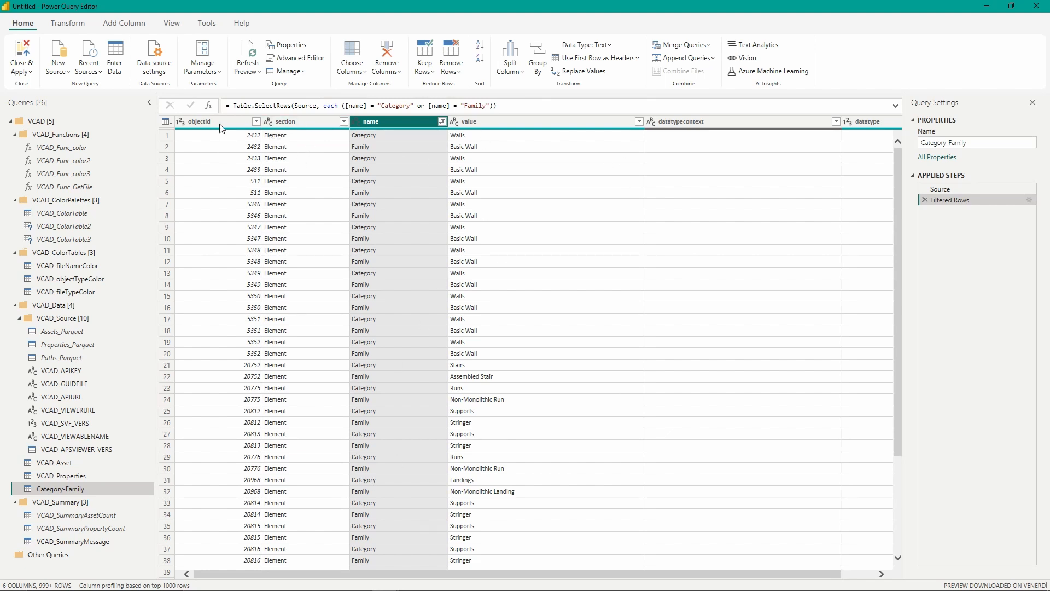
# Select the objectId column of the filtered Category-Family query.
pyautogui.click(208, 122)
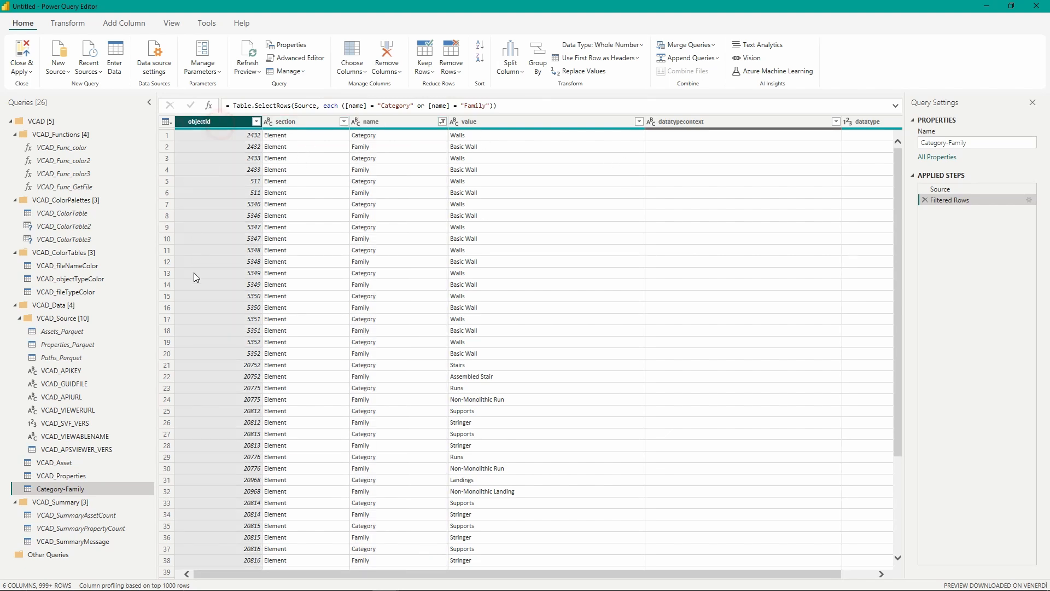
# Remove all columns except objectId, name and value.
pyautogui.click(521, 122)
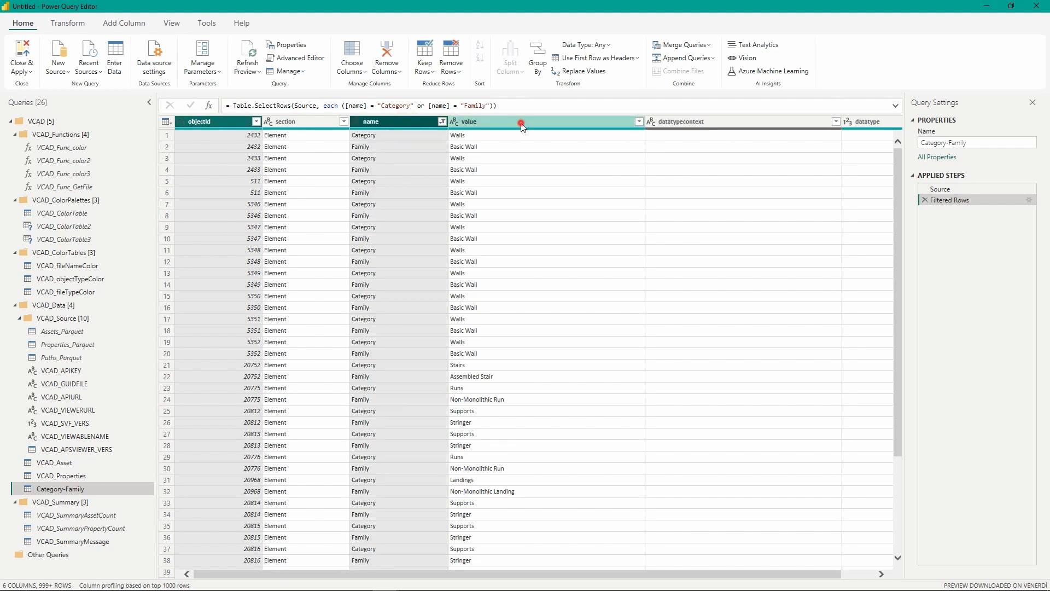
pyautogui.rightClick(516, 121)
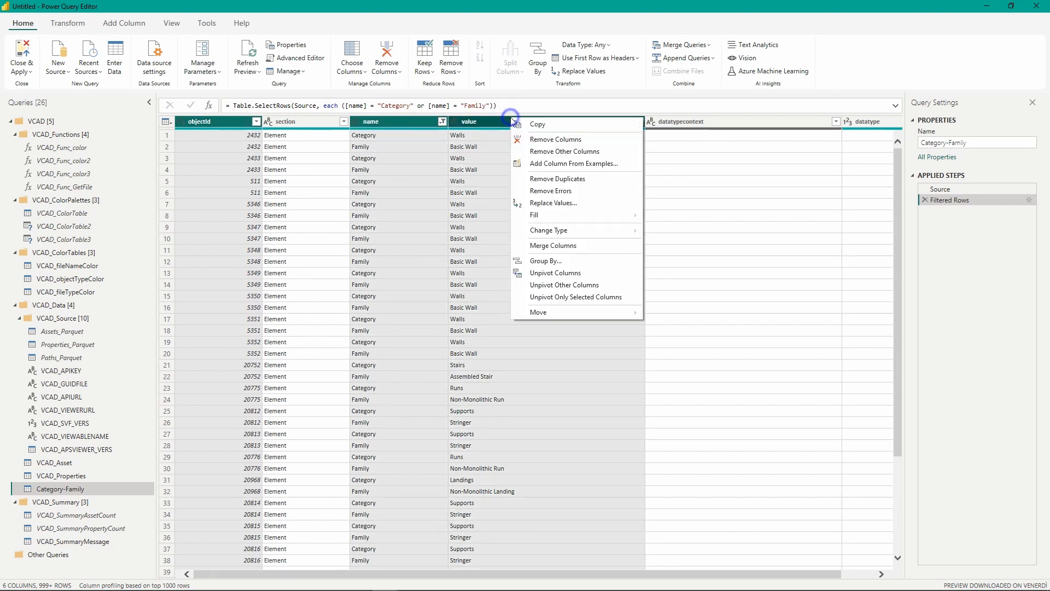
pyautogui.moveTo(603, 152)
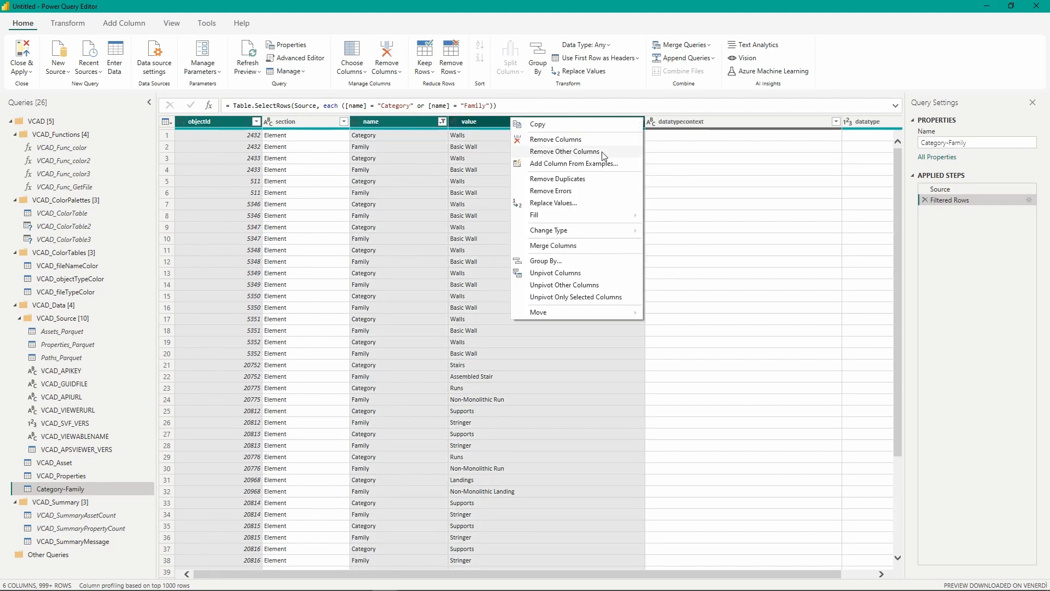
pyautogui.click(564, 151)
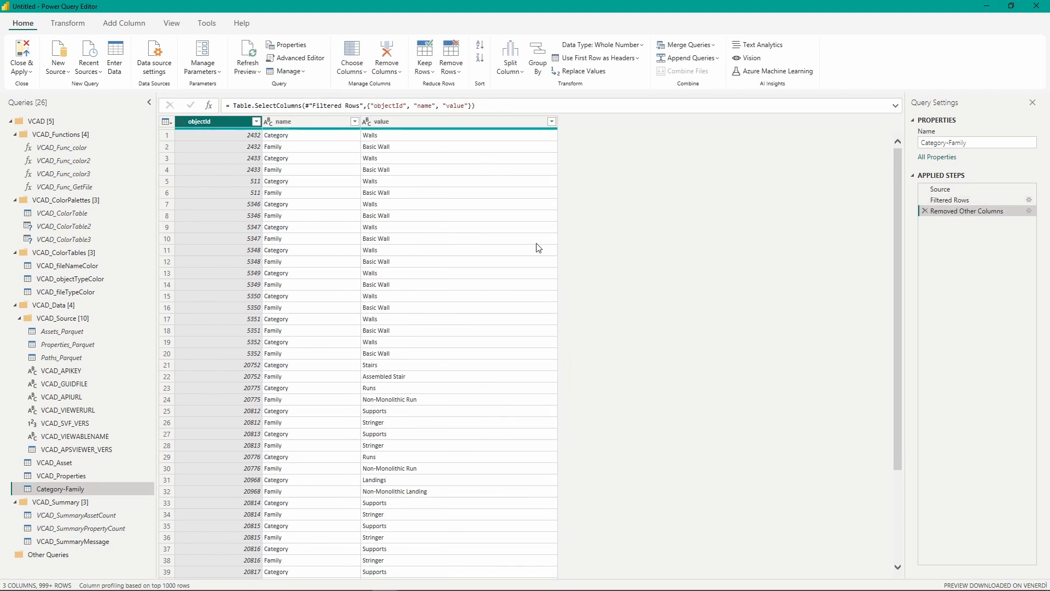
pyautogui.moveTo(310, 155)
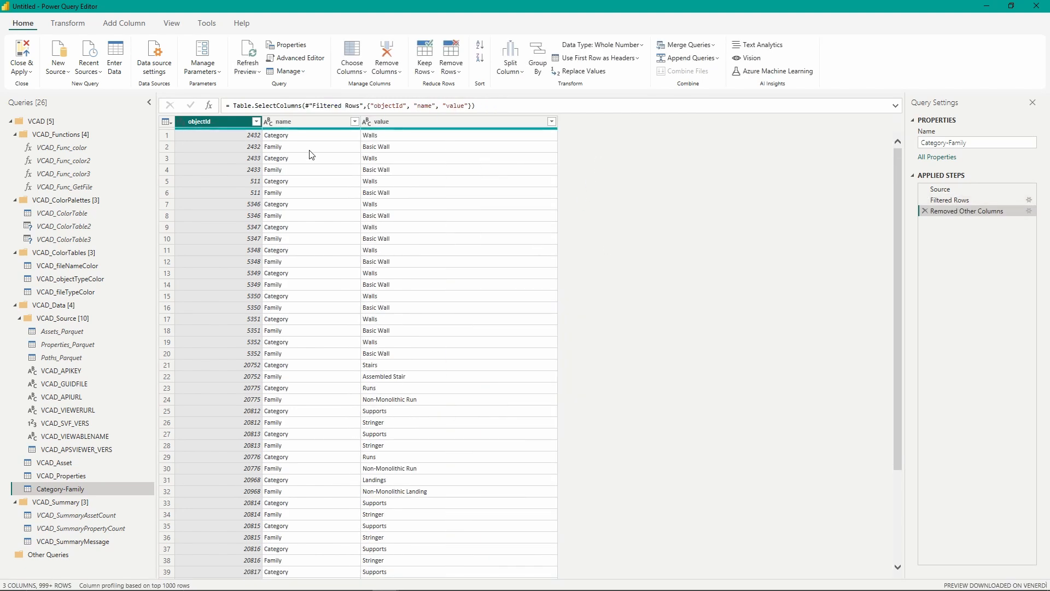
# Pivot the name column into Category and Family columns using value, with Don't Aggregate.
pyautogui.click(295, 122)
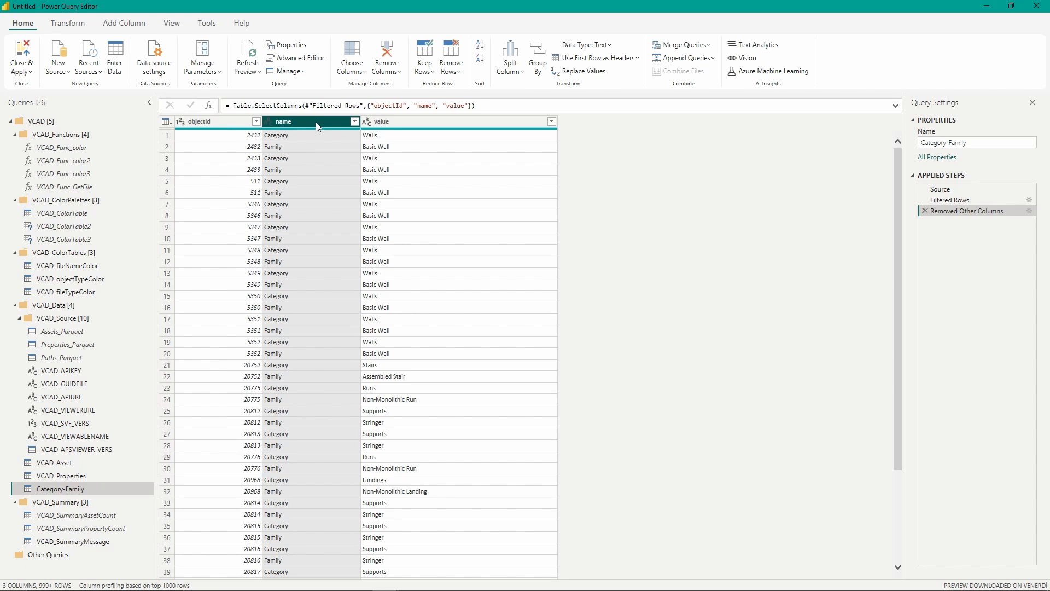
pyautogui.click(67, 23)
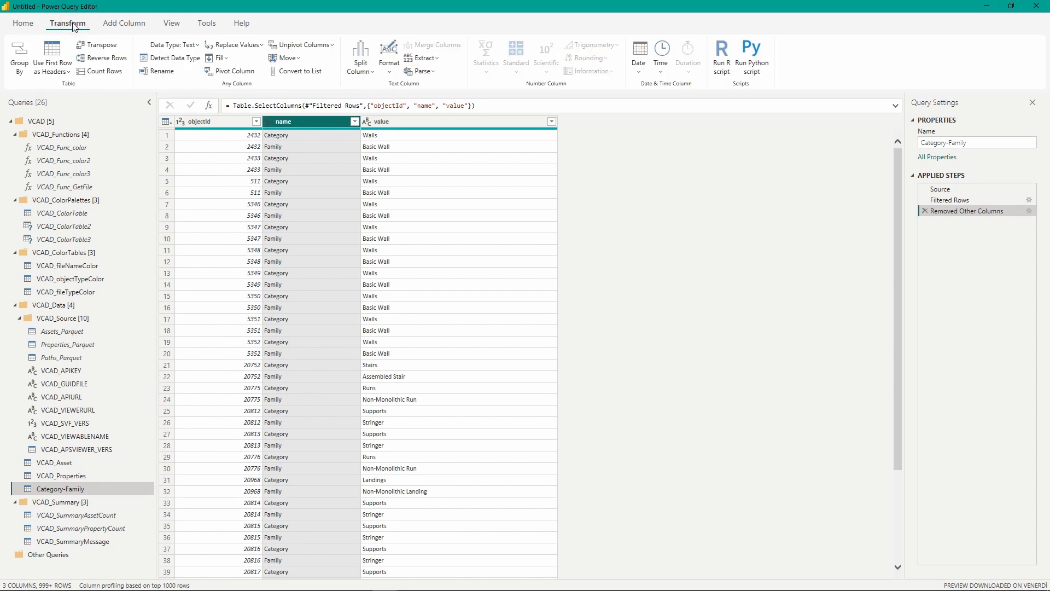
pyautogui.moveTo(234, 71)
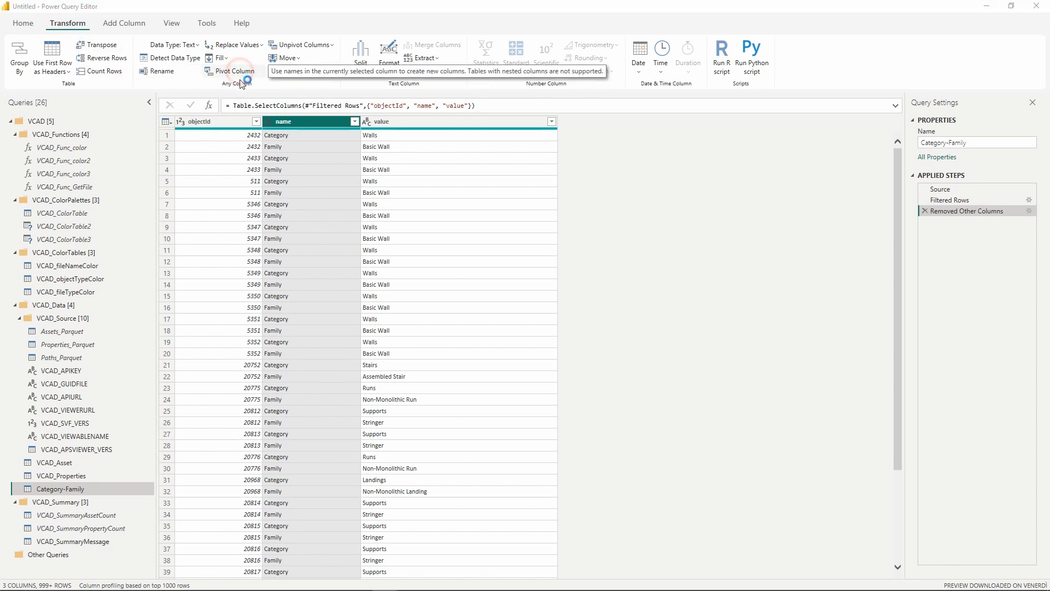
pyautogui.click(233, 71)
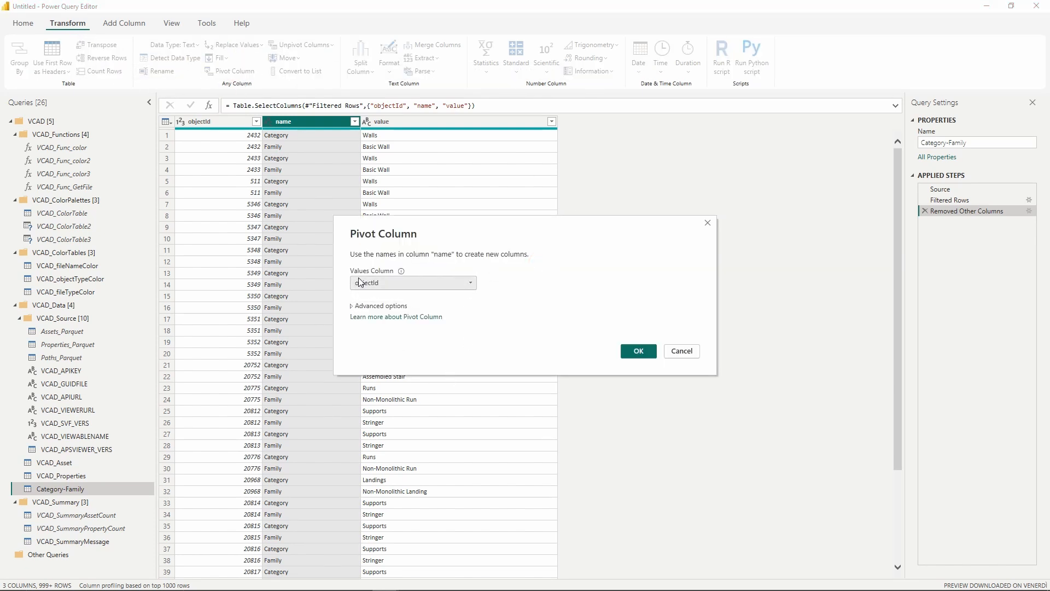
pyautogui.moveTo(474, 294)
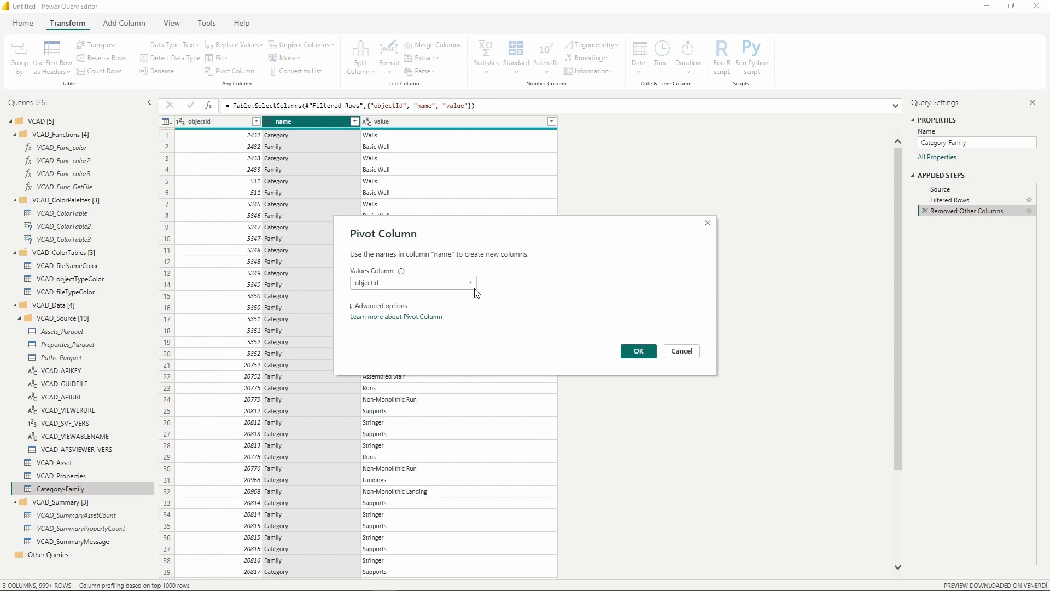
pyautogui.click(412, 283)
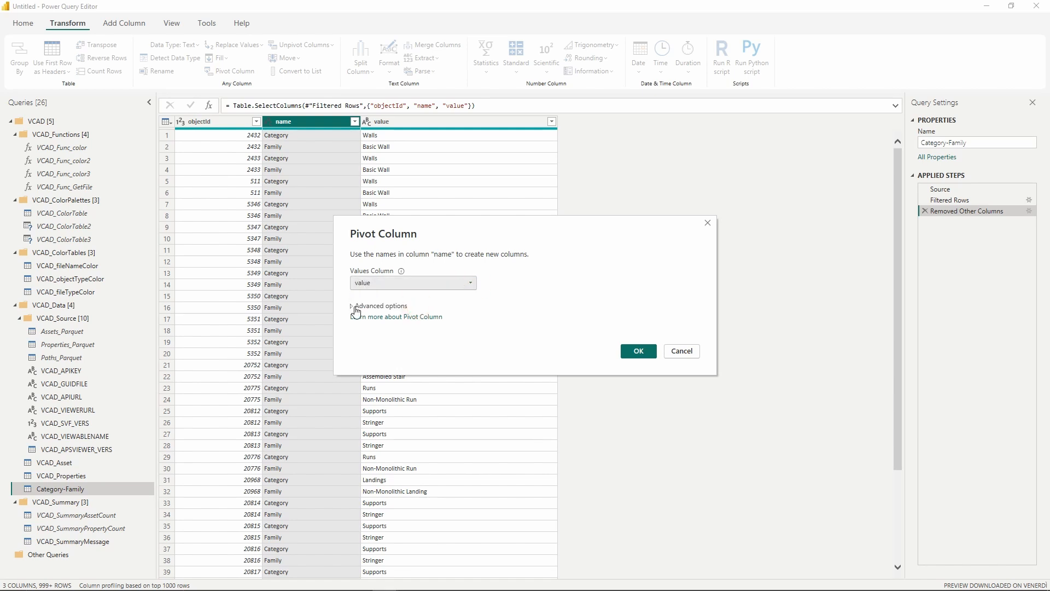
pyautogui.click(354, 305)
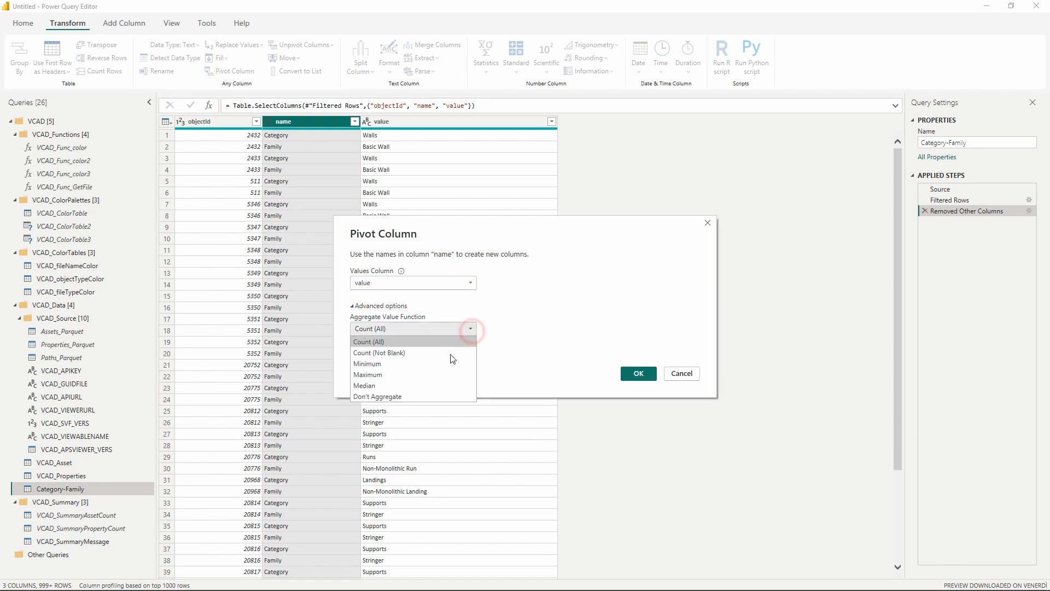
pyautogui.click(377, 396)
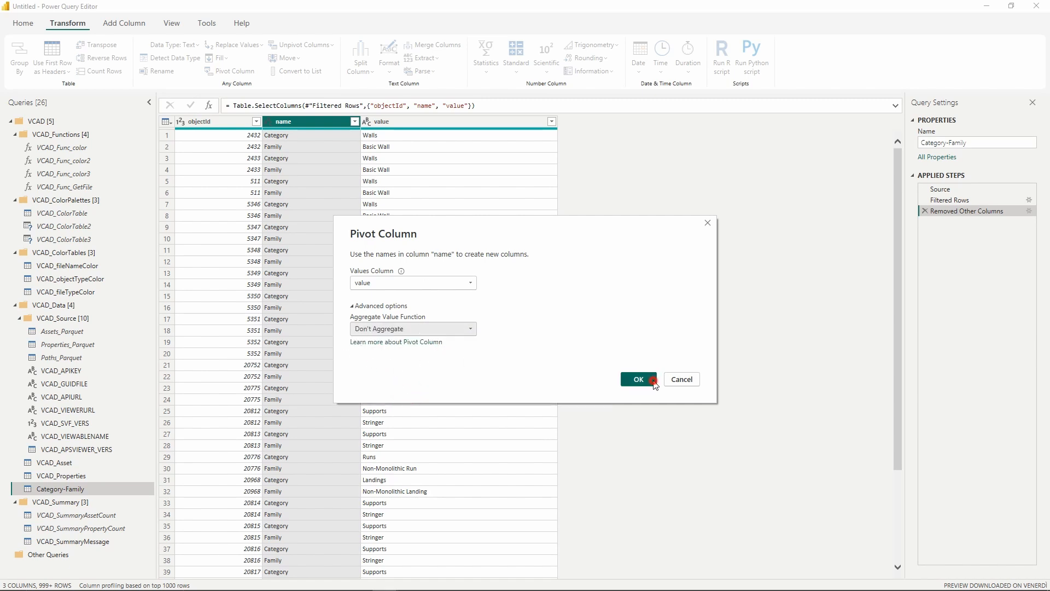
pyautogui.click(637, 379)
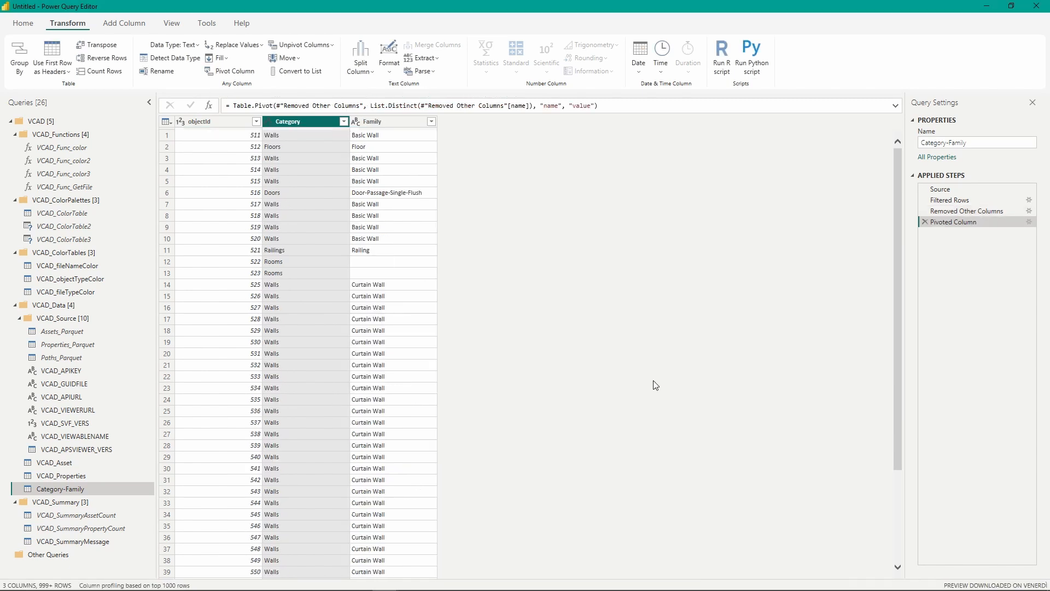
pyautogui.moveTo(239, 245)
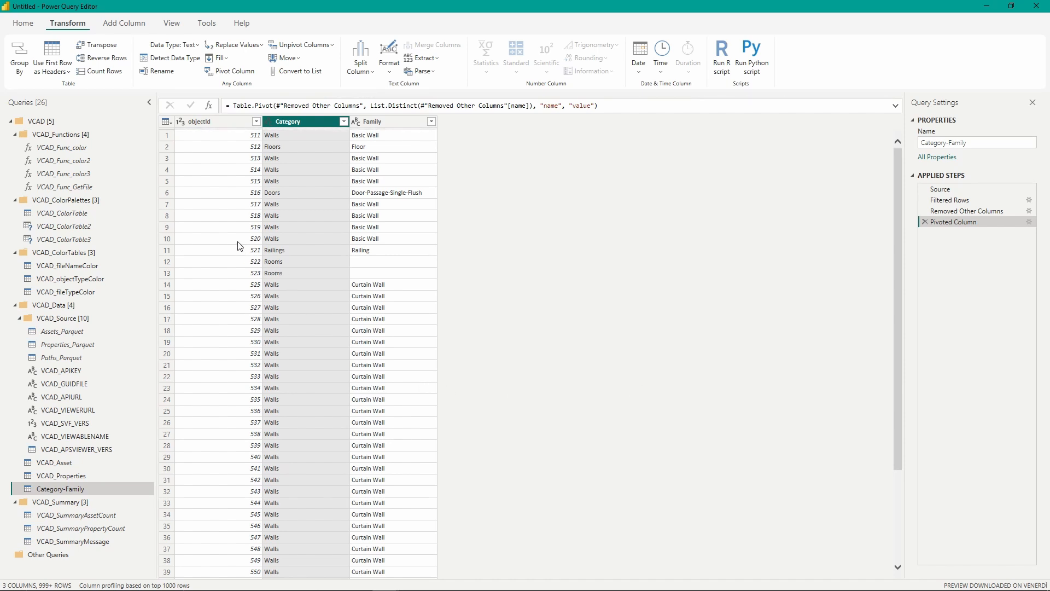
pyautogui.moveTo(243, 141)
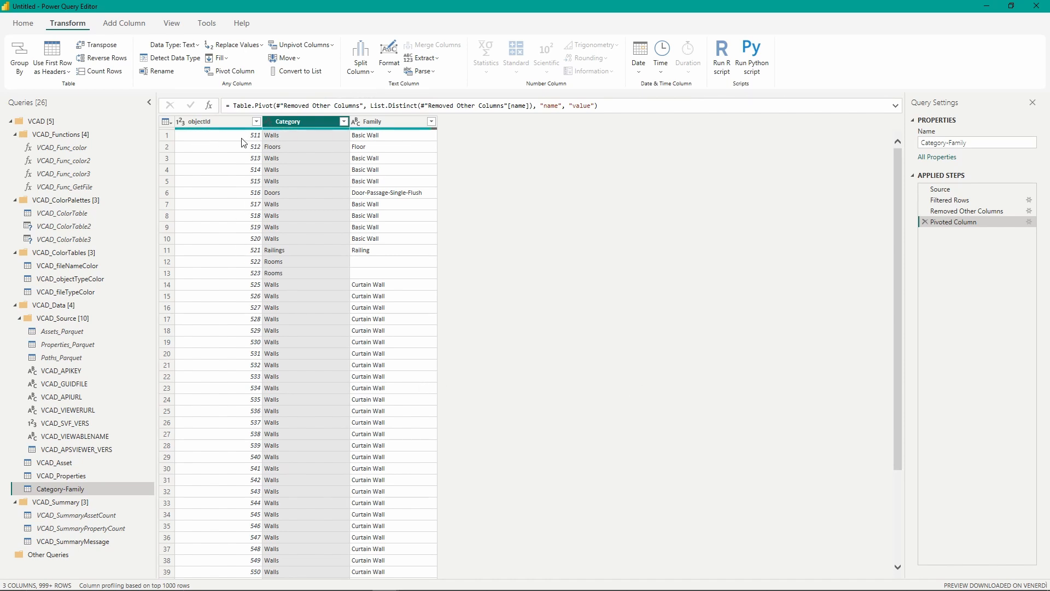
pyautogui.moveTo(361, 141)
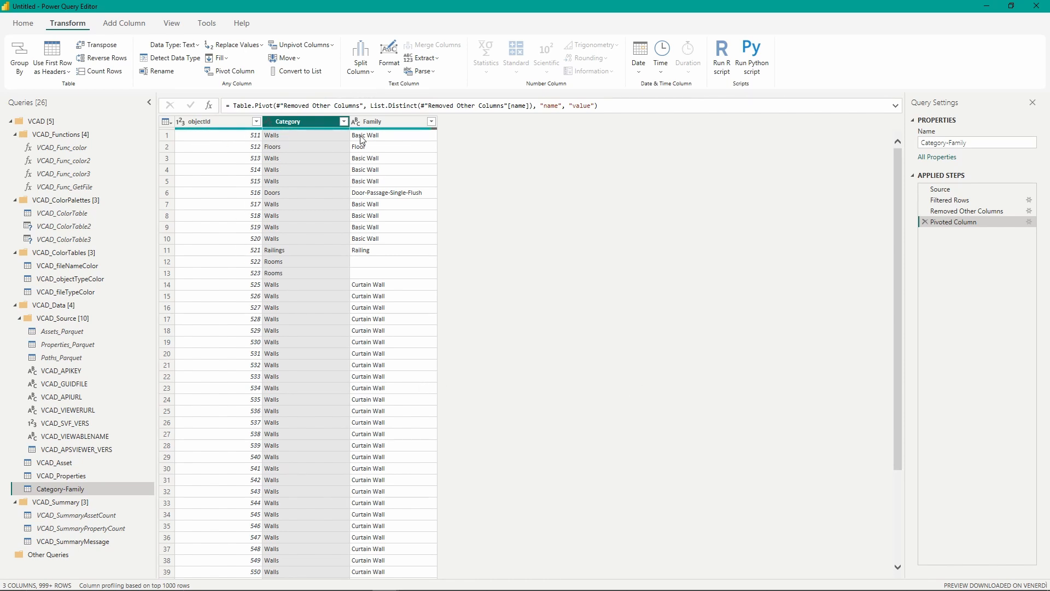
pyautogui.moveTo(278, 286)
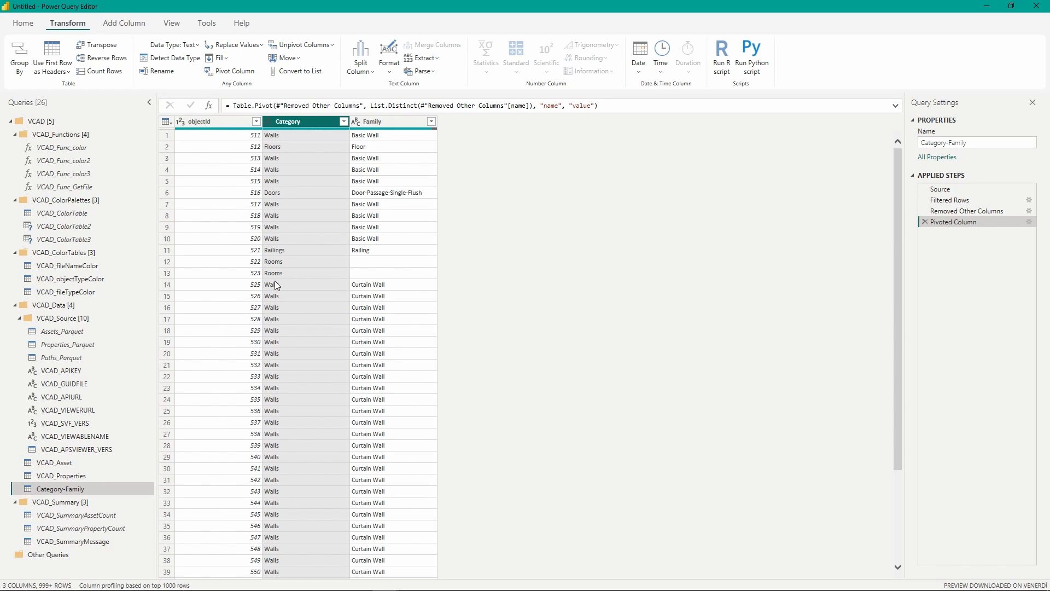
pyautogui.moveTo(320, 184)
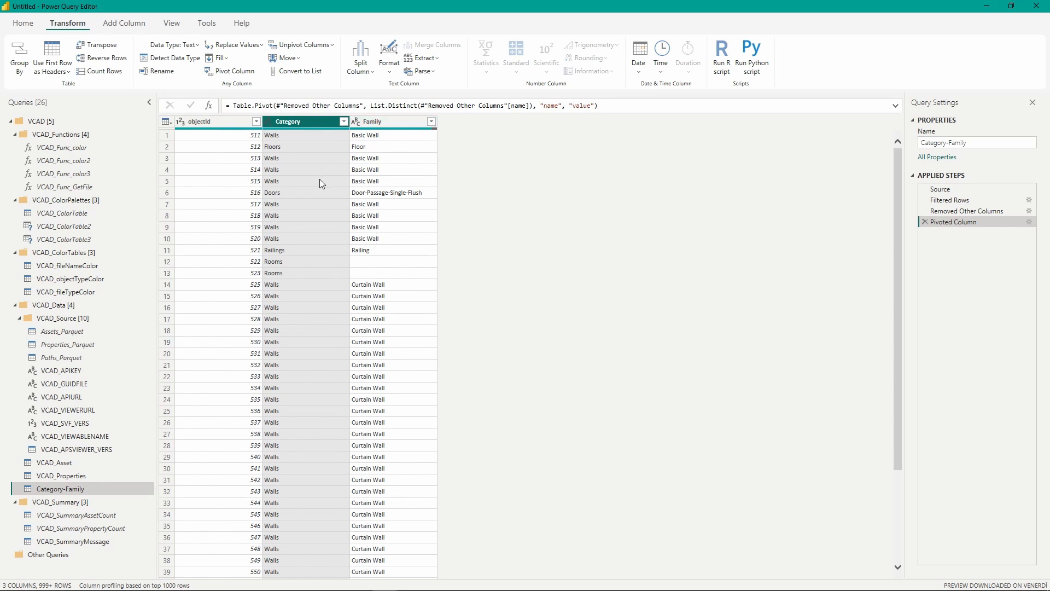
pyautogui.moveTo(282, 382)
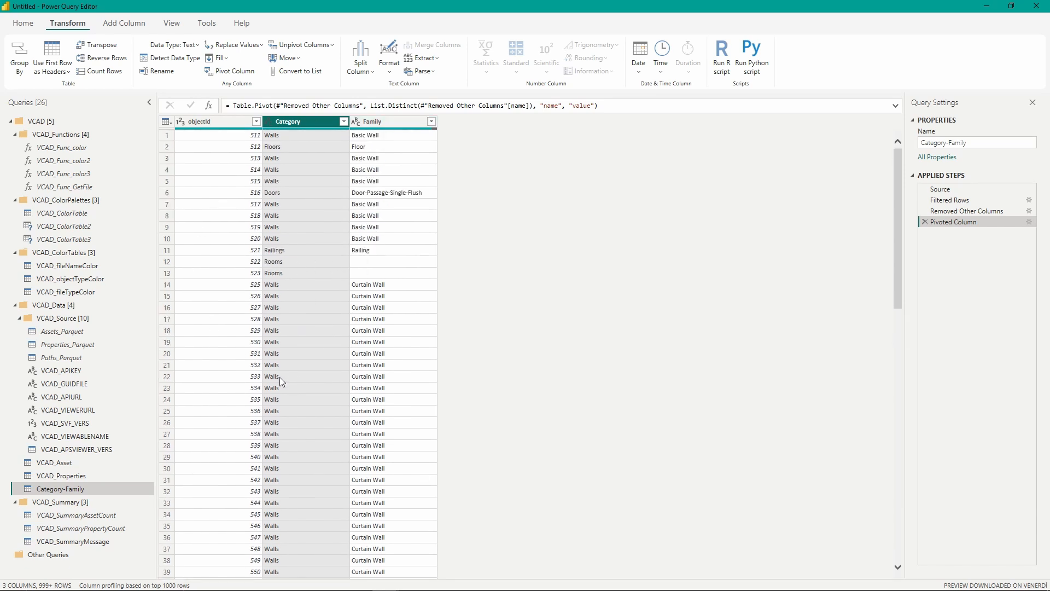
pyautogui.moveTo(467, 324)
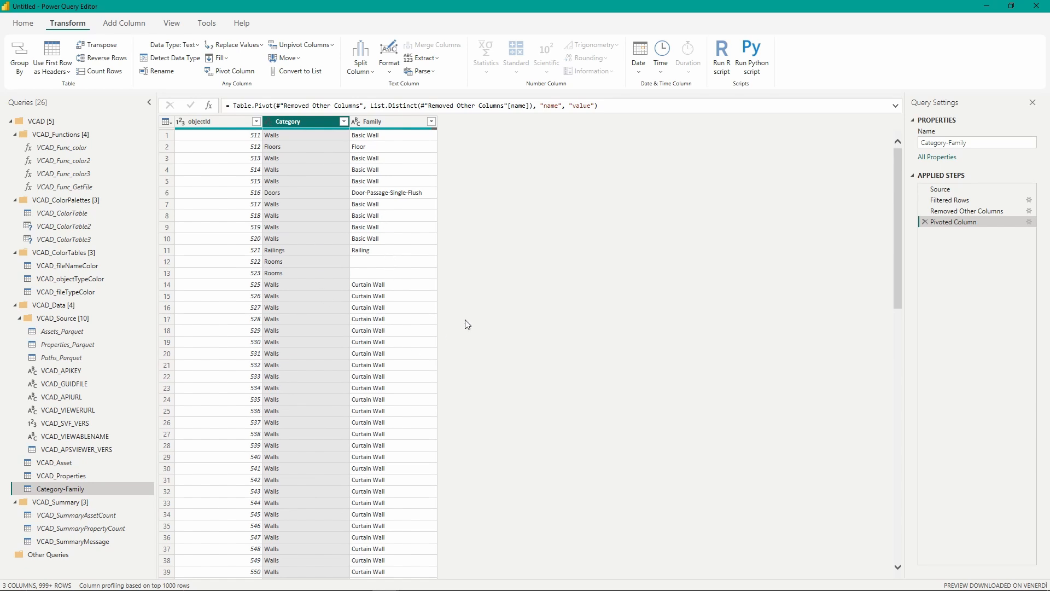
pyautogui.moveTo(485, 316)
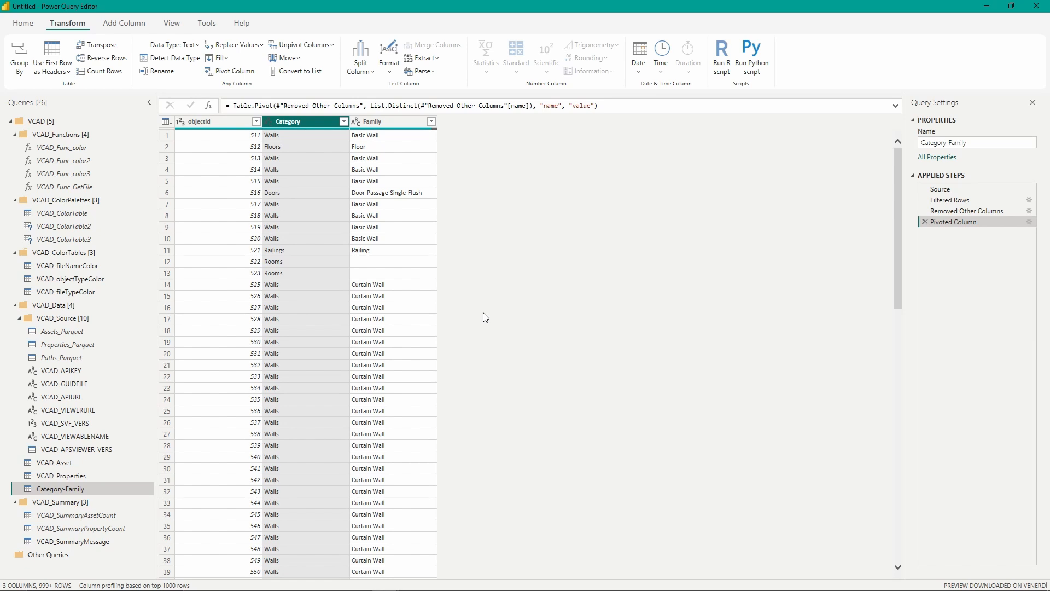
pyautogui.moveTo(54, 462)
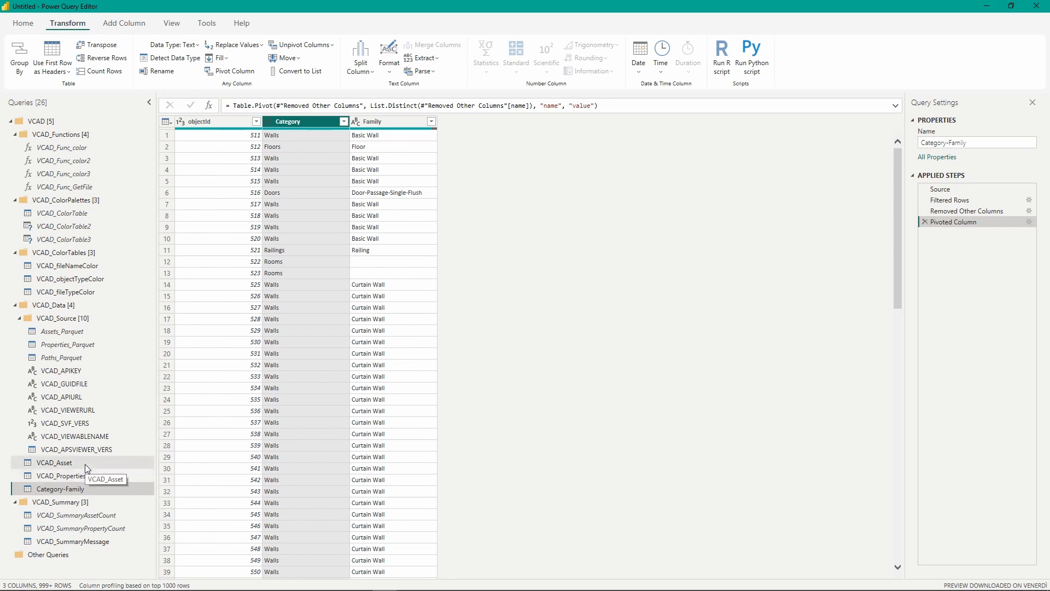
# Merge Category-Family into VCAD_Asset as a Left Outer join on objectId.
pyautogui.click(54, 463)
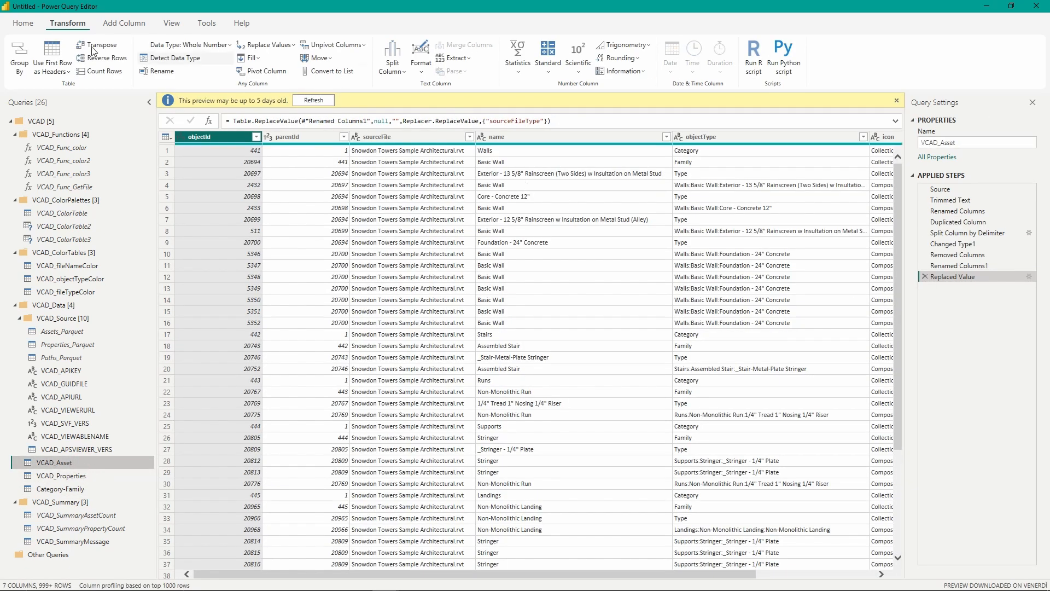
pyautogui.click(22, 23)
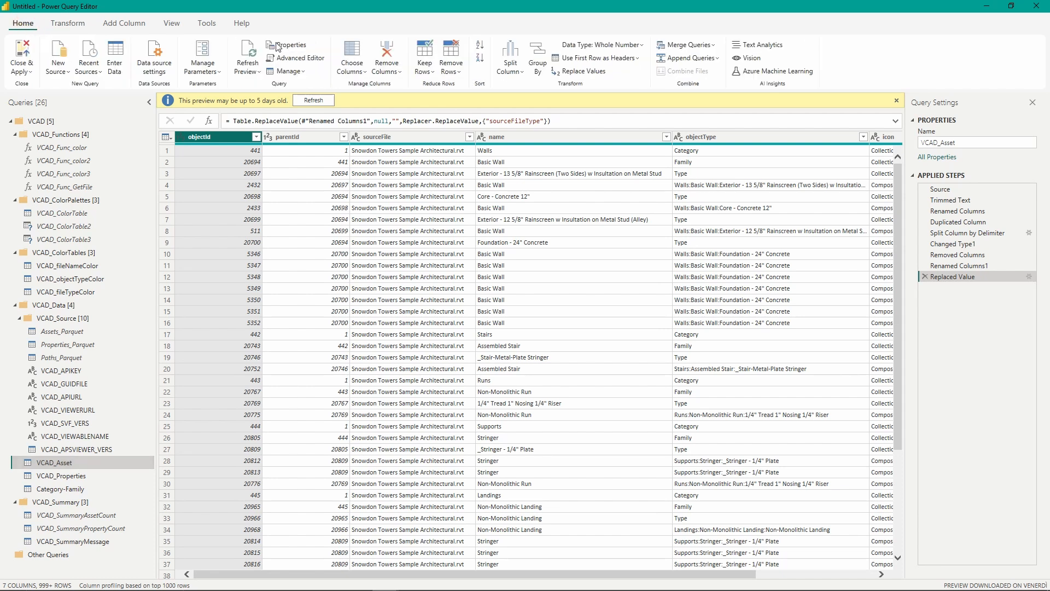
pyautogui.click(684, 45)
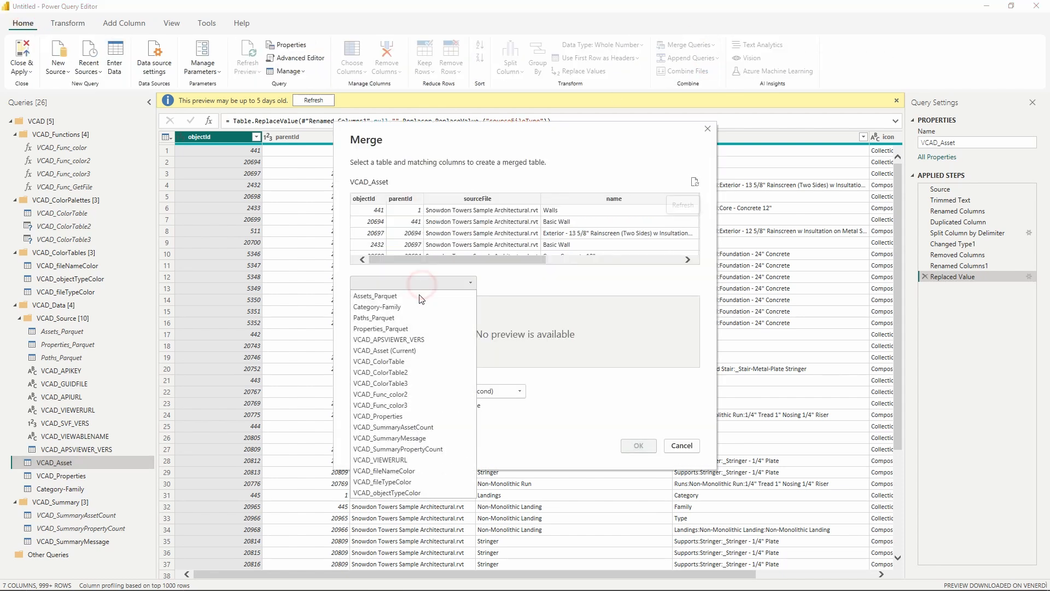
pyautogui.click(376, 306)
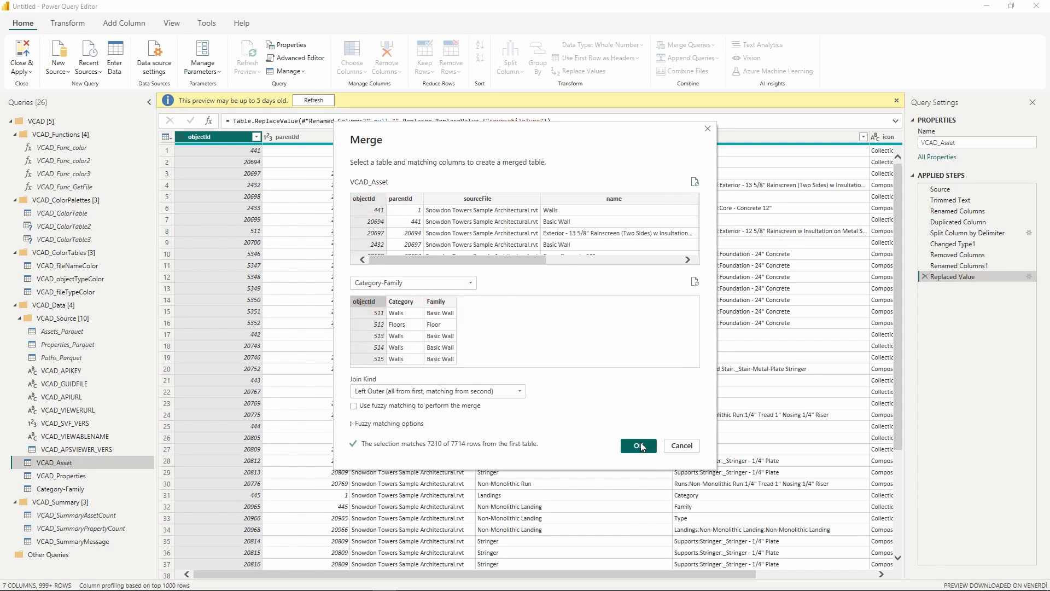
pyautogui.click(637, 445)
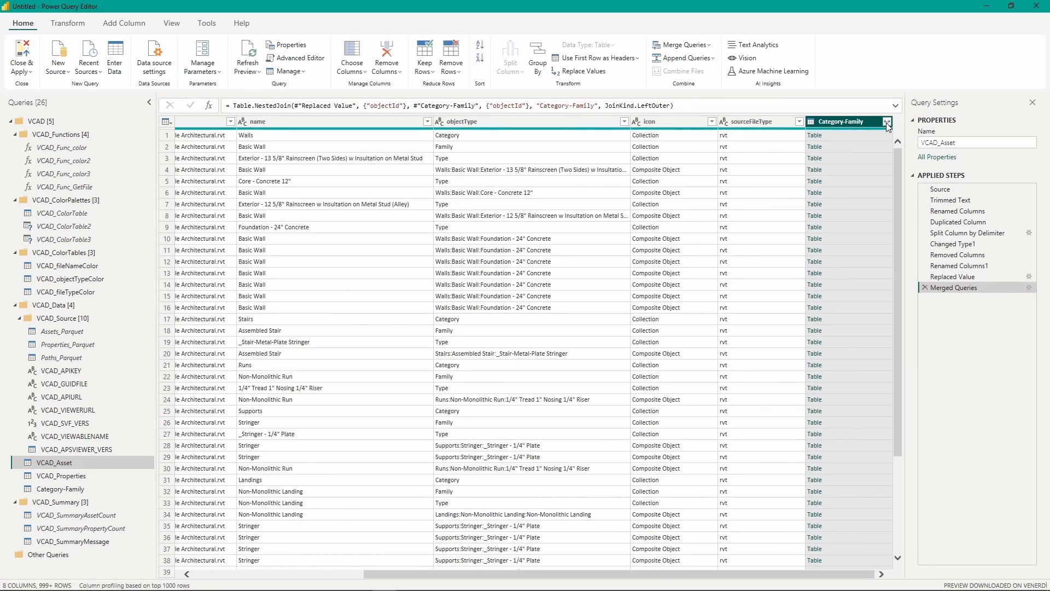
# Expand only Category and Family from the merged column, without prefixes, and review the rows.
pyautogui.click(887, 121)
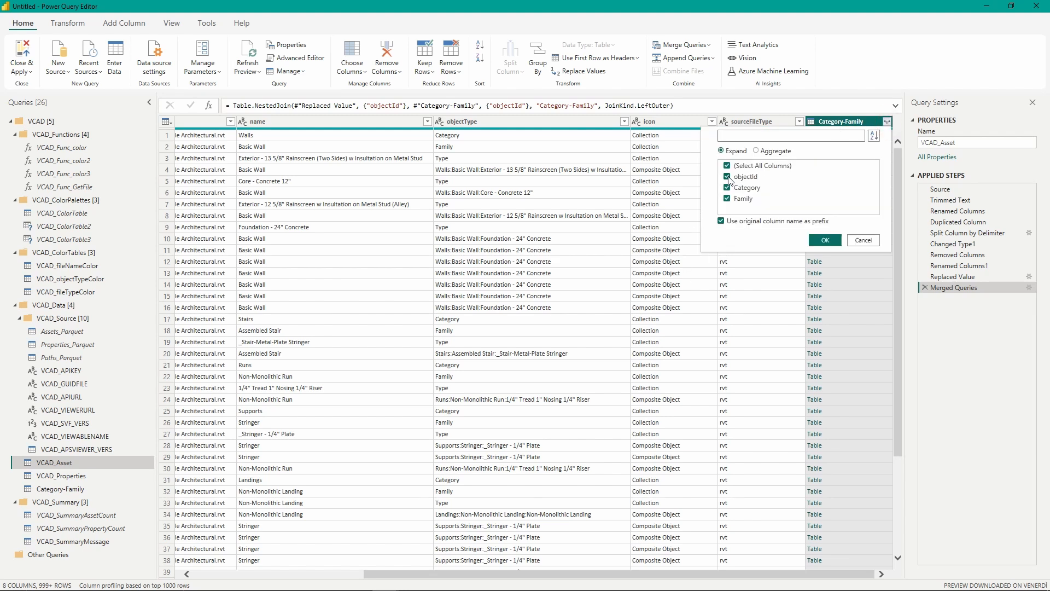
pyautogui.click(728, 177)
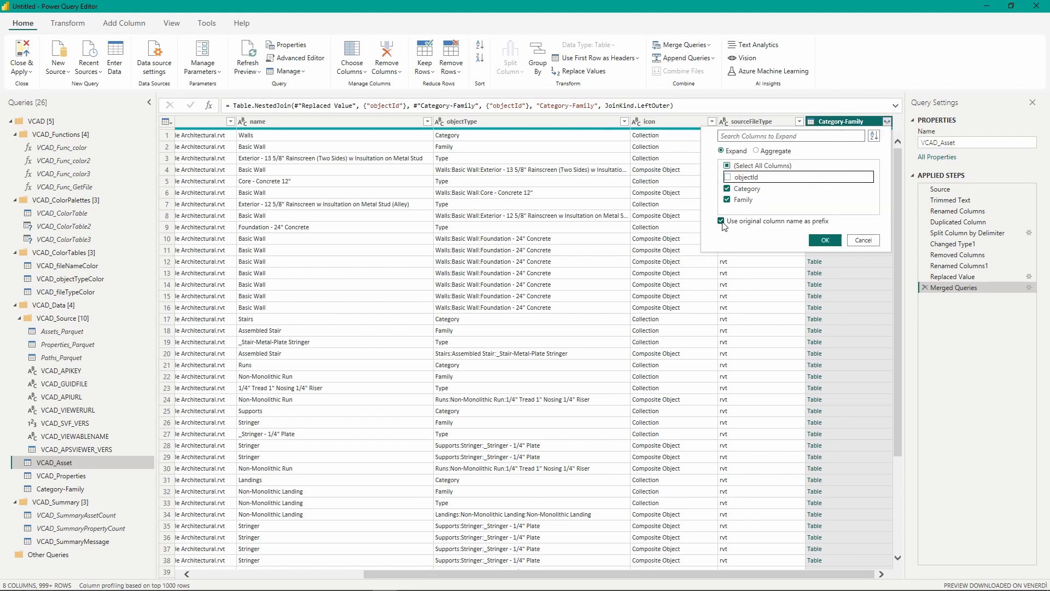
pyautogui.click(722, 221)
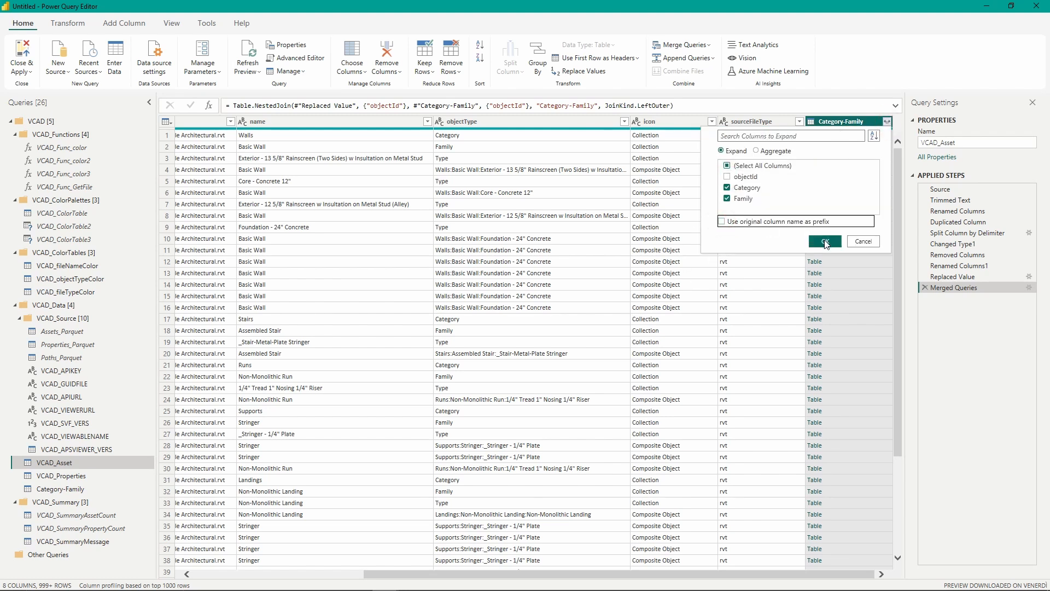
pyautogui.click(824, 241)
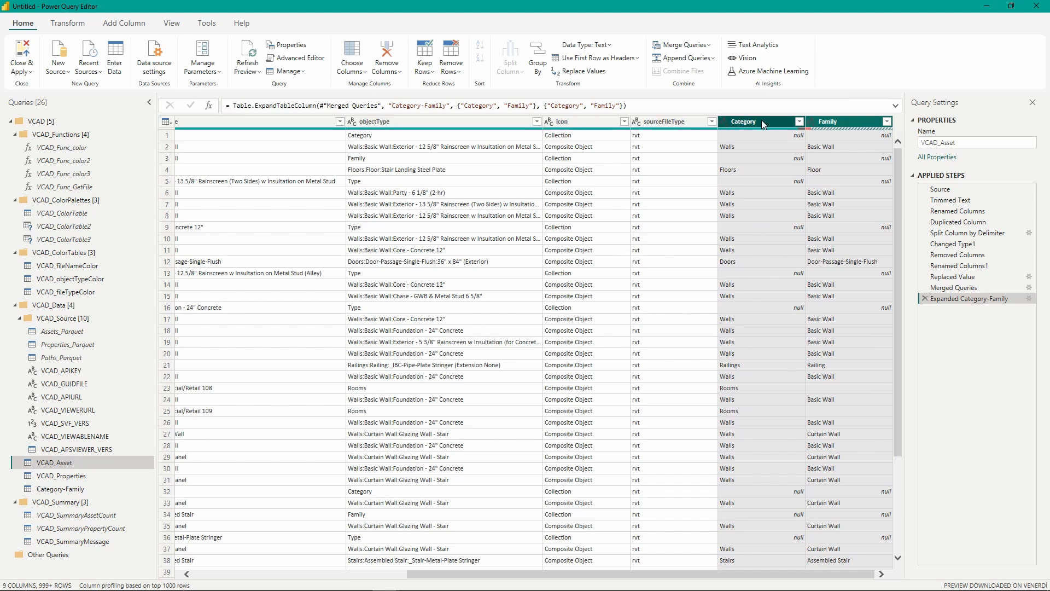
pyautogui.scroll(-3)
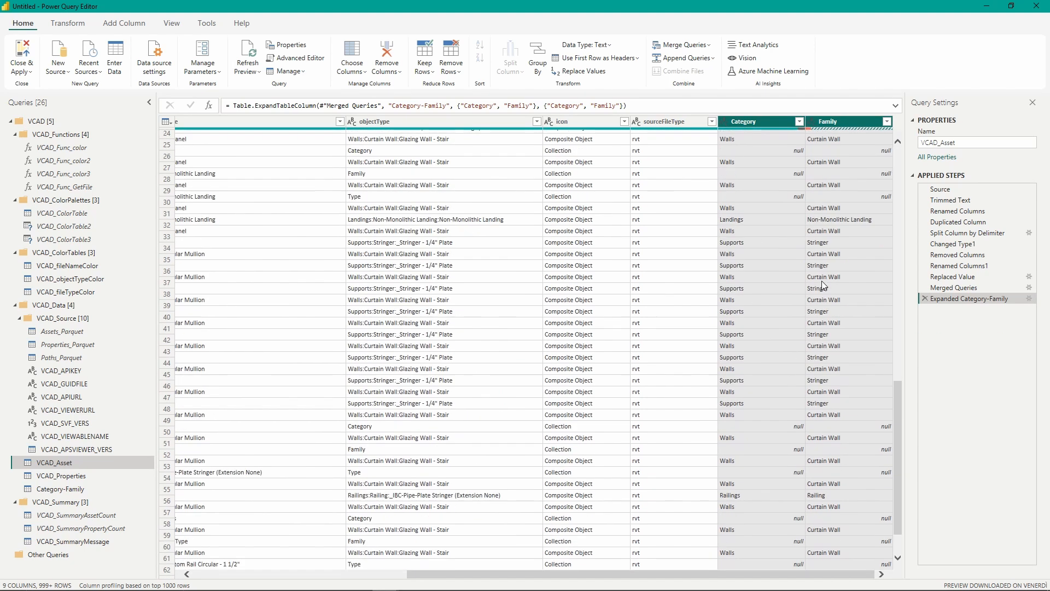
pyautogui.scroll(-3)
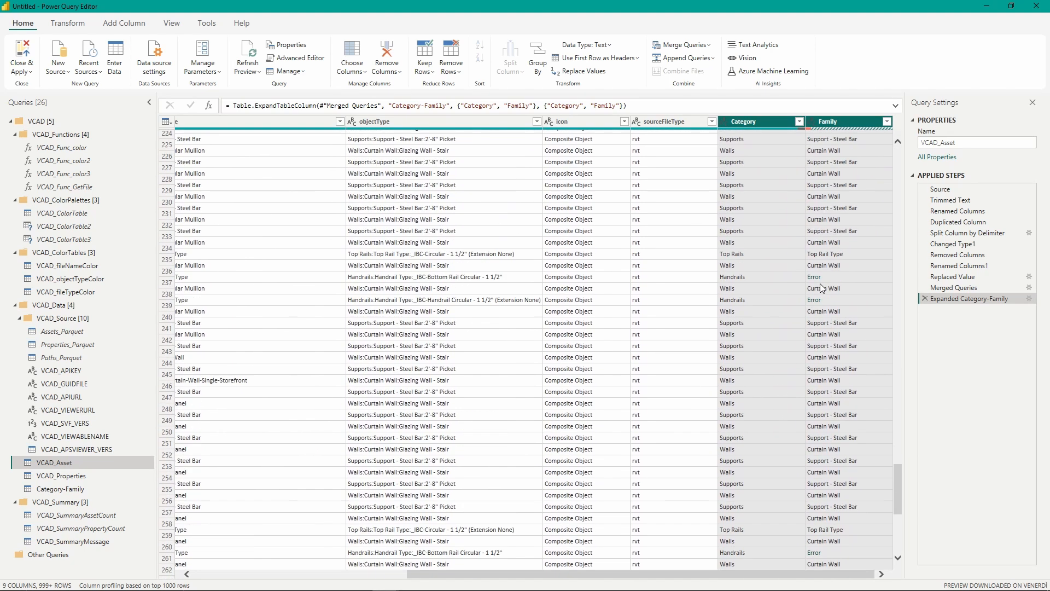
pyautogui.scroll(-3)
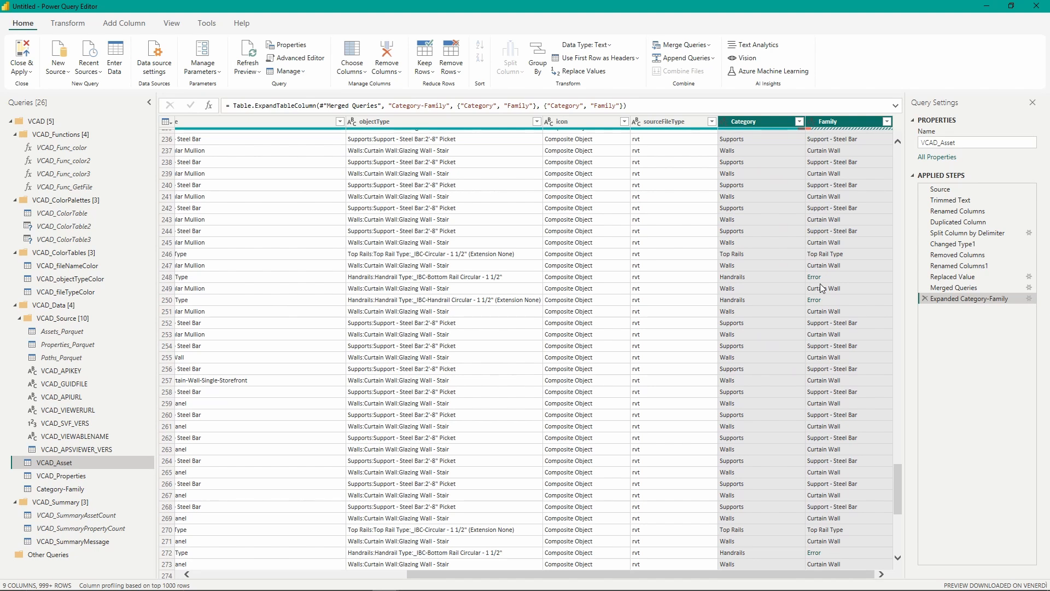
pyautogui.scroll(-3)
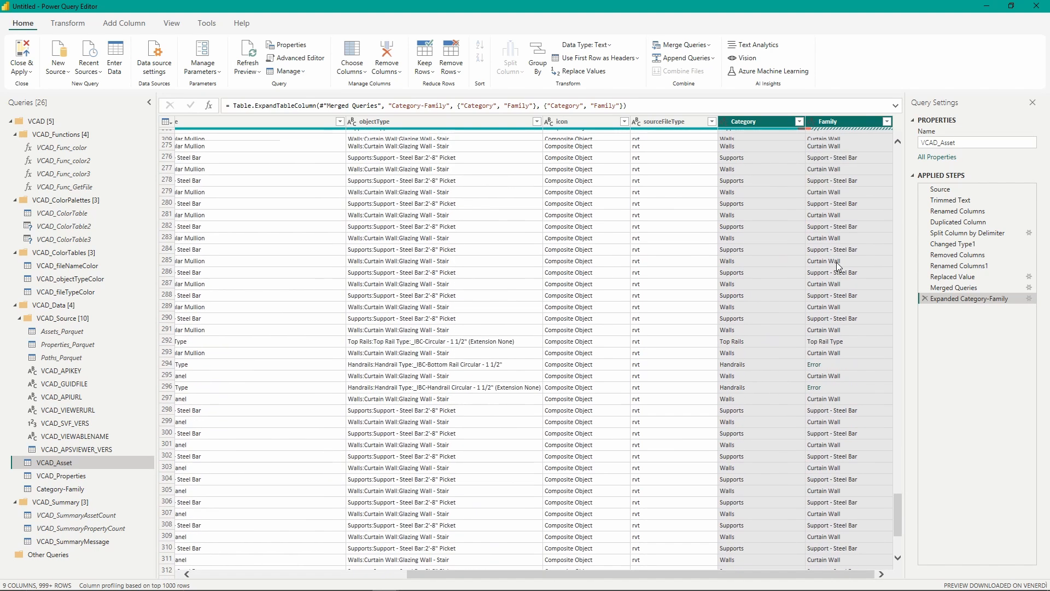
pyautogui.scroll(-3)
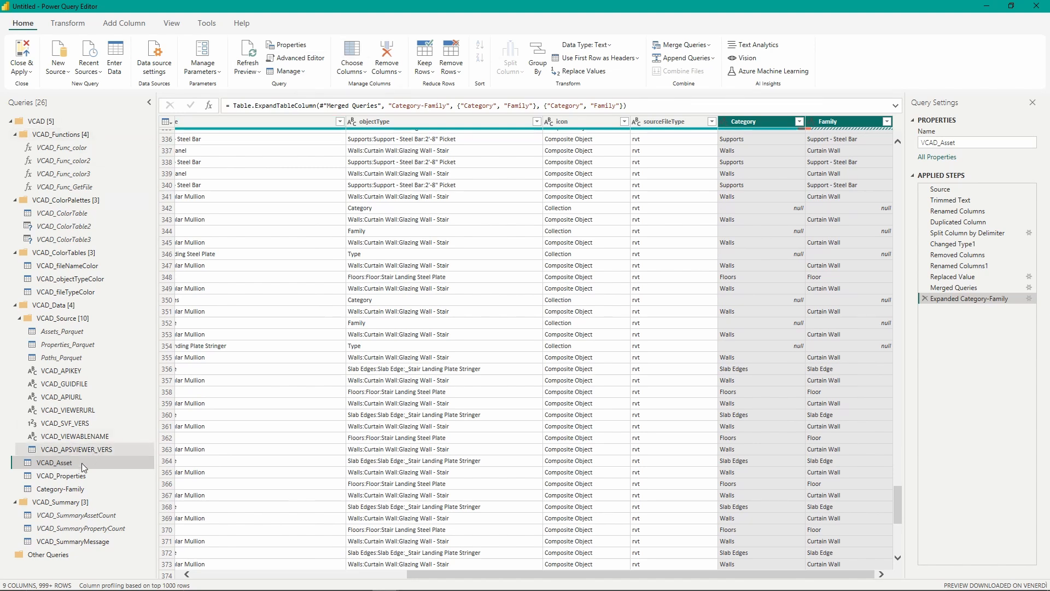
# Review the Category-Family query, then choose Close from the Close & Apply menu.
pyautogui.click(59, 488)
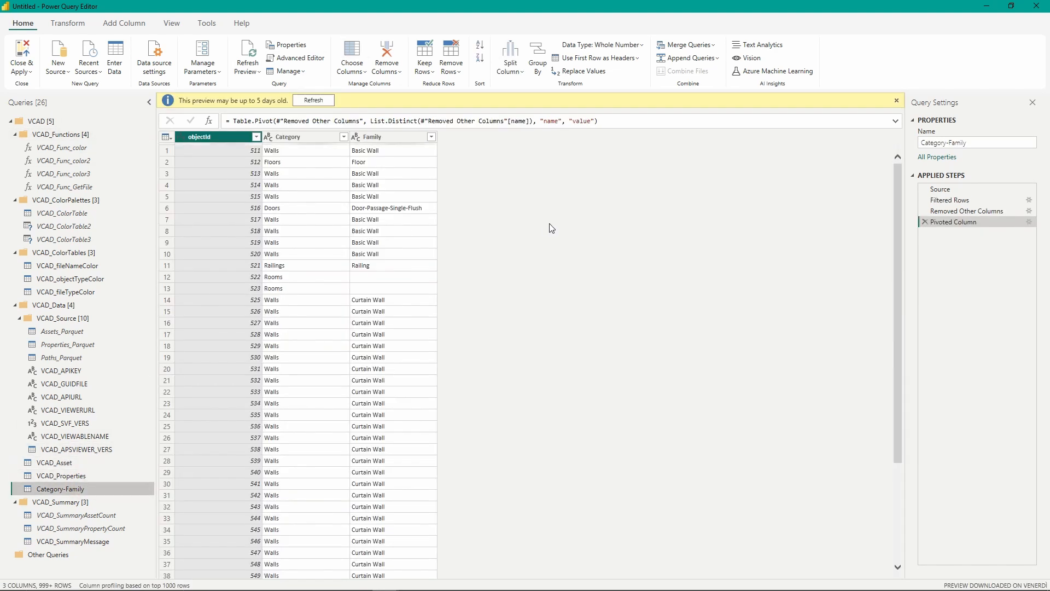
pyautogui.moveTo(22, 54)
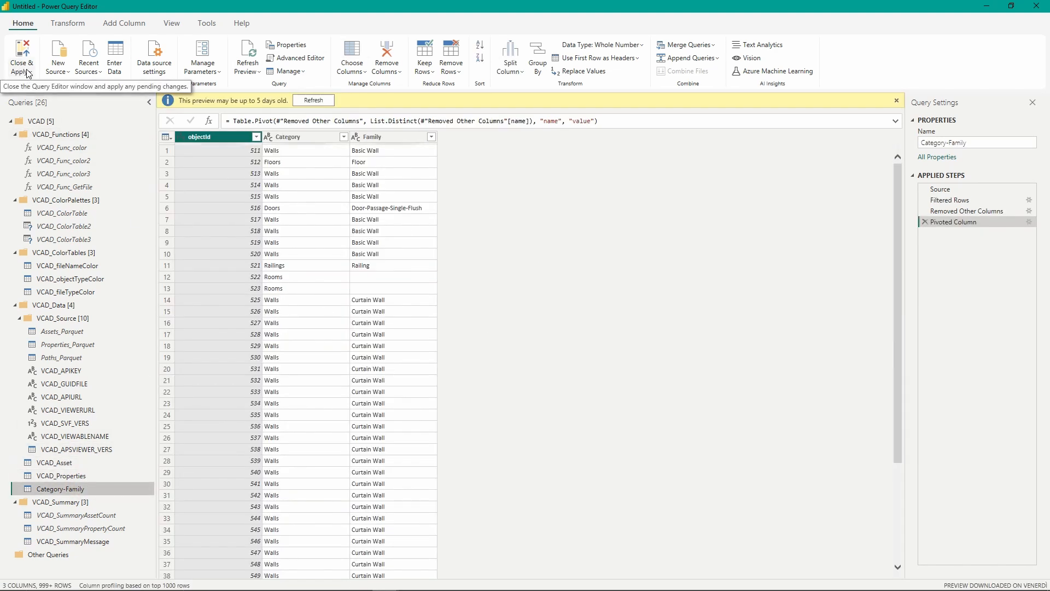
pyautogui.moveTo(224, 308)
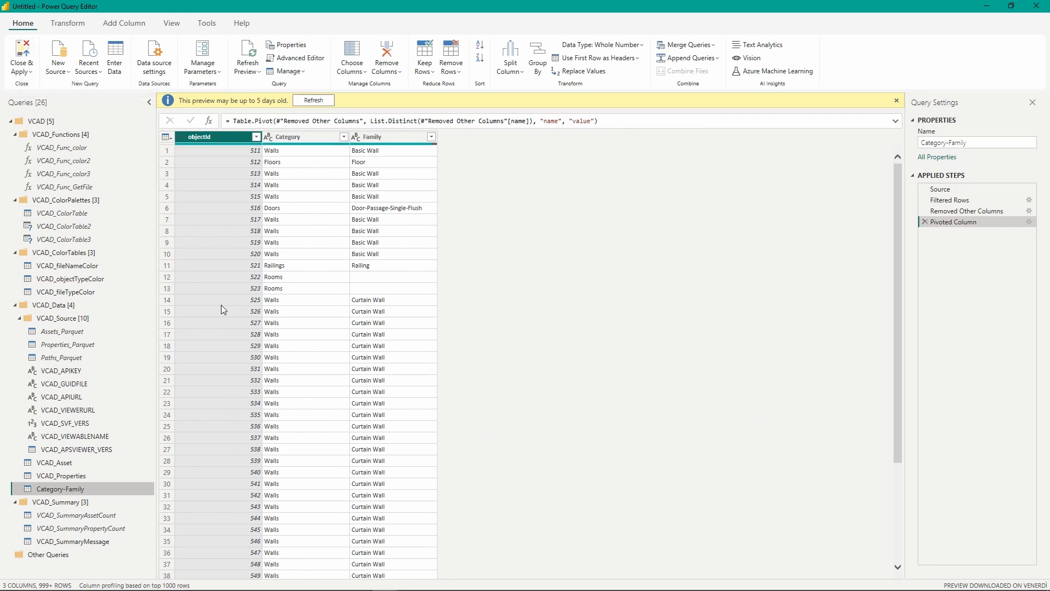
pyautogui.moveTo(1041, 23)
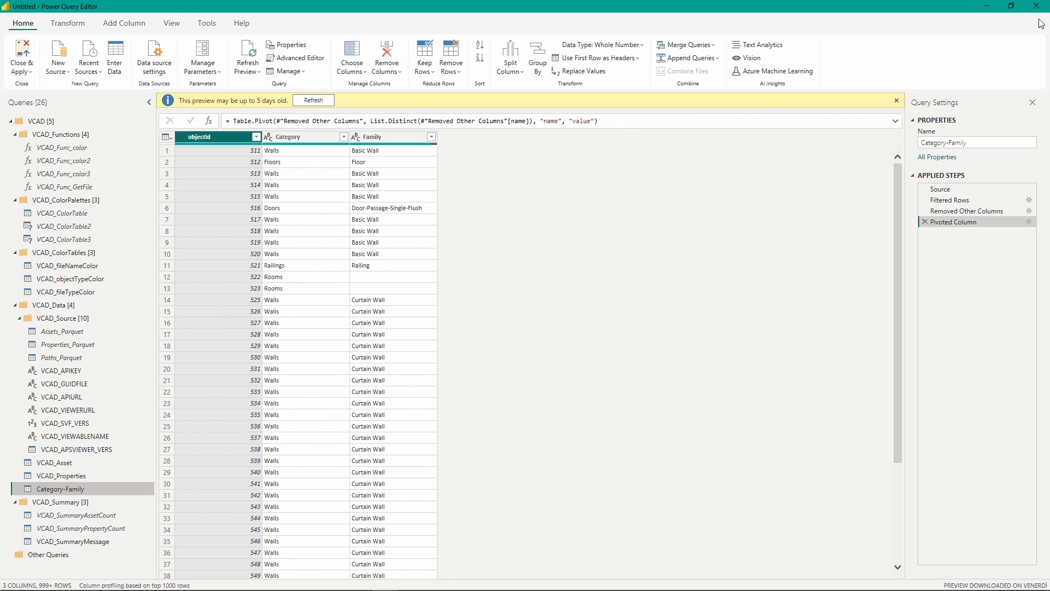
pyautogui.moveTo(22, 57)
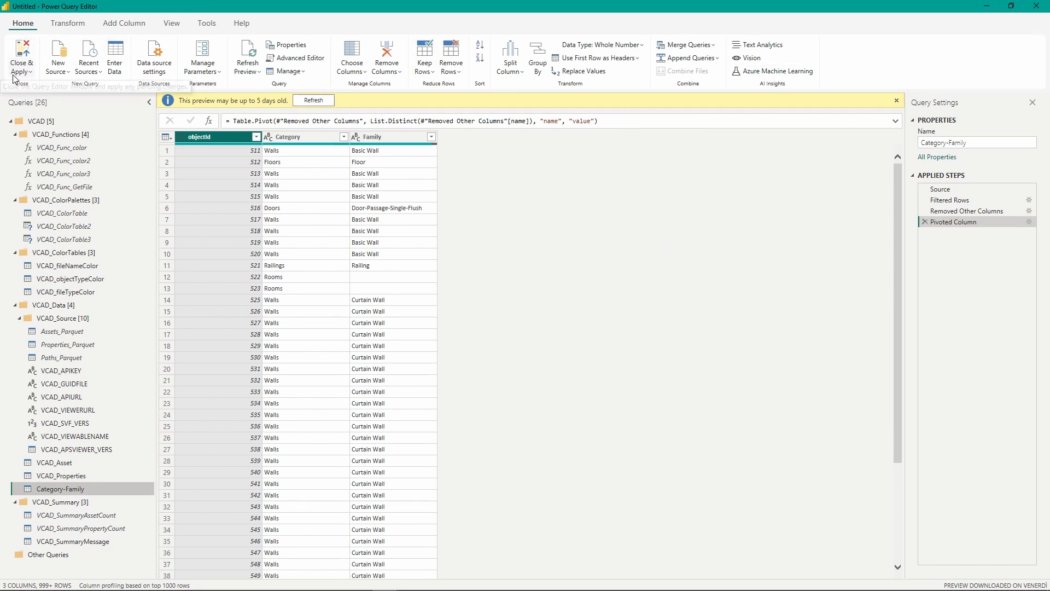
pyautogui.click(21, 54)
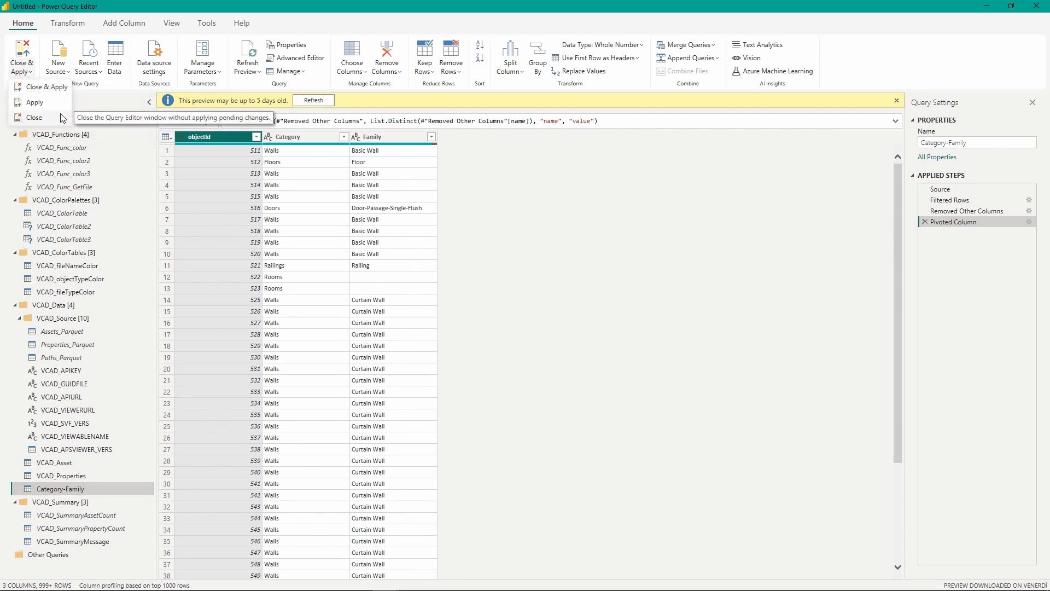
pyautogui.click(34, 117)
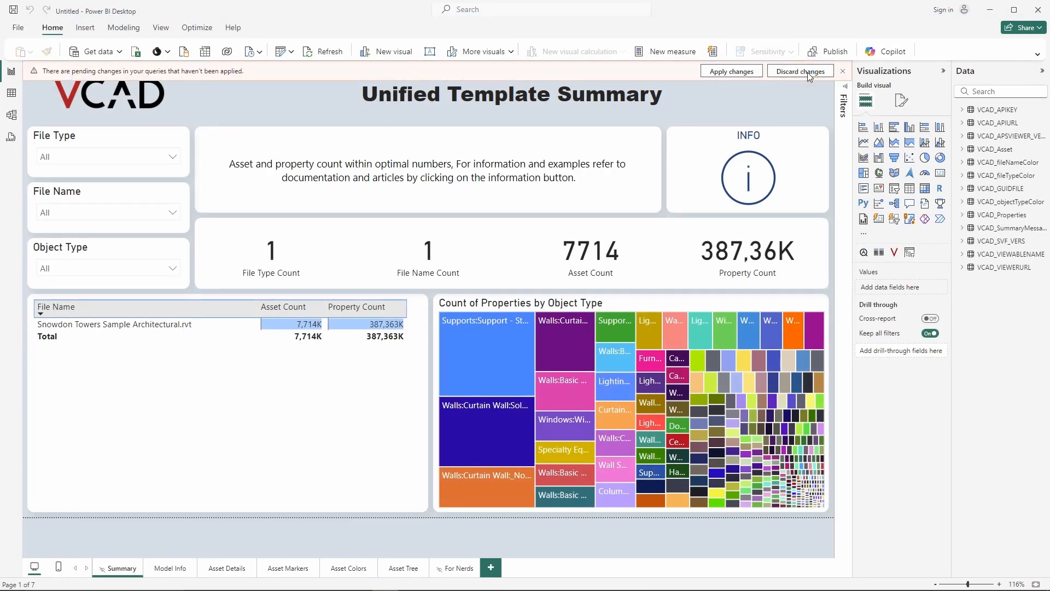
# Discard the pending query changes from the banner above the report canvas.
pyautogui.click(799, 71)
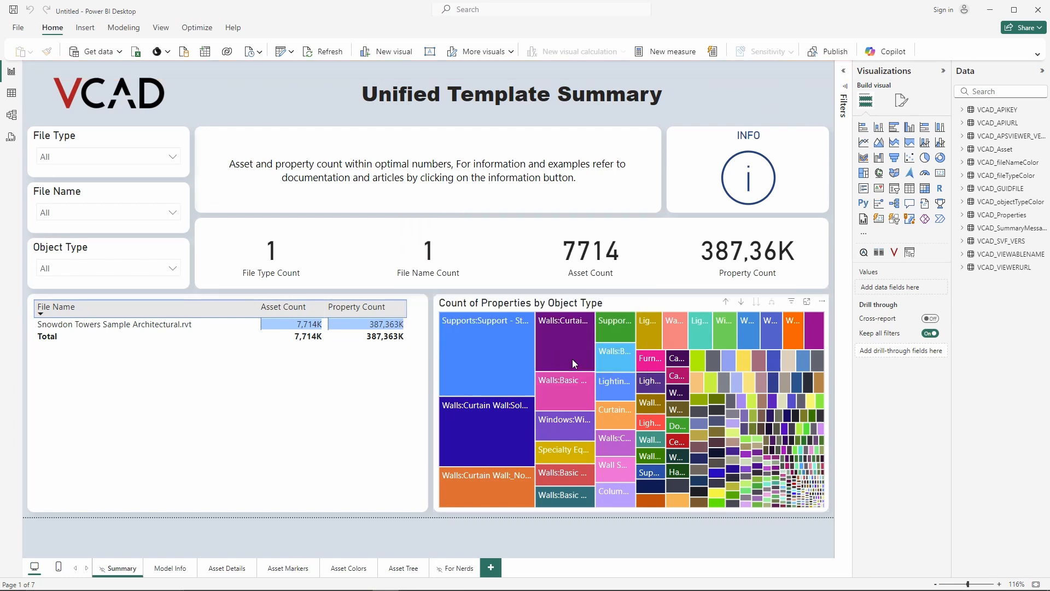
pyautogui.moveTo(573, 361)
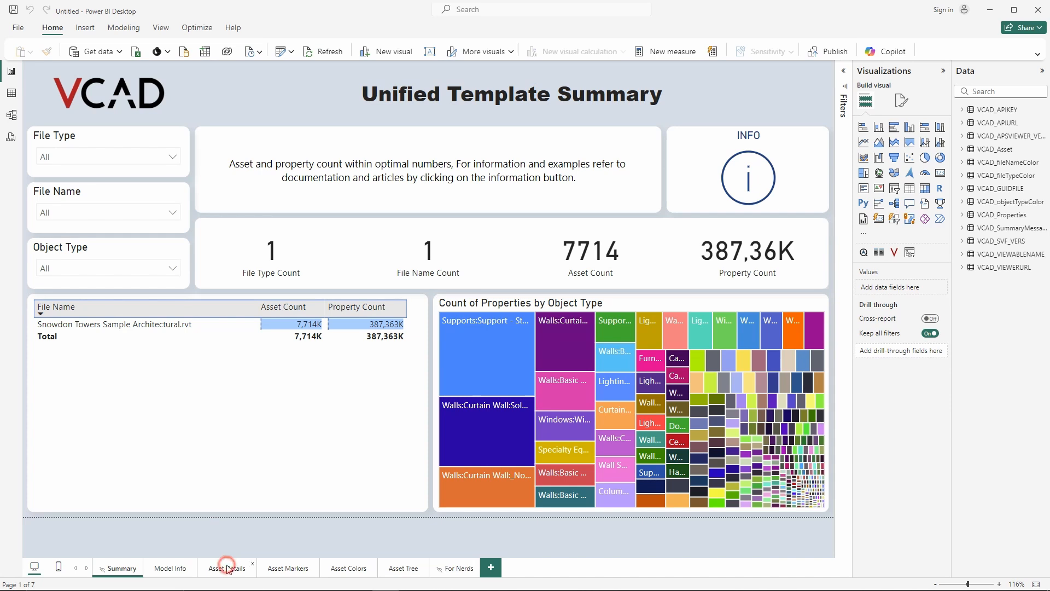
# Open the Asset Details report page and switch over to the VCAD web app.
pyautogui.click(226, 568)
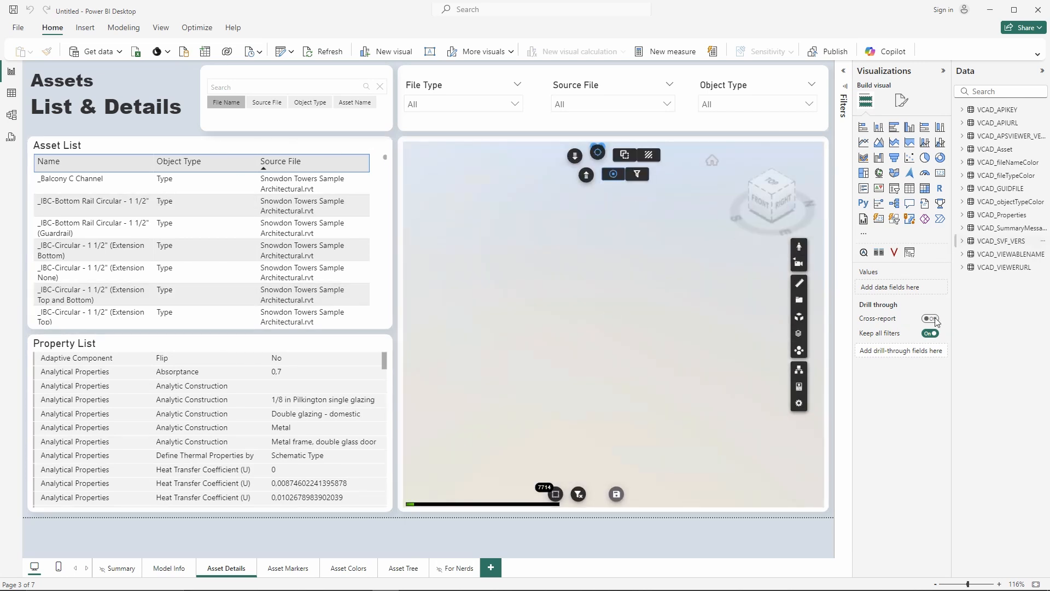
pyautogui.click(930, 318)
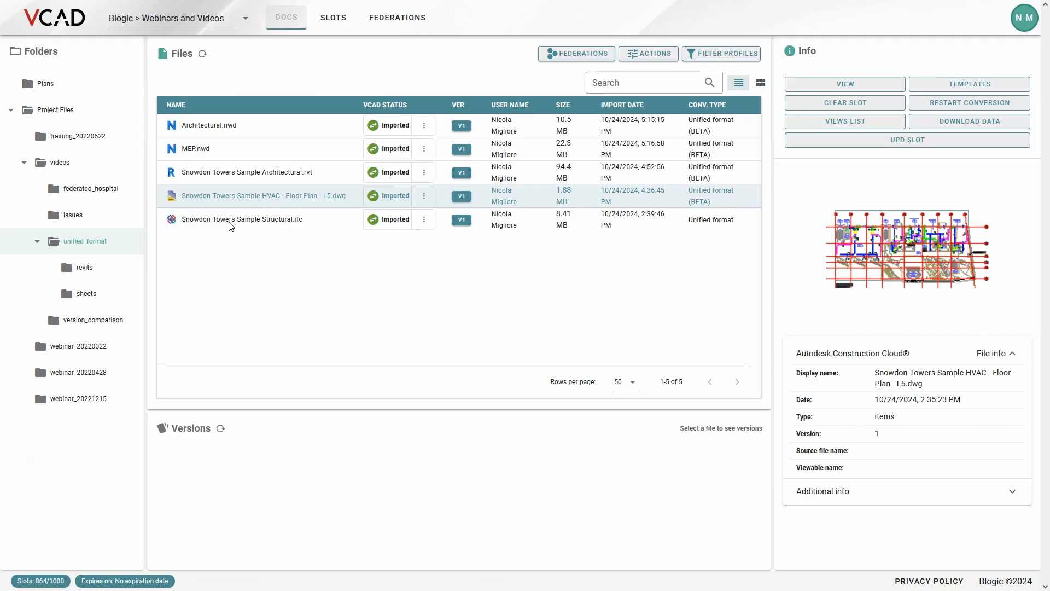
# Select the architectural RVT, then the Architectural.nwd file to show its Info panel.
pyautogui.click(247, 172)
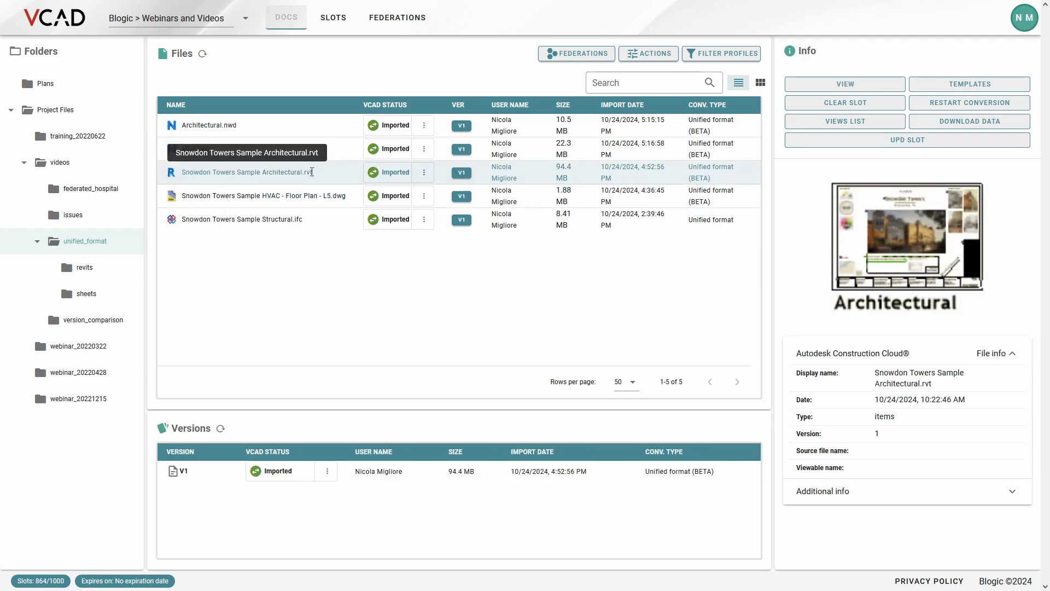
pyautogui.moveTo(562, 308)
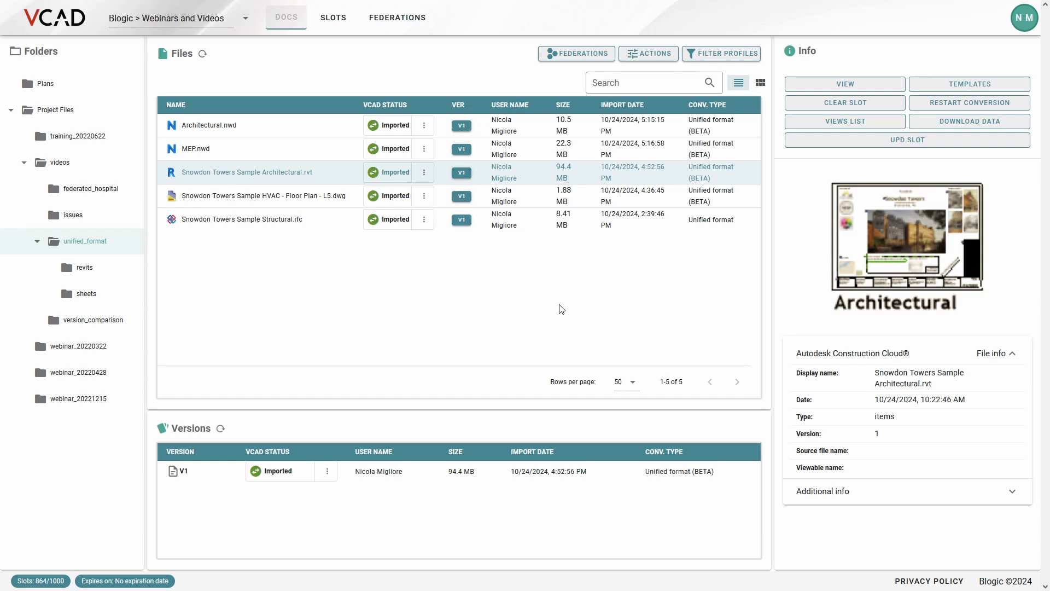
pyautogui.moveTo(545, 256)
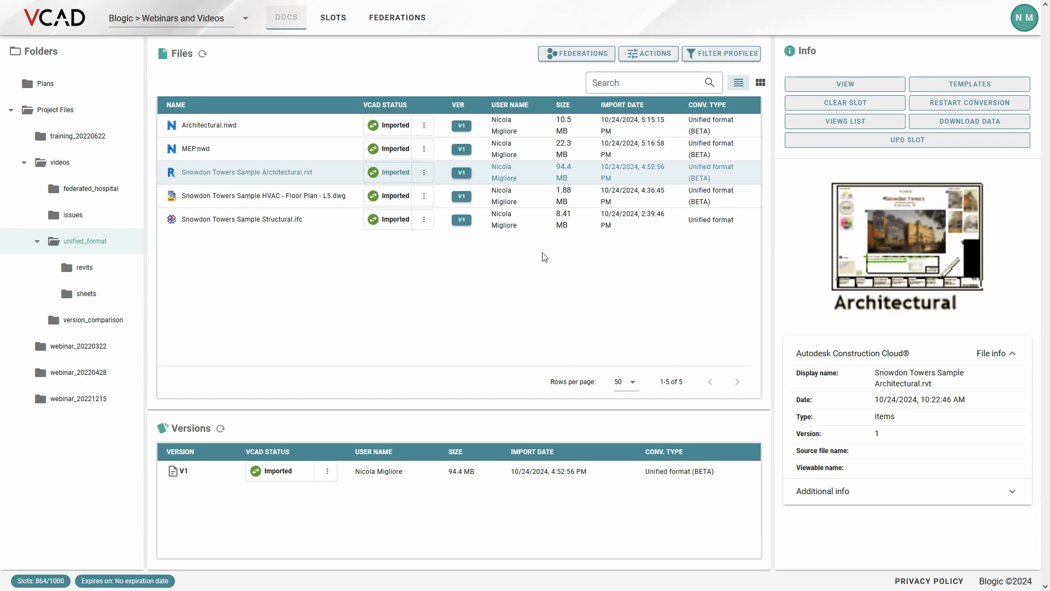
pyautogui.moveTo(508, 251)
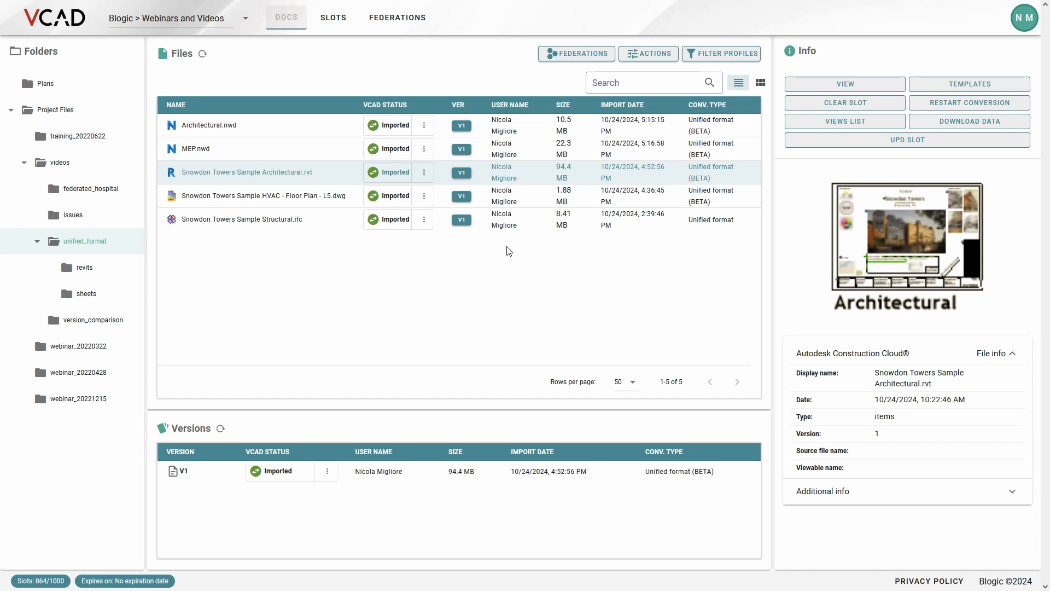
pyautogui.moveTo(508, 240)
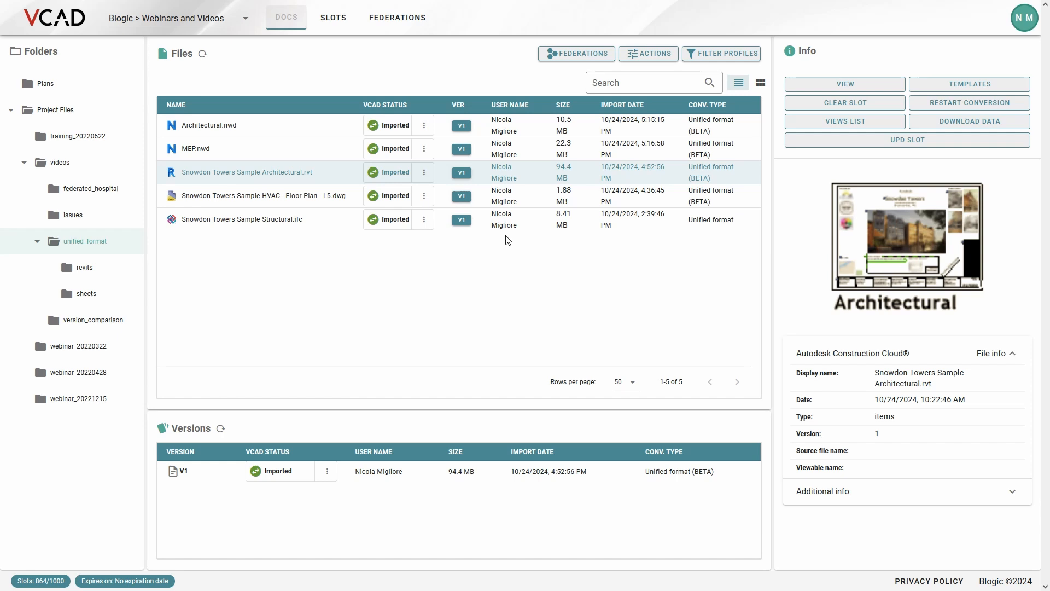
pyautogui.moveTo(456, 271)
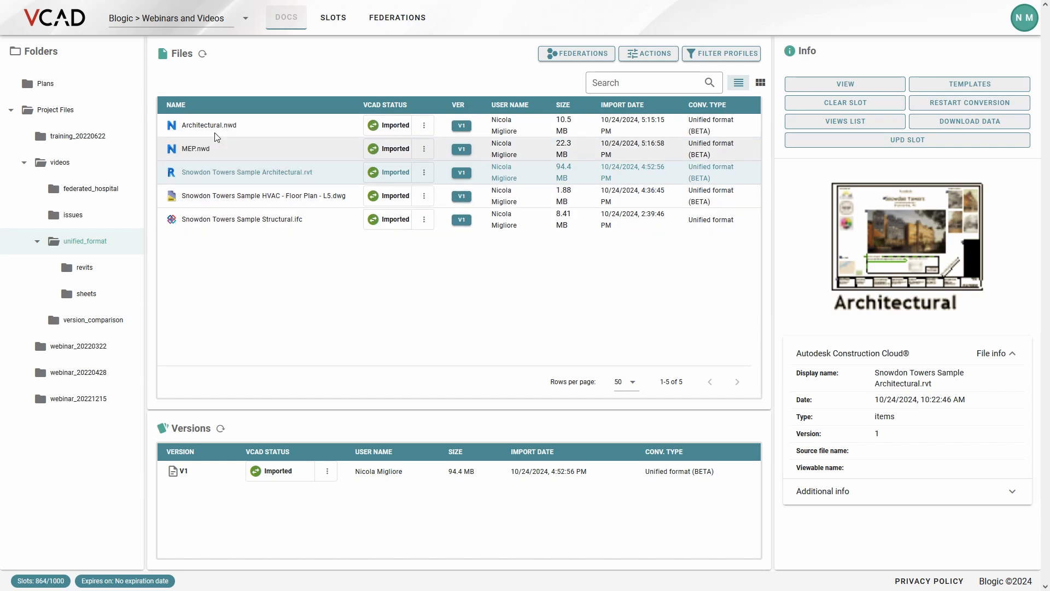
pyautogui.click(208, 125)
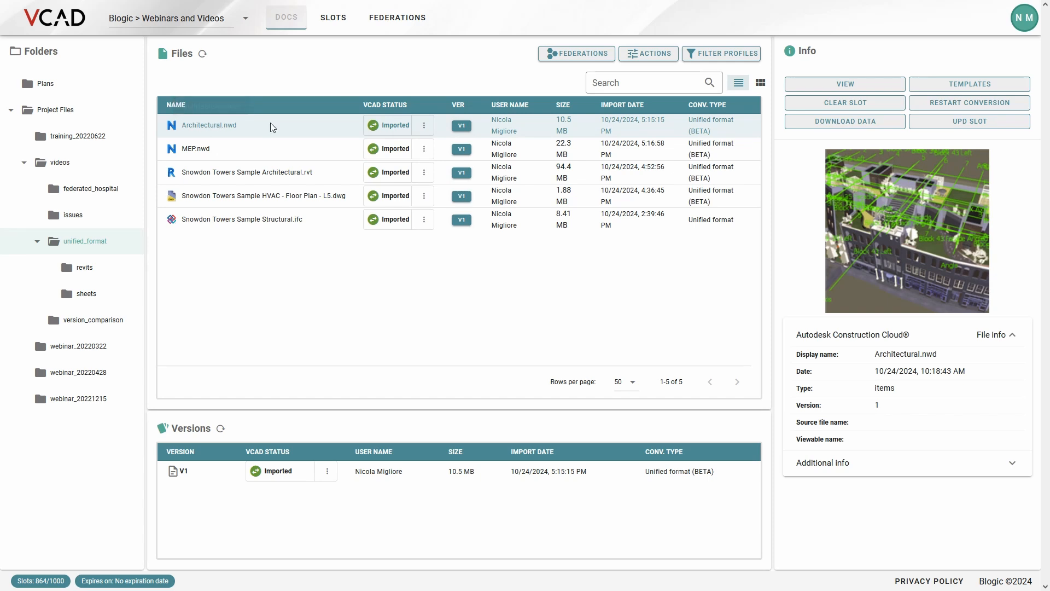
pyautogui.moveTo(328, 176)
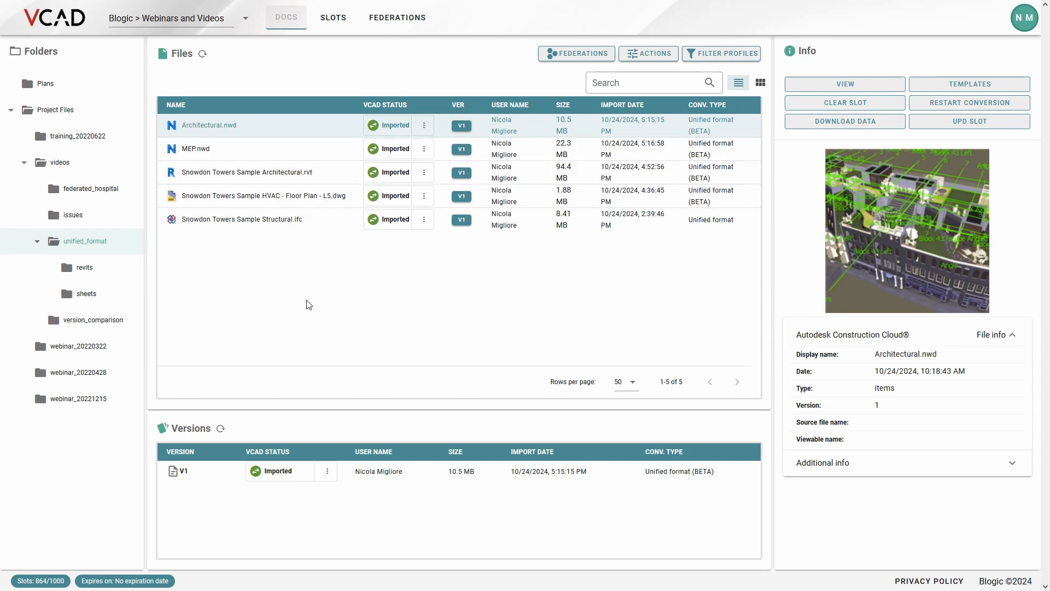
pyautogui.moveTo(591, 301)
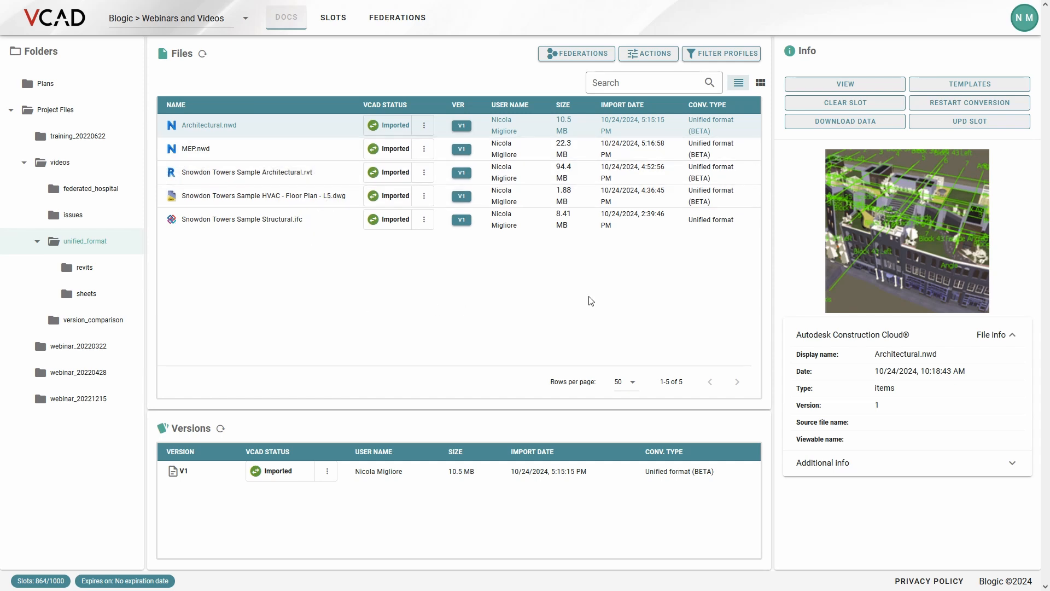
pyautogui.moveTo(242, 175)
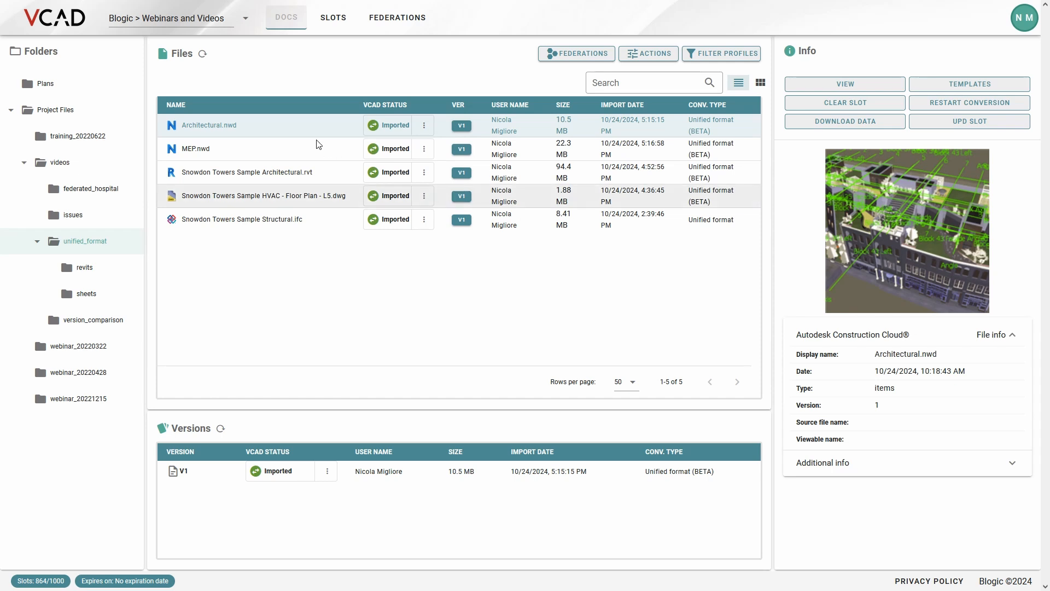
pyautogui.moveTo(477, 214)
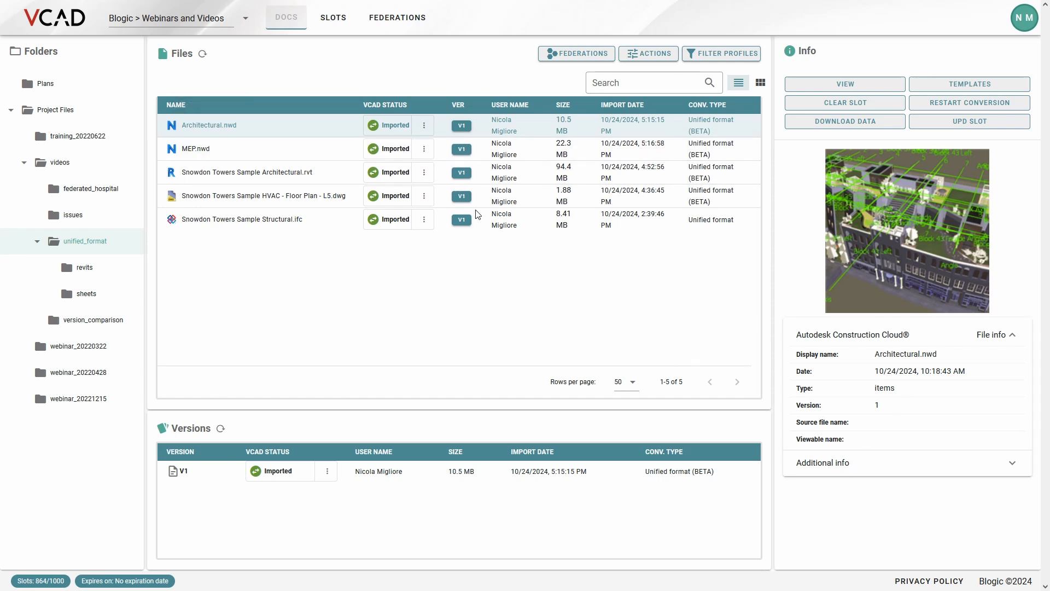
pyautogui.moveTo(423, 126)
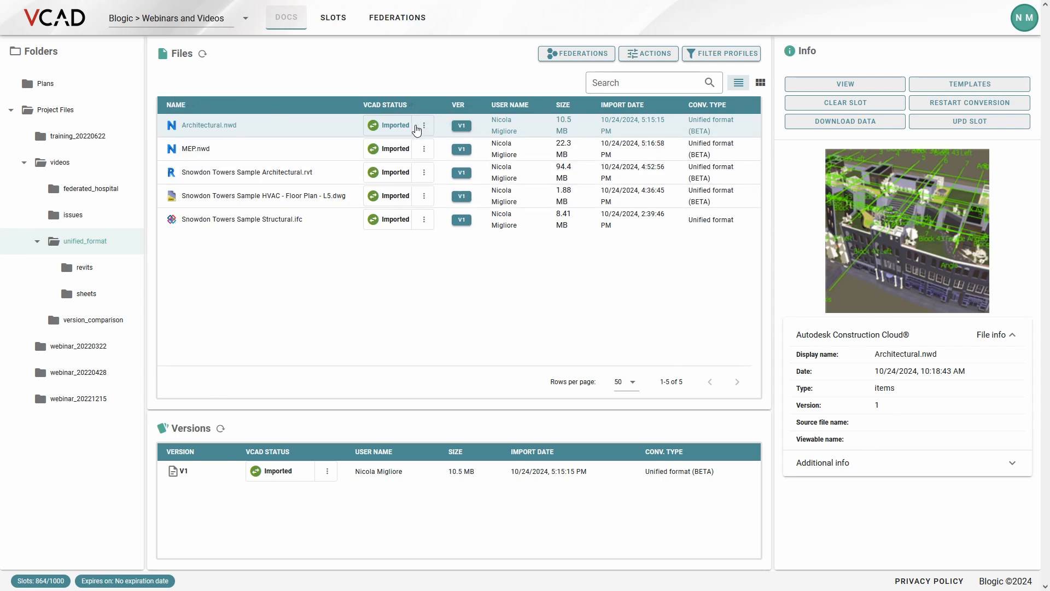
# Copy the Architectural.nwd Slot ID from the TEMPLATES section of the Info panel.
pyautogui.click(969, 84)
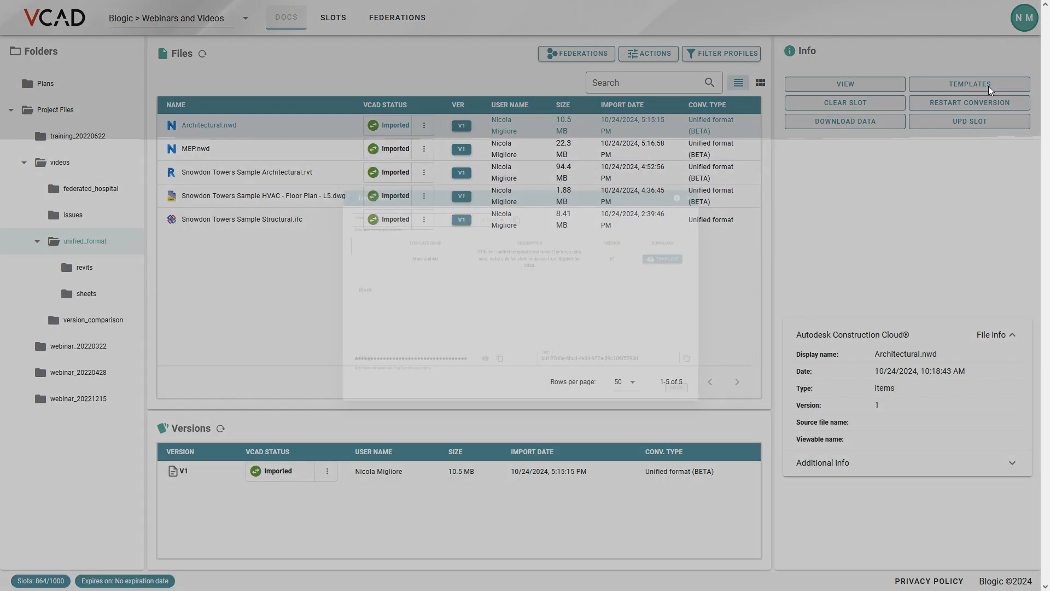
pyautogui.click(969, 84)
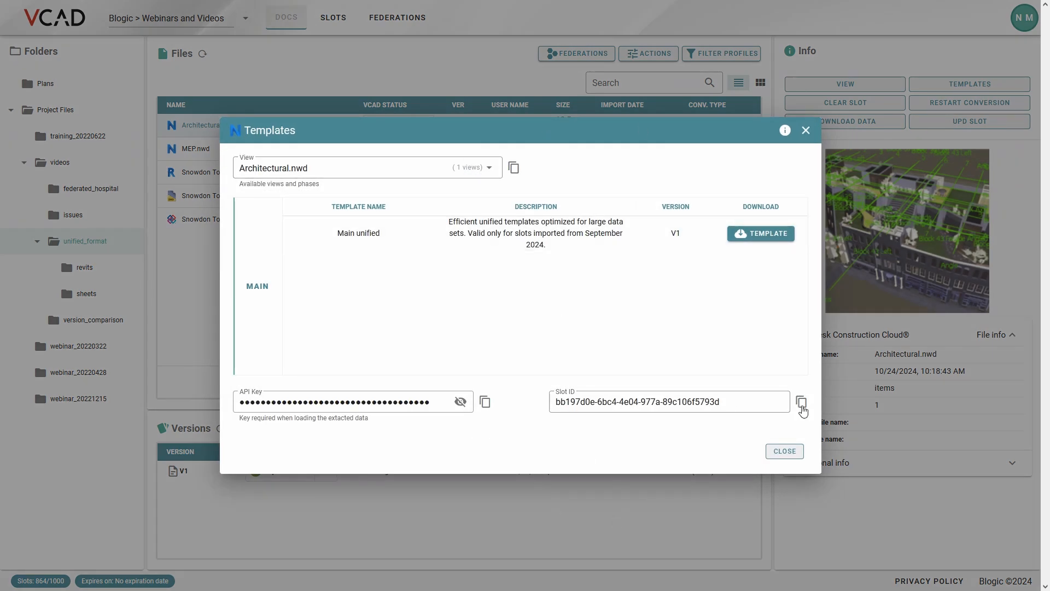
pyautogui.click(802, 403)
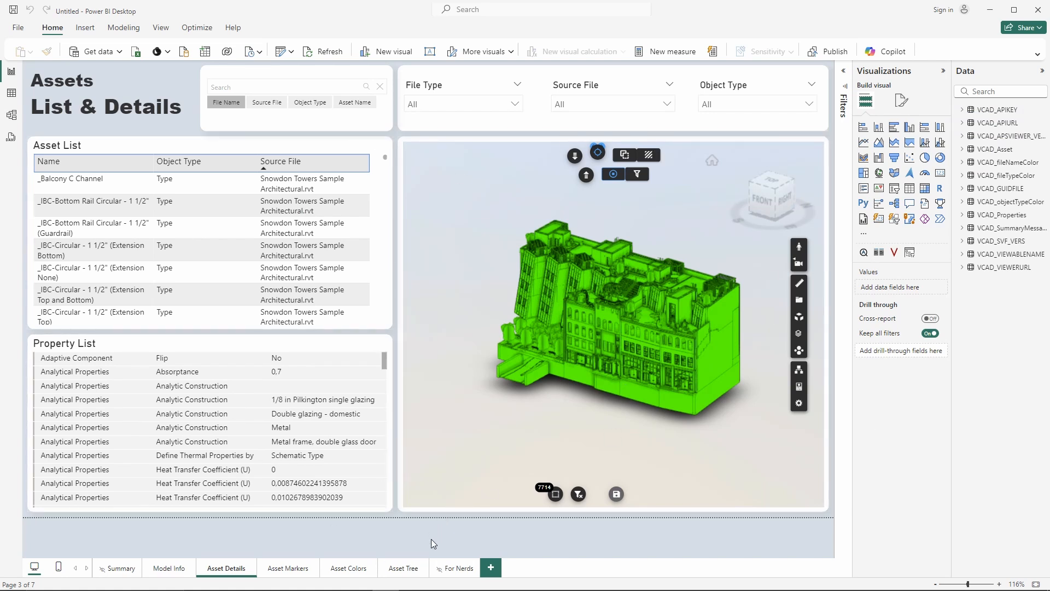
pyautogui.moveTo(289, 66)
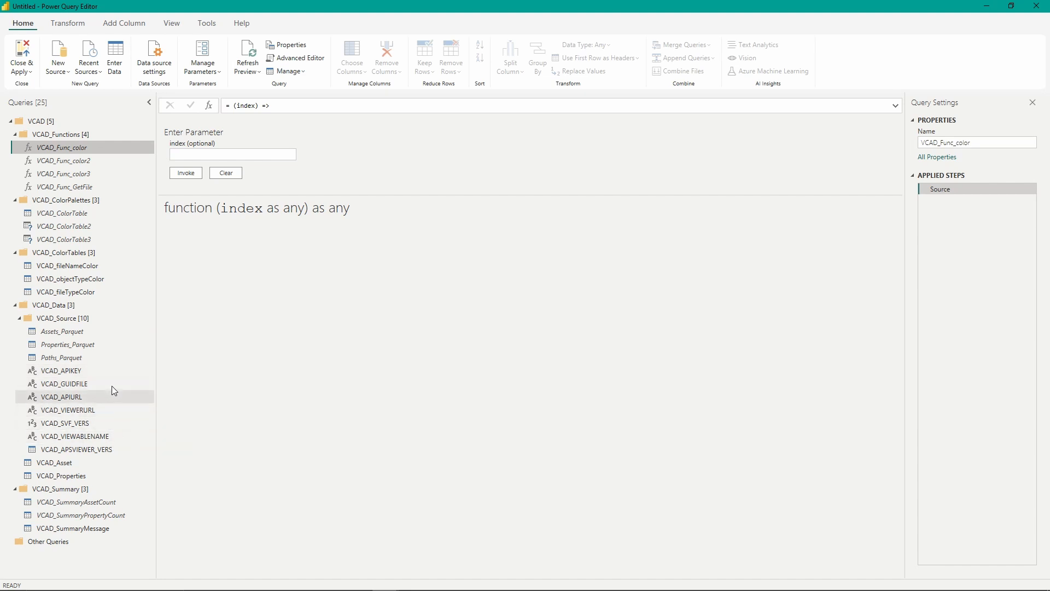
pyautogui.moveTo(77, 389)
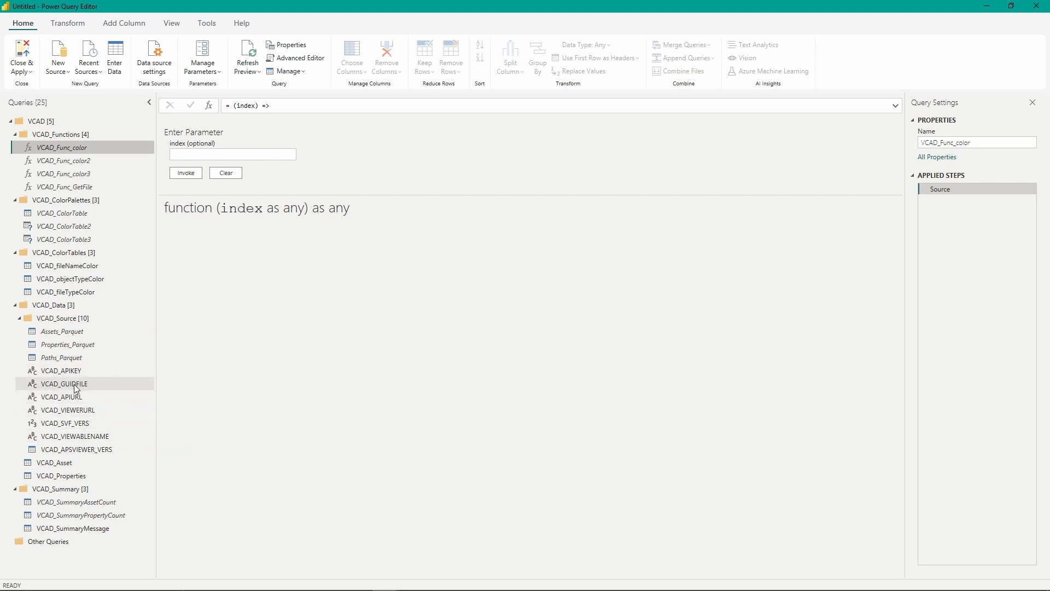
# Paste bb197d0e-6bc4-4e04-977a-89c106f5793d into the VCAD_GUIDFILE parameter and confirm it.
pyautogui.click(64, 383)
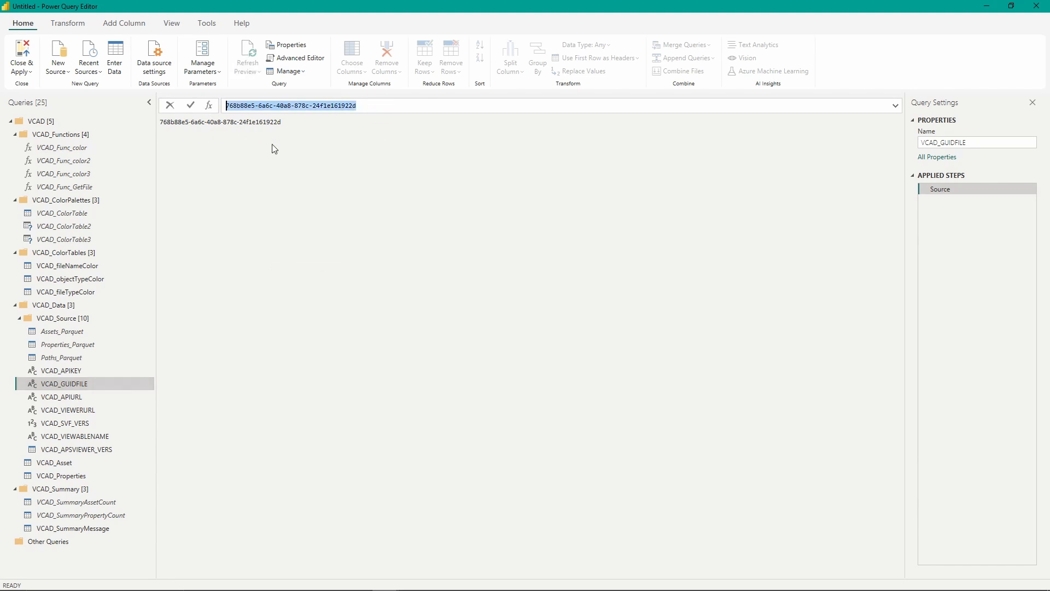
pyautogui.write('bb197d0e-6bc4-4e04-977a-89c106f5793d')
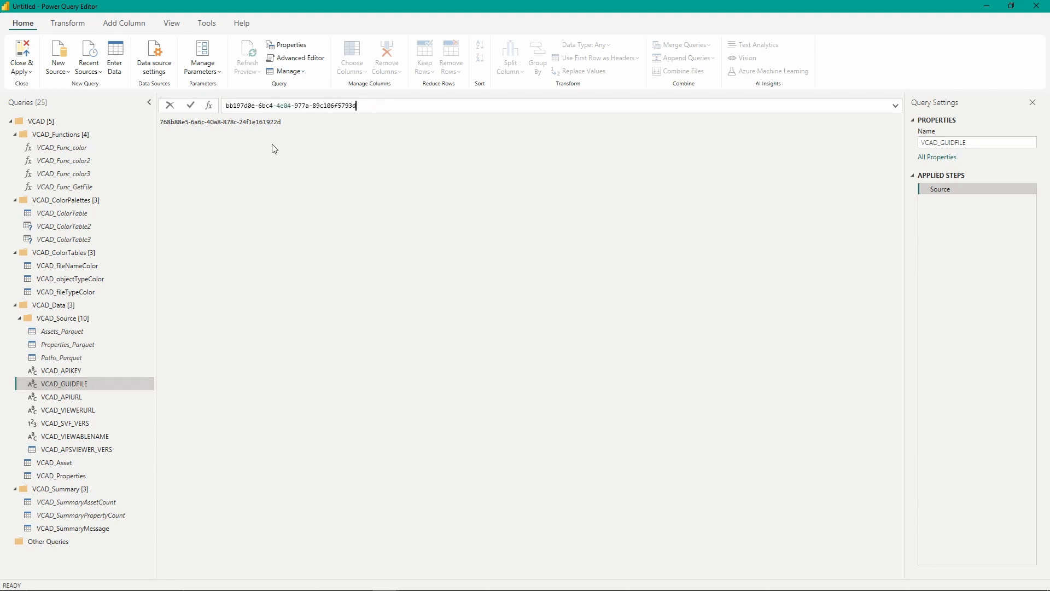
pyautogui.click(190, 105)
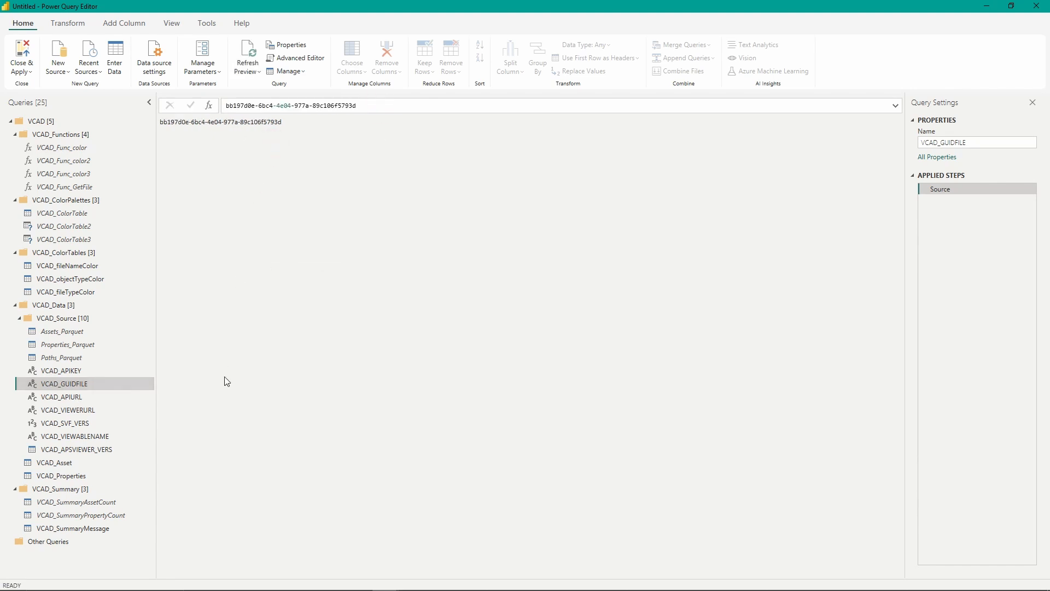
pyautogui.moveTo(75, 436)
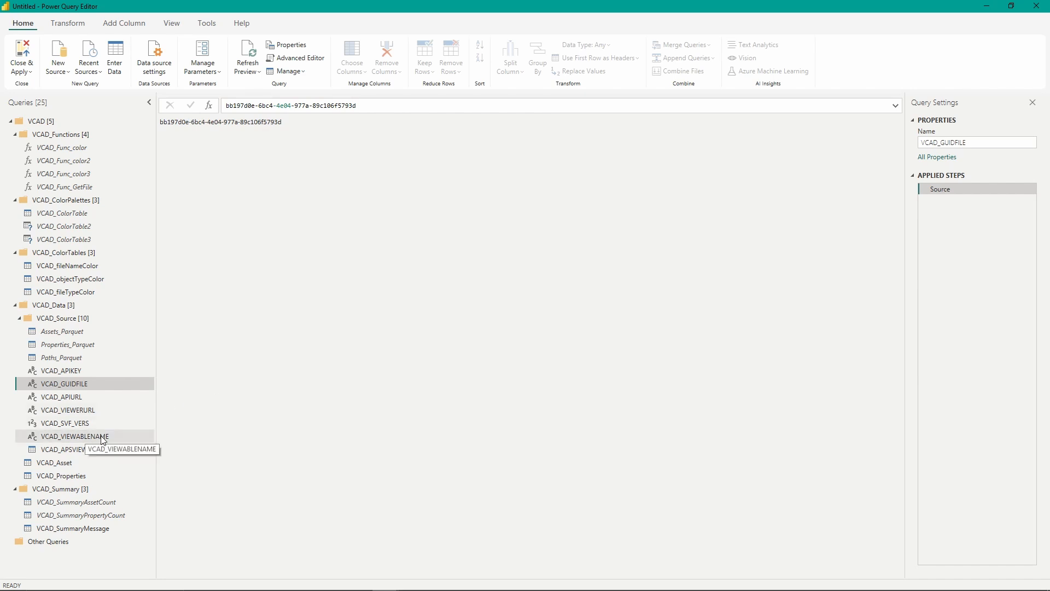
# Type Architectural.nwd into the VCAD_VIEWABLENAME parameter.
pyautogui.click(74, 436)
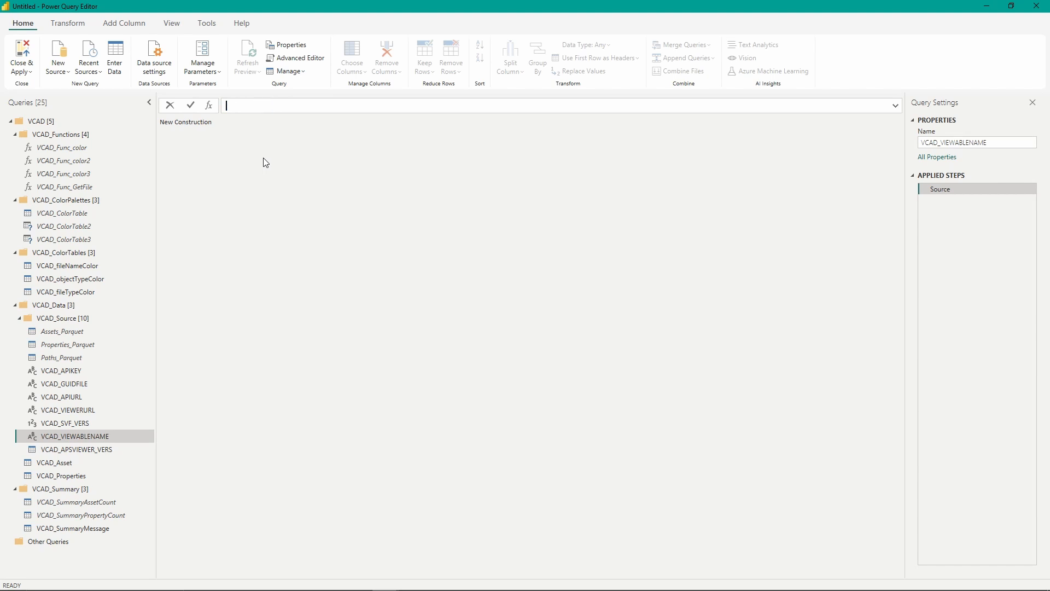
pyautogui.write('Architec')
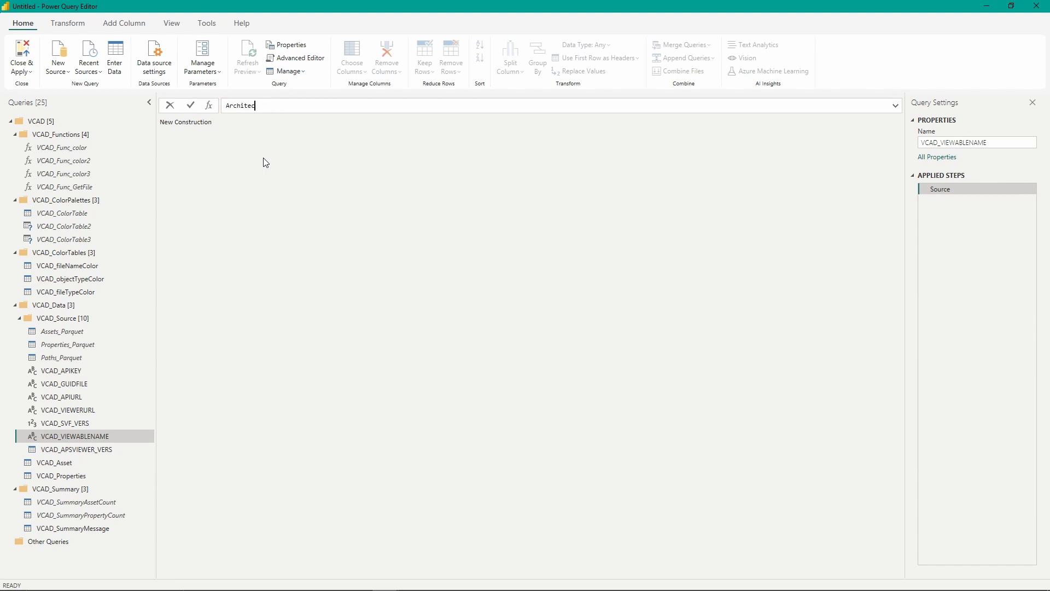
pyautogui.write('tural.nwd')
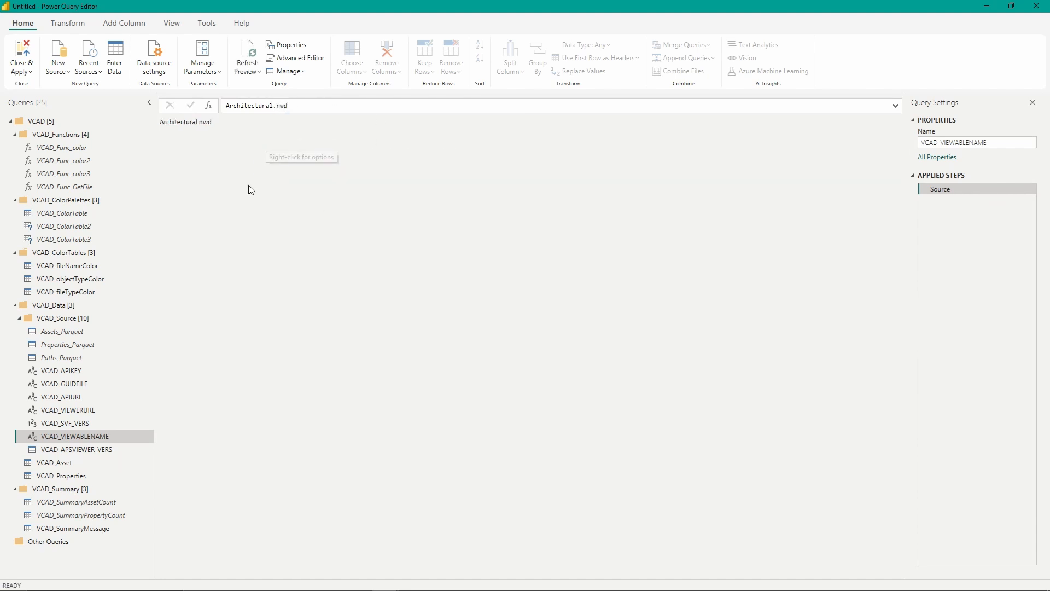
pyautogui.moveTo(356, 319)
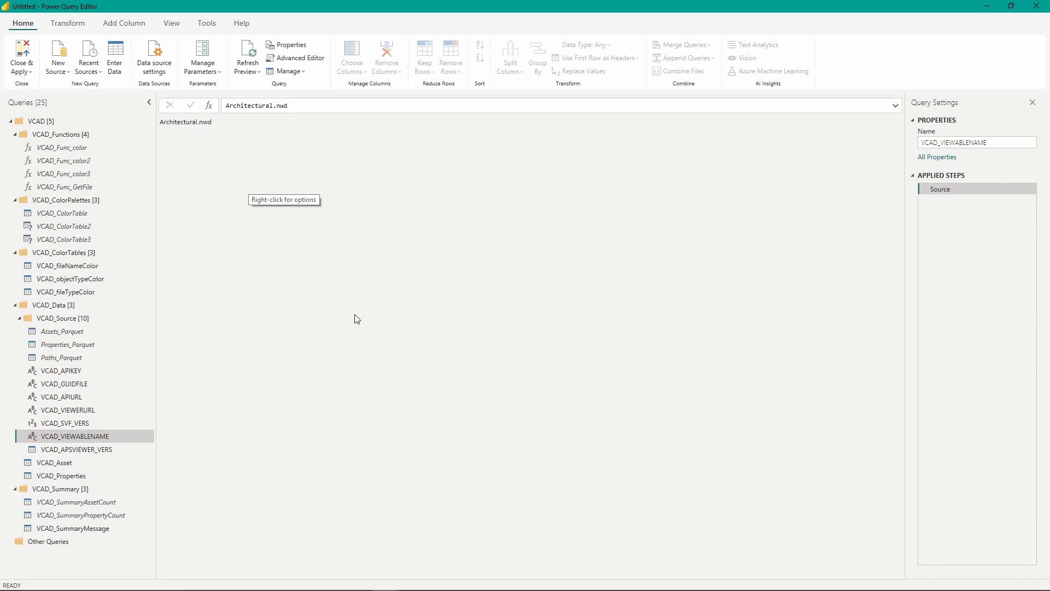
pyautogui.moveTo(218, 183)
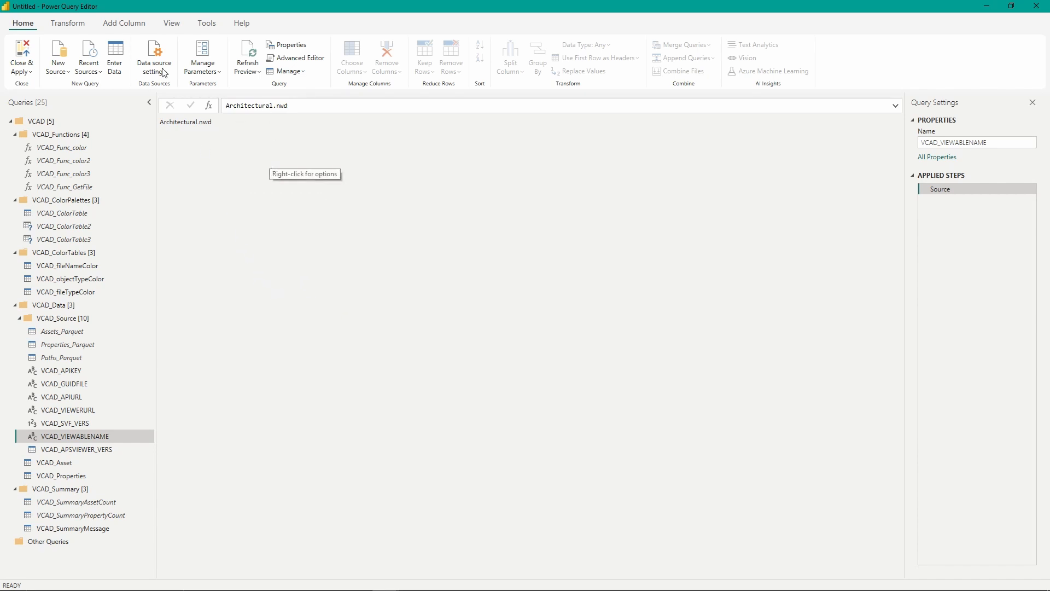
pyautogui.moveTo(261, 249)
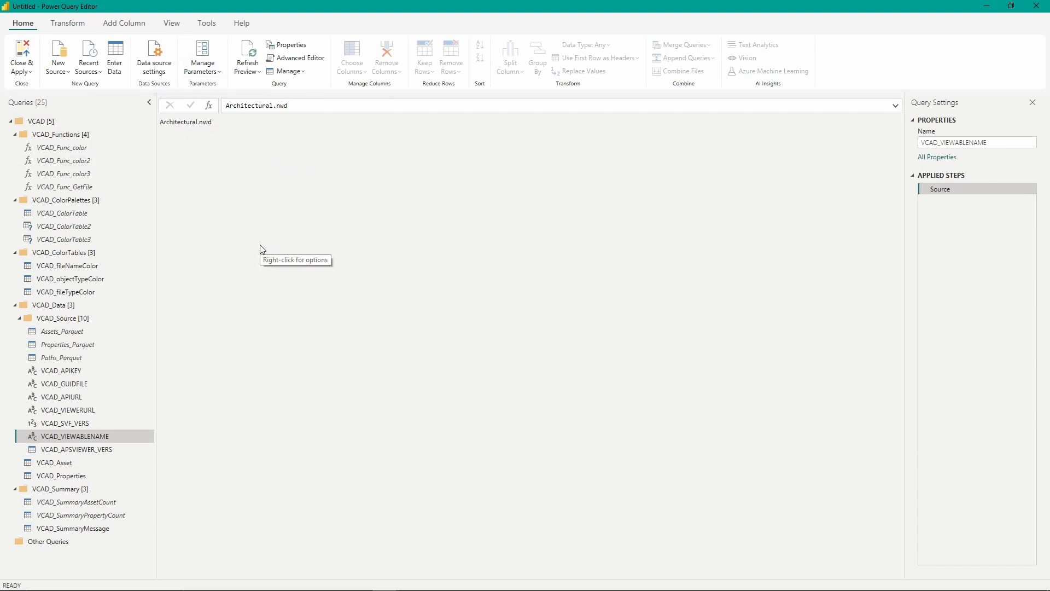
pyautogui.moveTo(22, 57)
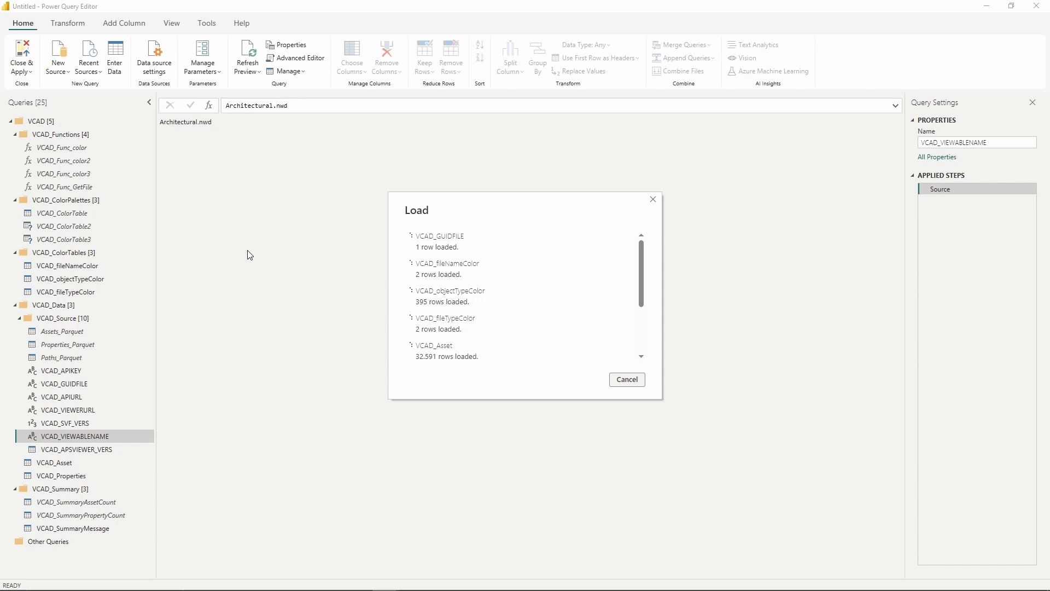
# Apply the query changes and load the Architectural.nwd data (32,591 VCAD_Asset rows).
pyautogui.click(627, 380)
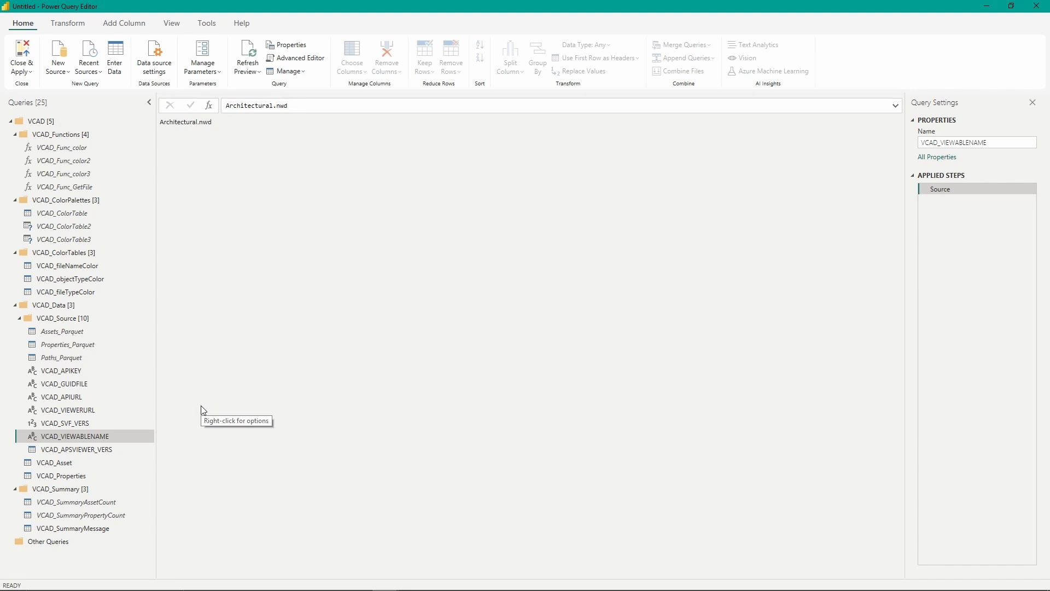
pyautogui.moveTo(29, 92)
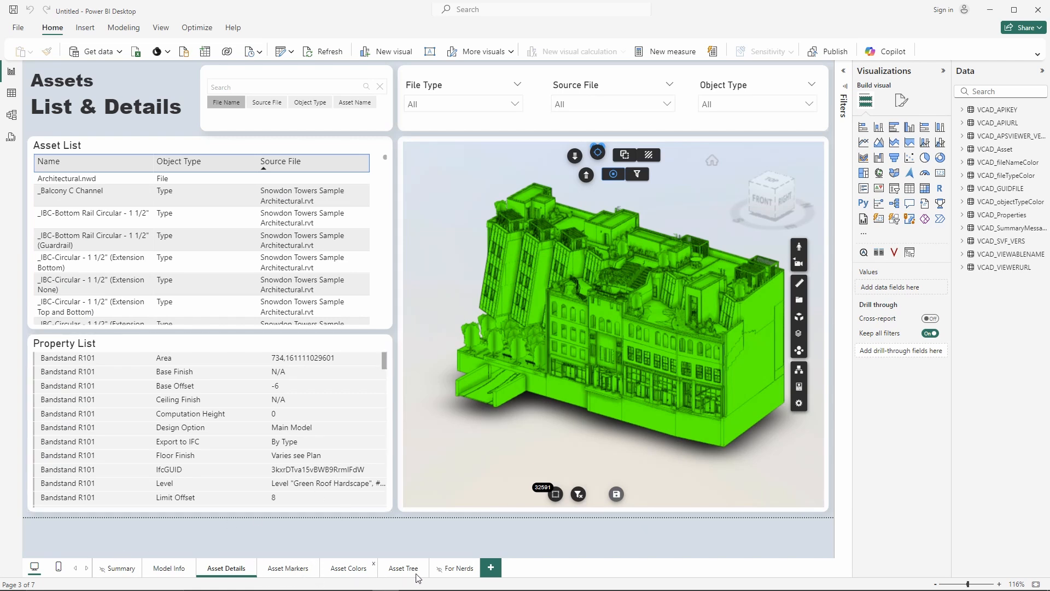
# Switch to the Asset Colors report page.
pyautogui.click(348, 568)
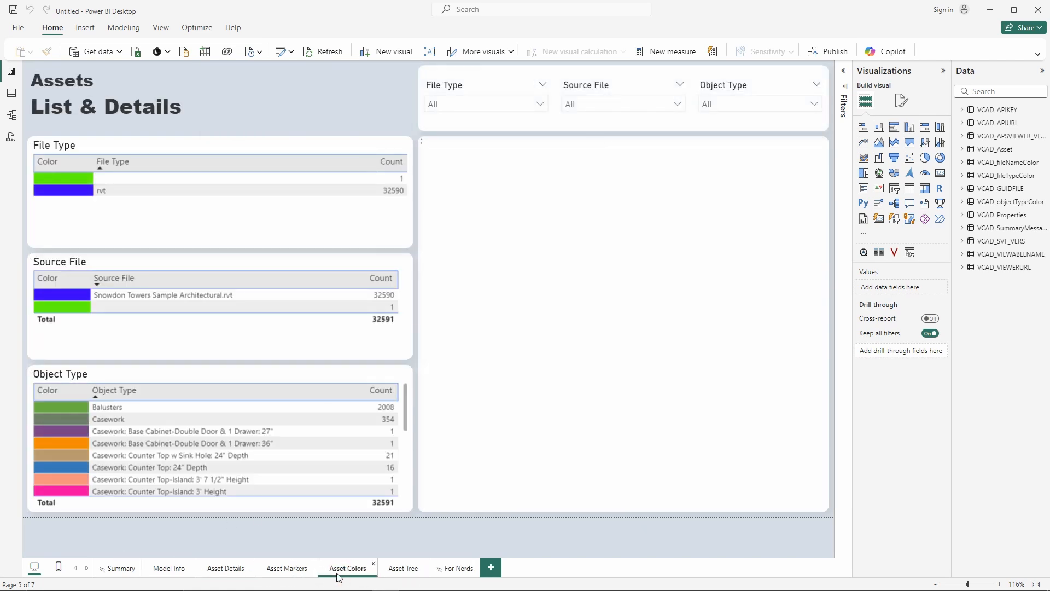
# Choose Object Type Color in the VCAD viewer's colour scheme for Architectural.nwd.
pyautogui.click(347, 567)
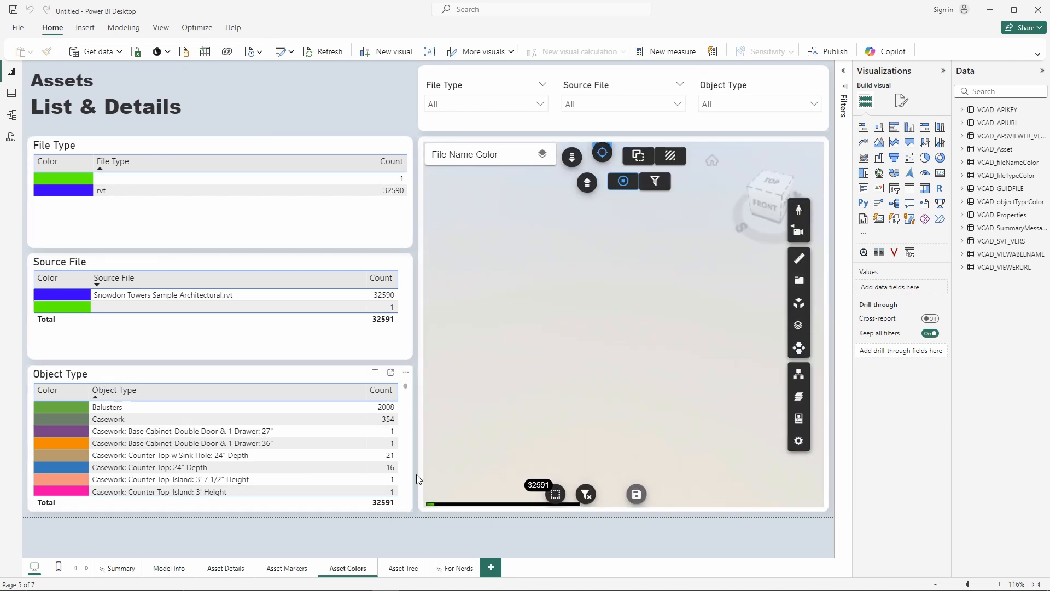
pyautogui.scroll(-3)
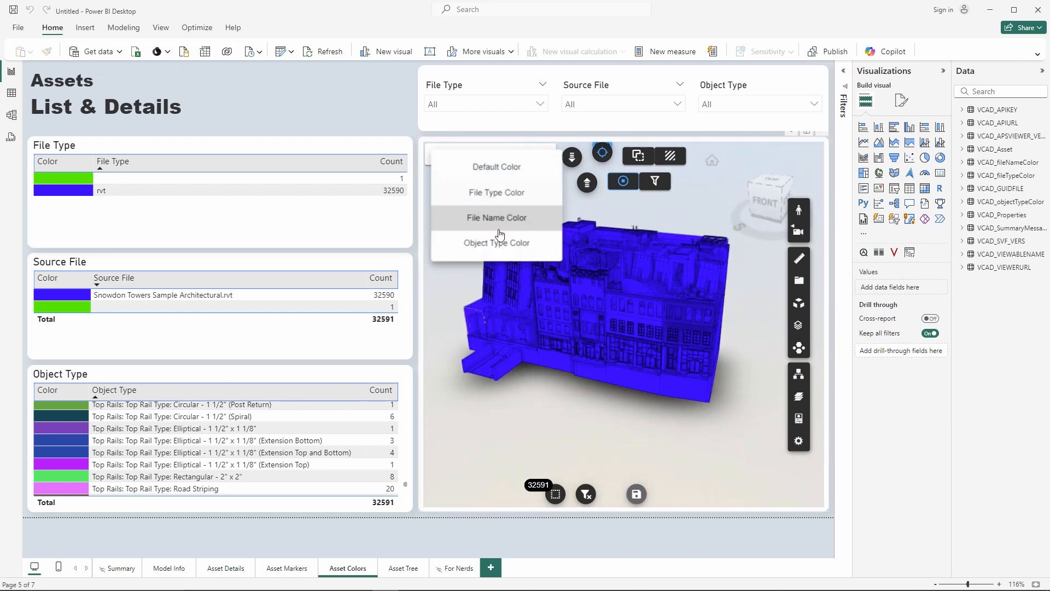
pyautogui.click(496, 243)
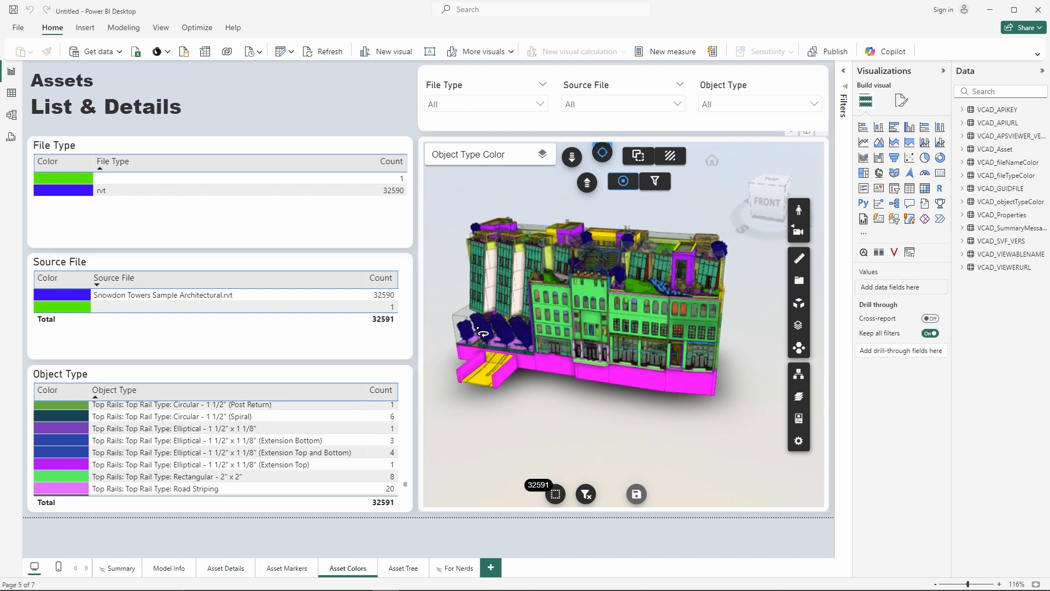
pyautogui.moveTo(417, 520)
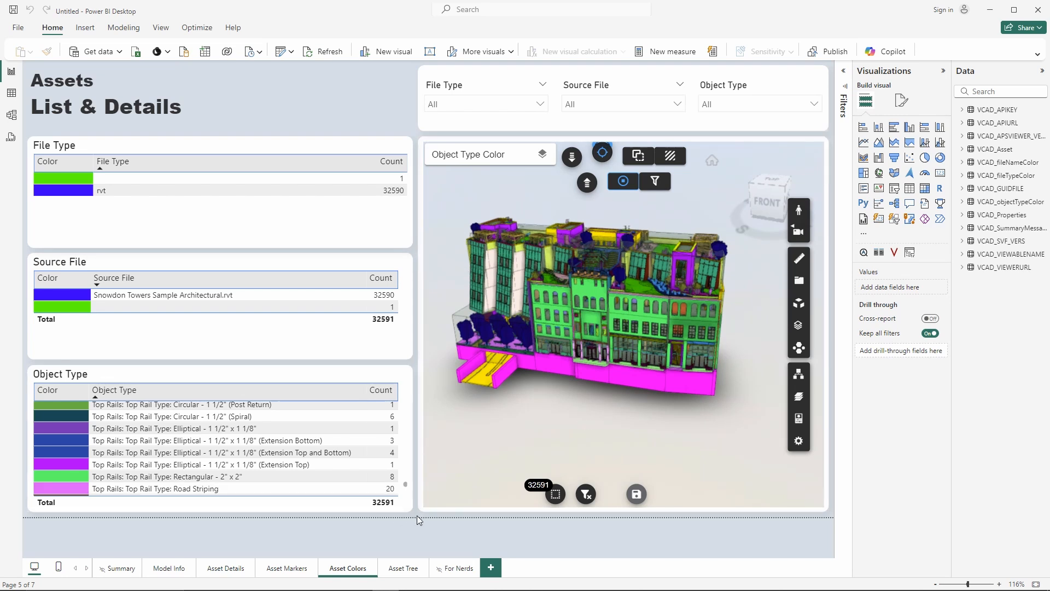